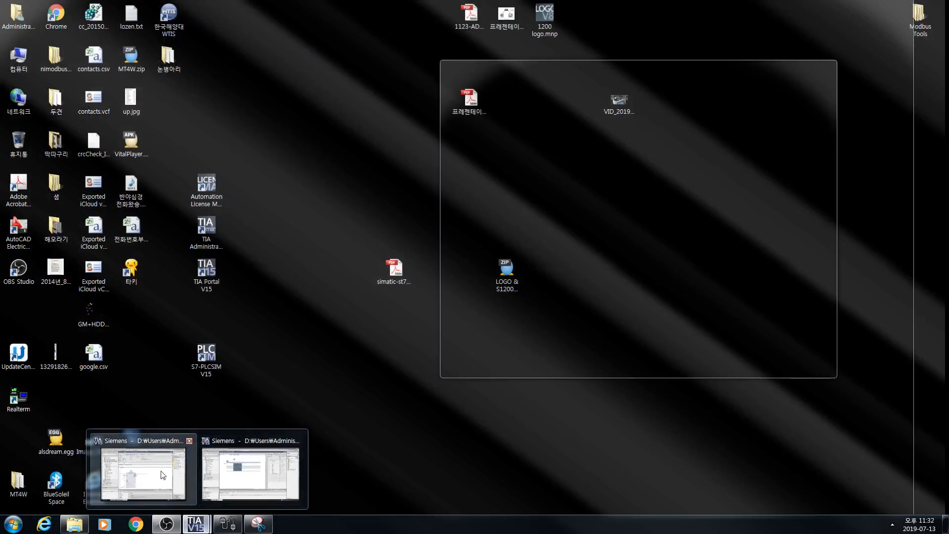
Step: Bring TIA Portal forward and expand the catalog to Communications boards > Point-to-point > CB 1241 (RS485)
{"action": "left_click", "coordinate": [140, 473]}
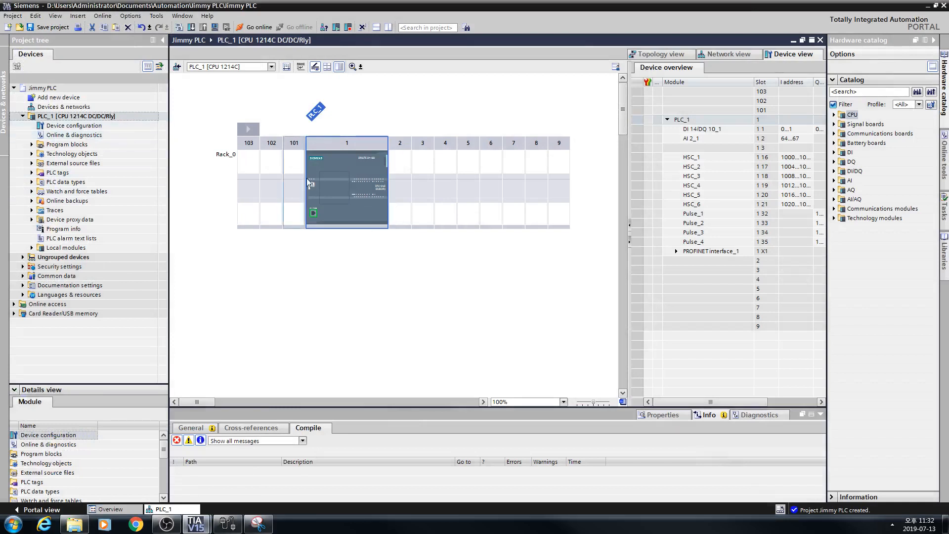
{"action": "mouse_move", "coordinate": [376, 167]}
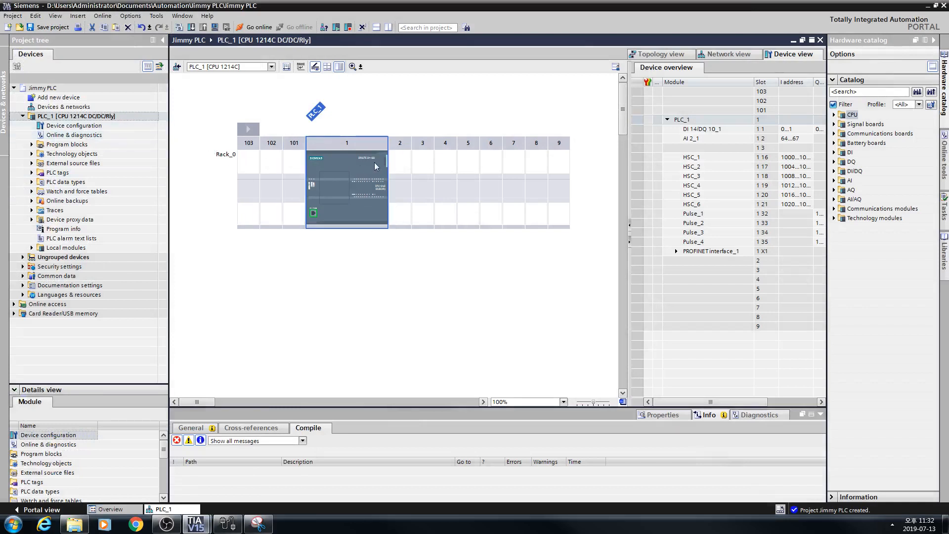
{"action": "mouse_move", "coordinate": [353, 205]}
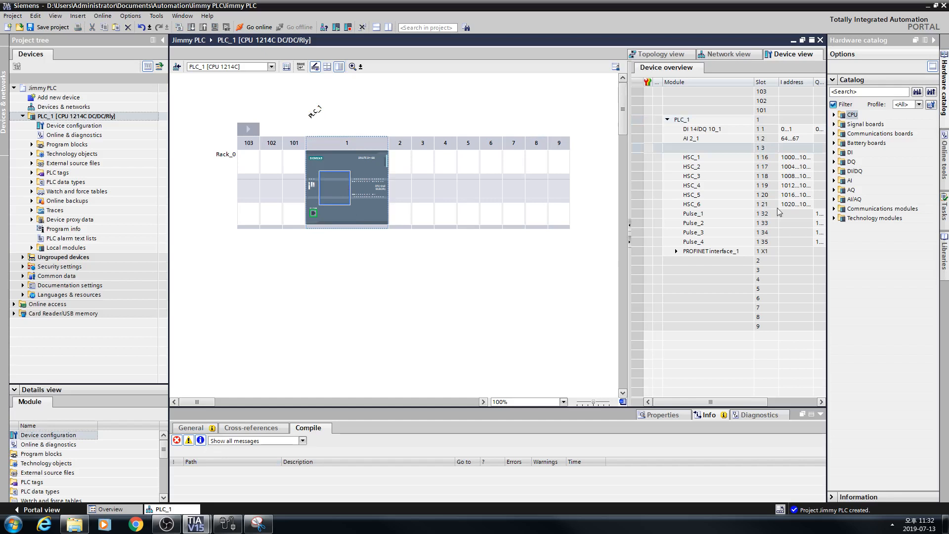
{"action": "left_click", "coordinate": [835, 133]}
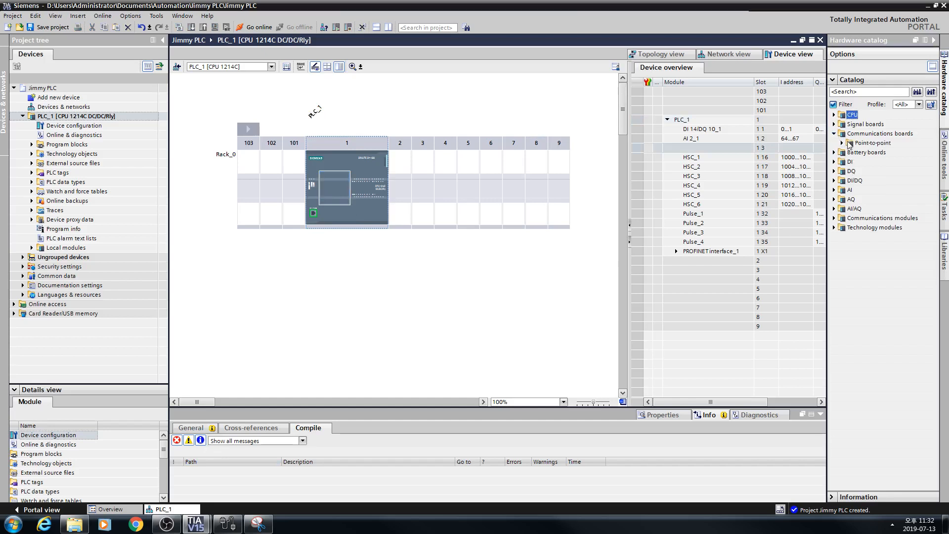
{"action": "left_click", "coordinate": [843, 142]}
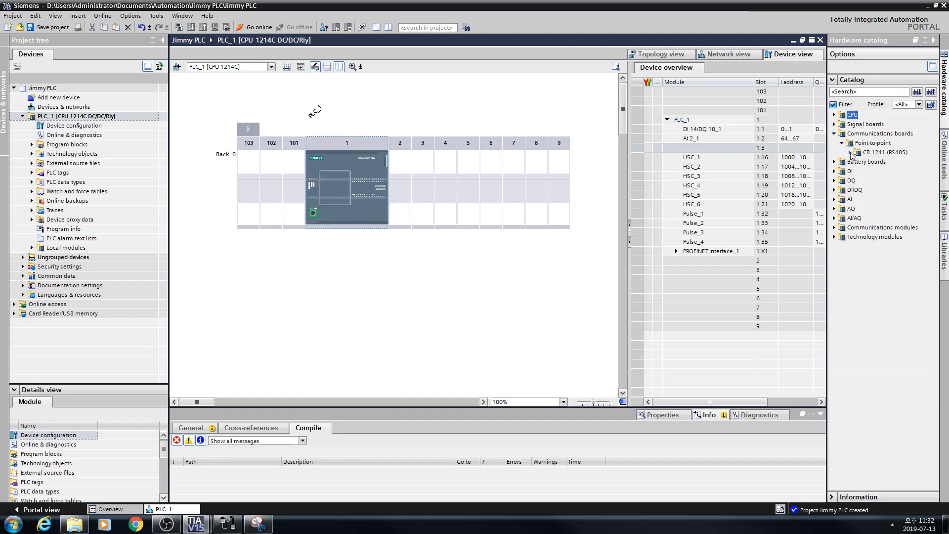
{"action": "left_click", "coordinate": [850, 152]}
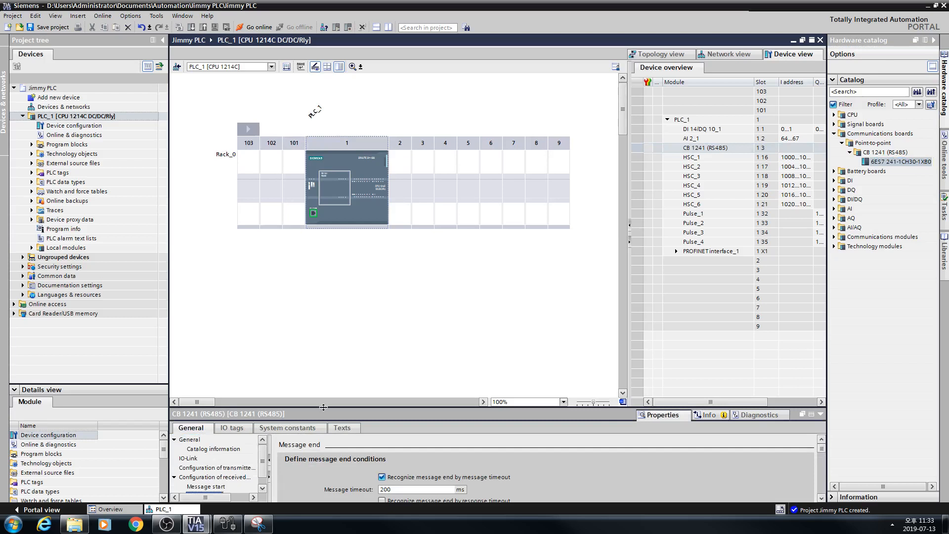
Step: Set the CB 1241 (RS485) port's baud rate to 19.2 kbps in its IO-Link properties
{"action": "left_click", "coordinate": [206, 431]}
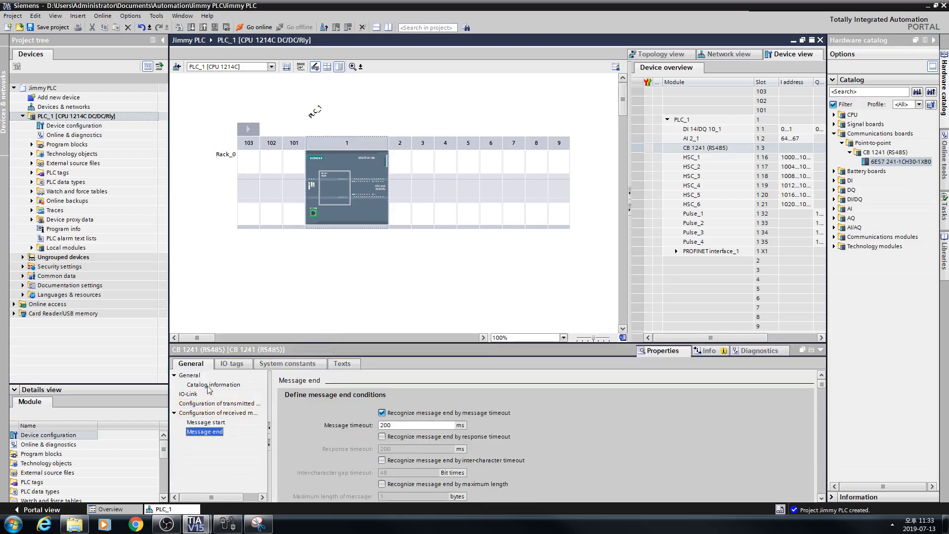
{"action": "left_click", "coordinate": [218, 412]}
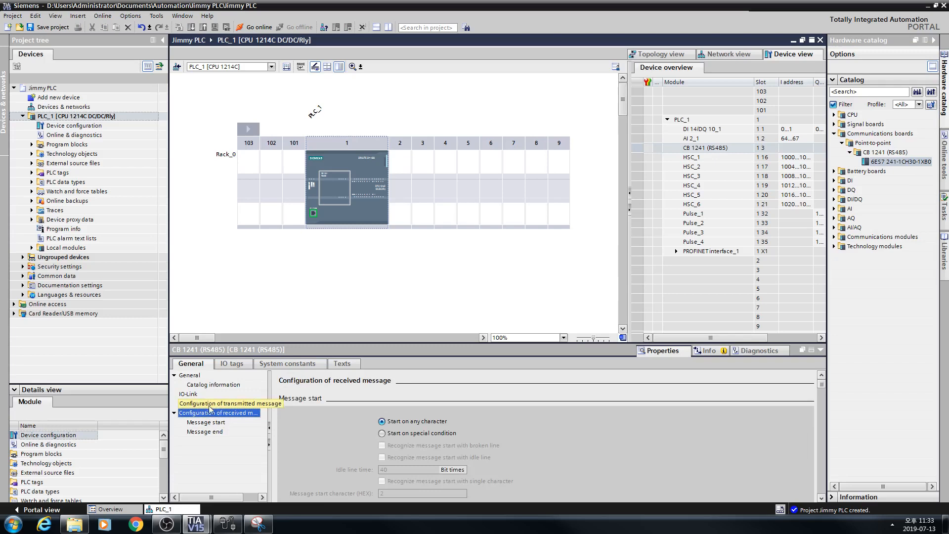
{"action": "left_click", "coordinate": [188, 394]}
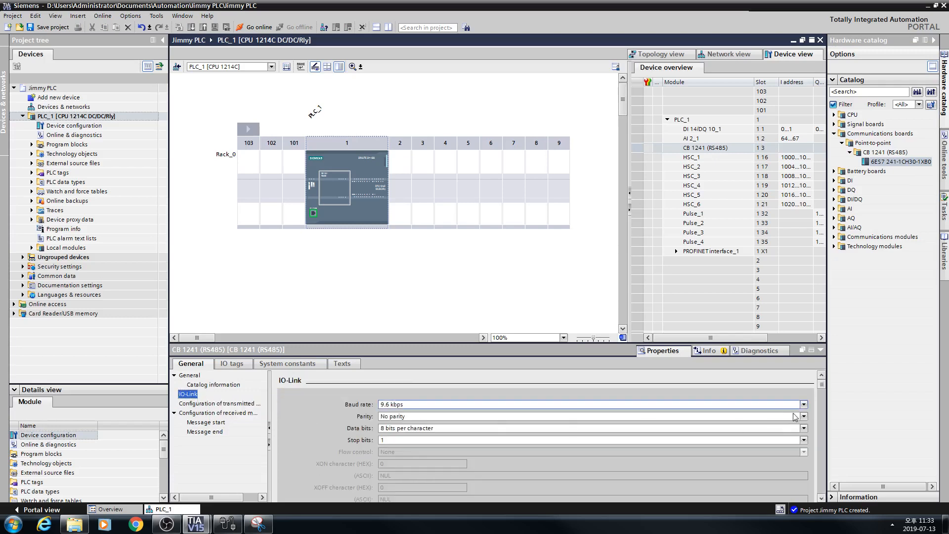
{"action": "left_click", "coordinate": [803, 404]}
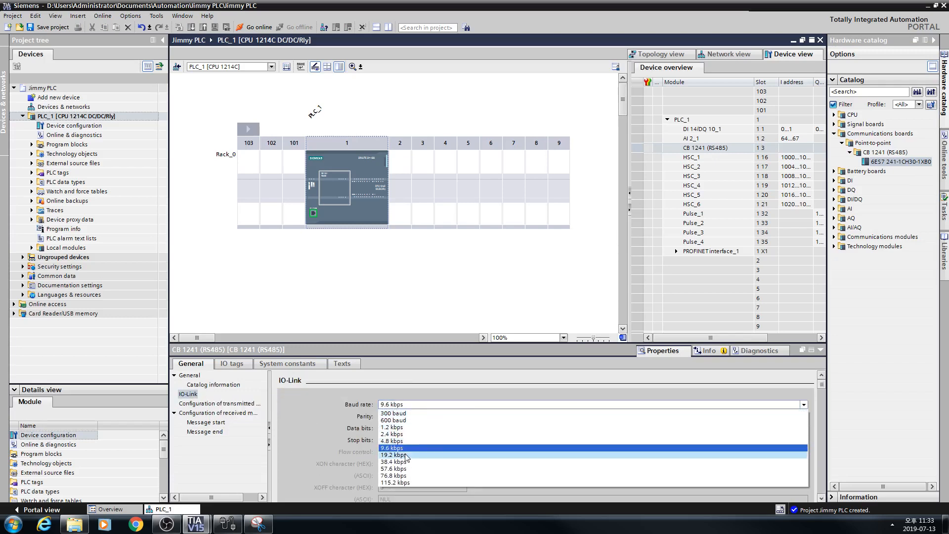
{"action": "left_click", "coordinate": [394, 454]}
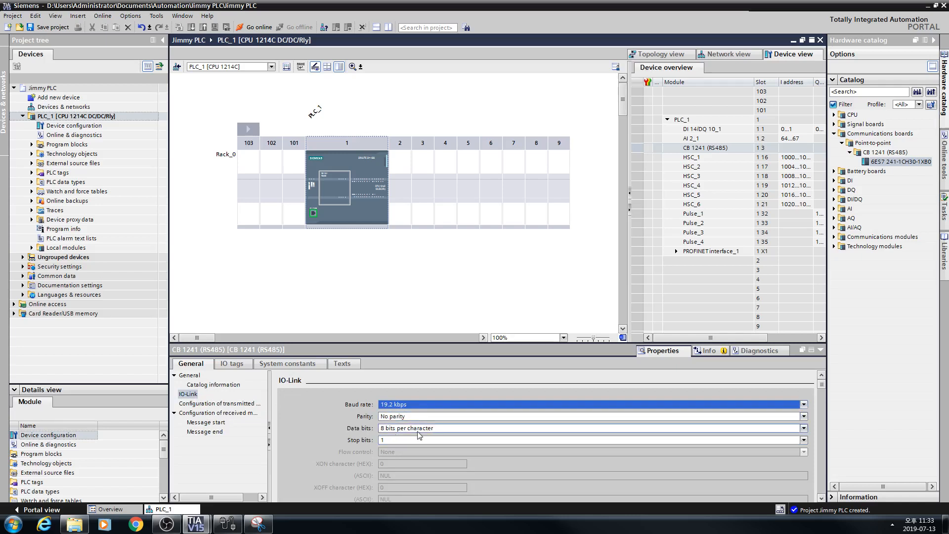
{"action": "mouse_move", "coordinate": [161, 418]}
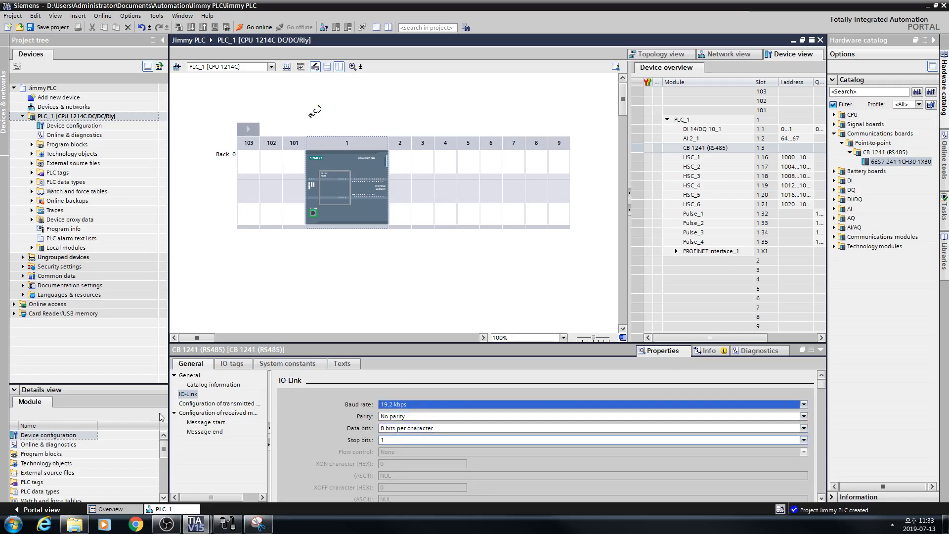
Step: View the board's catalog information and show the CPU's properties
{"action": "left_click", "coordinate": [212, 384]}
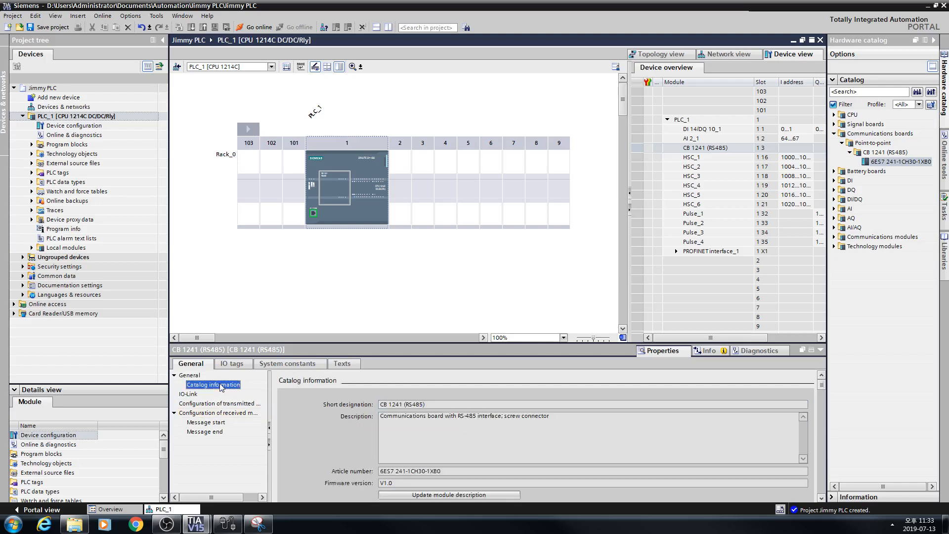
{"action": "left_click", "coordinate": [220, 413]}
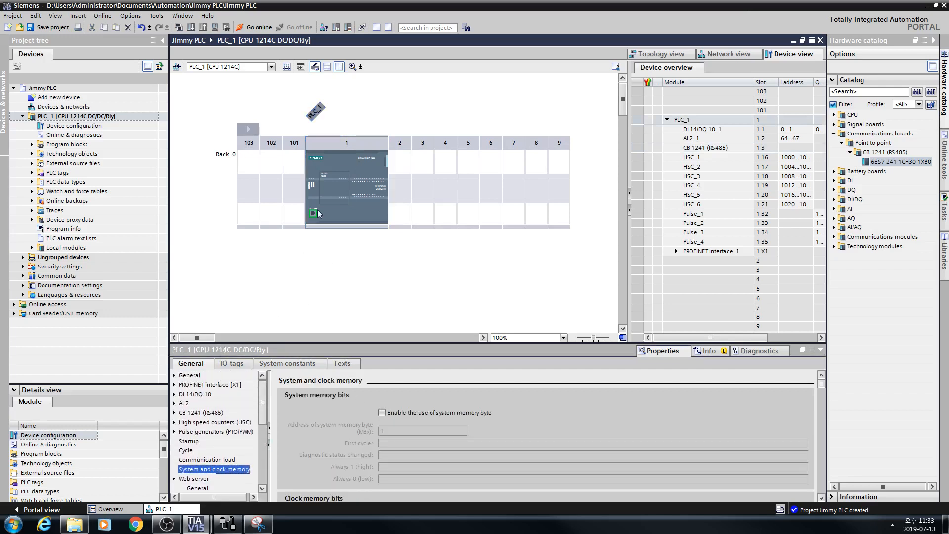
{"action": "left_click", "coordinate": [314, 212]}
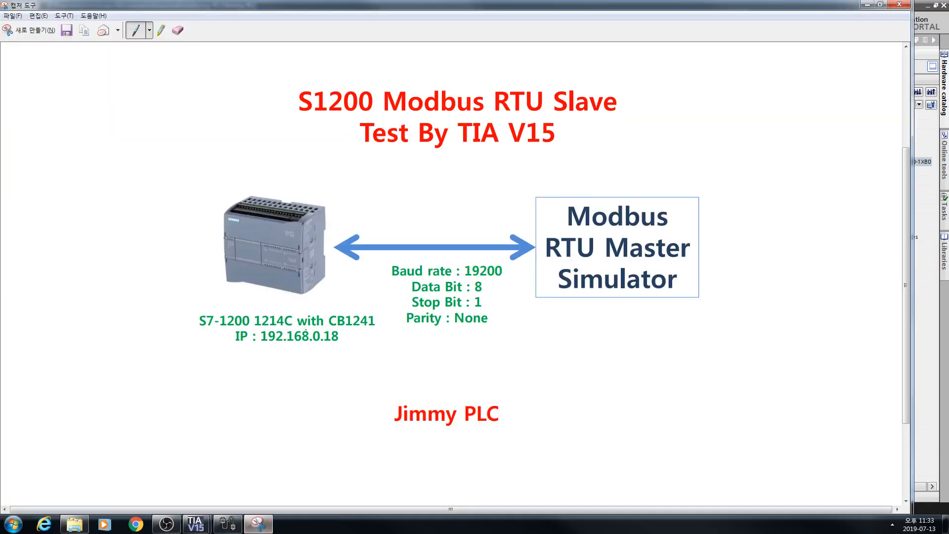
{"action": "mouse_move", "coordinate": [195, 524]}
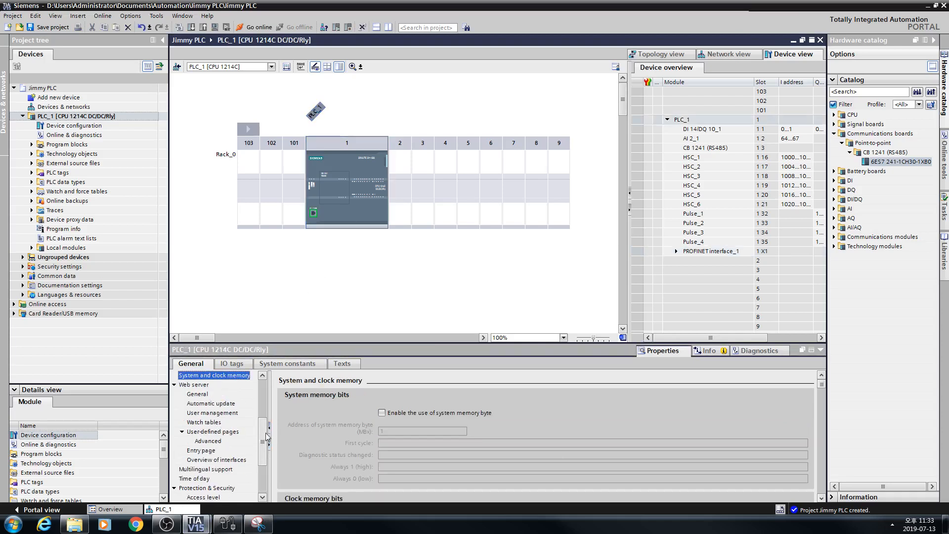
Step: Enable the system memory and clock memory bytes in the CPU's System and clock memory settings
{"action": "scroll", "scroll_direction": "down", "scroll_amount": 3}
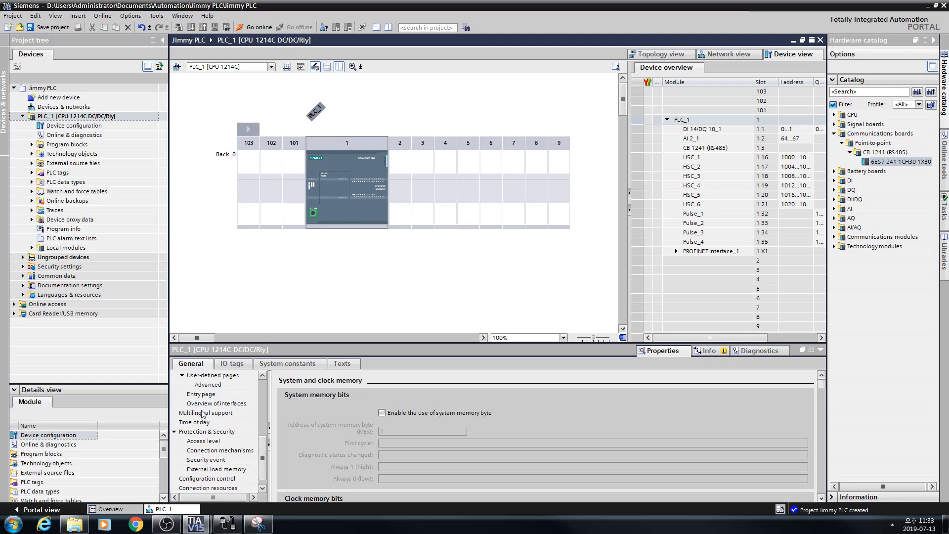
{"action": "left_click", "coordinate": [194, 413]}
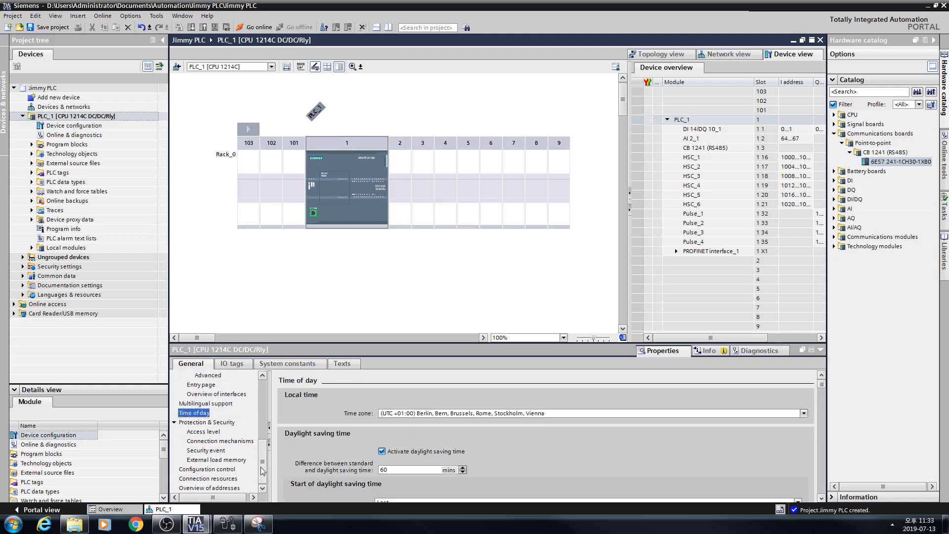
{"action": "scroll", "scroll_direction": "down", "scroll_amount": 3}
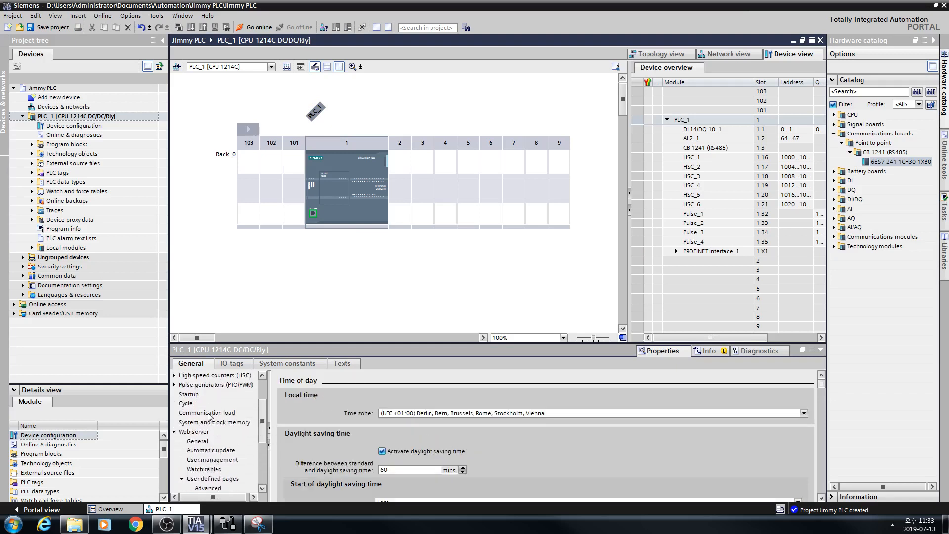
{"action": "scroll", "scroll_direction": "down", "scroll_amount": 3}
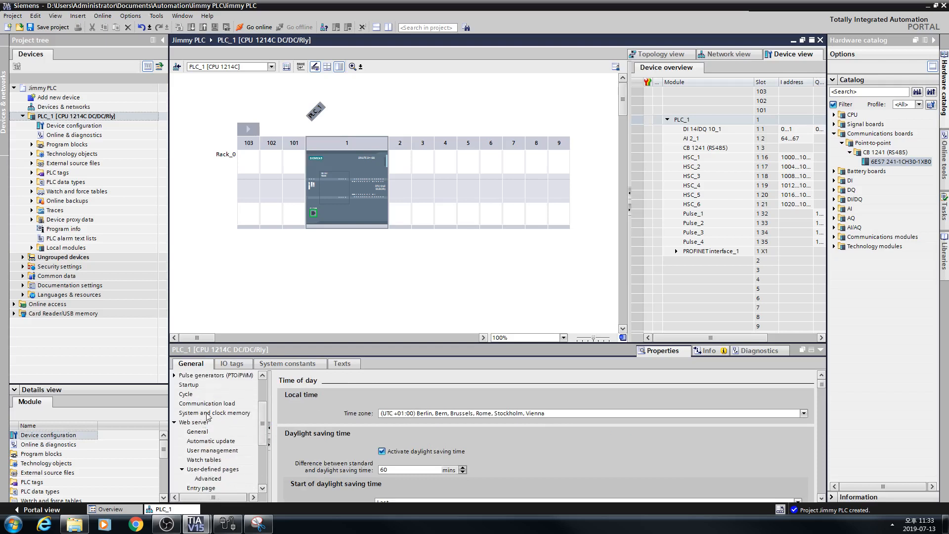
{"action": "left_click", "coordinate": [214, 413]}
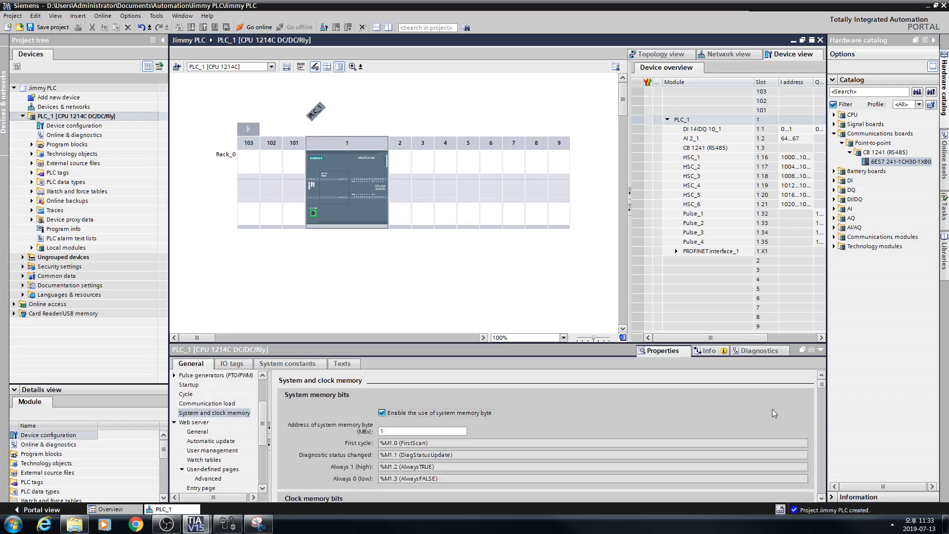
{"action": "scroll", "scroll_direction": "down", "scroll_amount": 3}
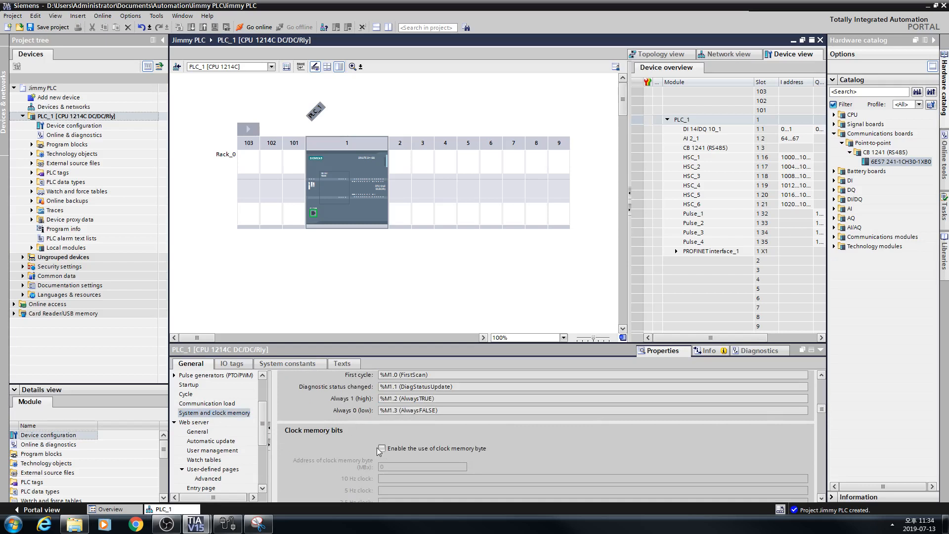
{"action": "left_click", "coordinate": [382, 448]}
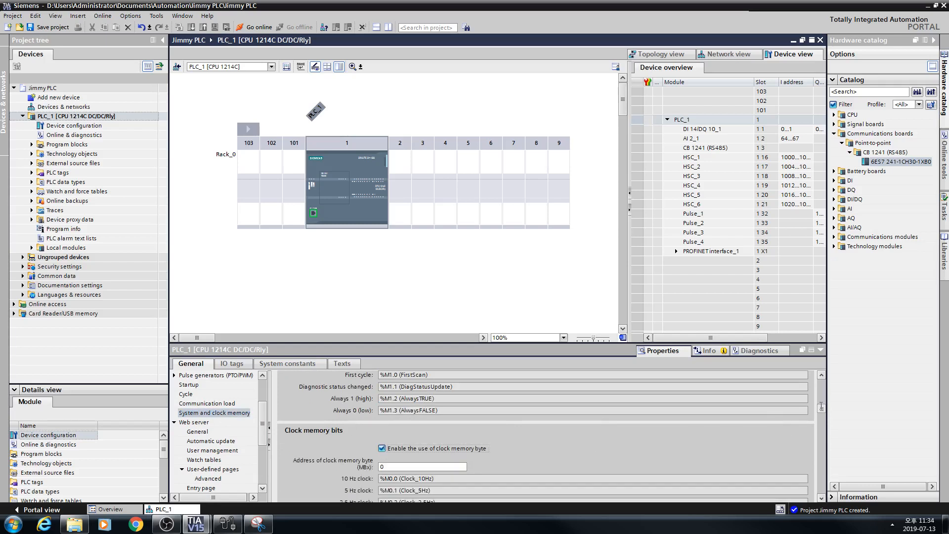
Step: Save the Jimmy PLC project
{"action": "scroll", "scroll_direction": "up", "scroll_amount": 3}
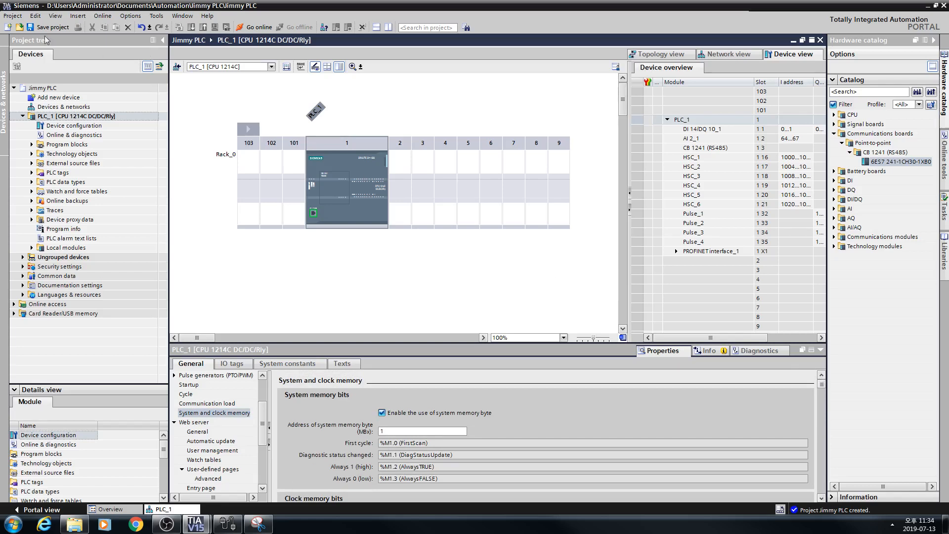
{"action": "left_click", "coordinate": [50, 27]}
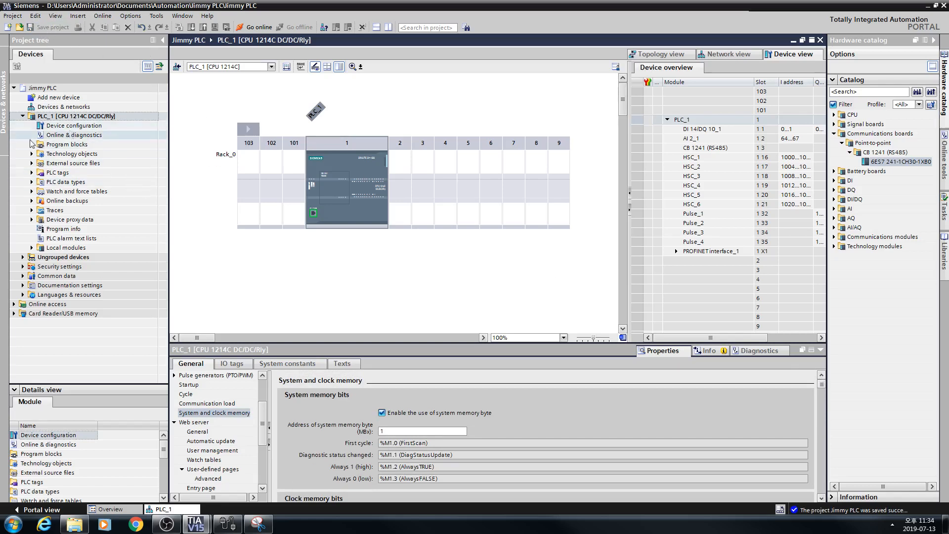
Step: Open Main [OB1] and add an MB_COMM_LOAD call in Network 1 with instance DB MB_COMM_LOAD_DB
{"action": "left_click", "coordinate": [31, 144]}
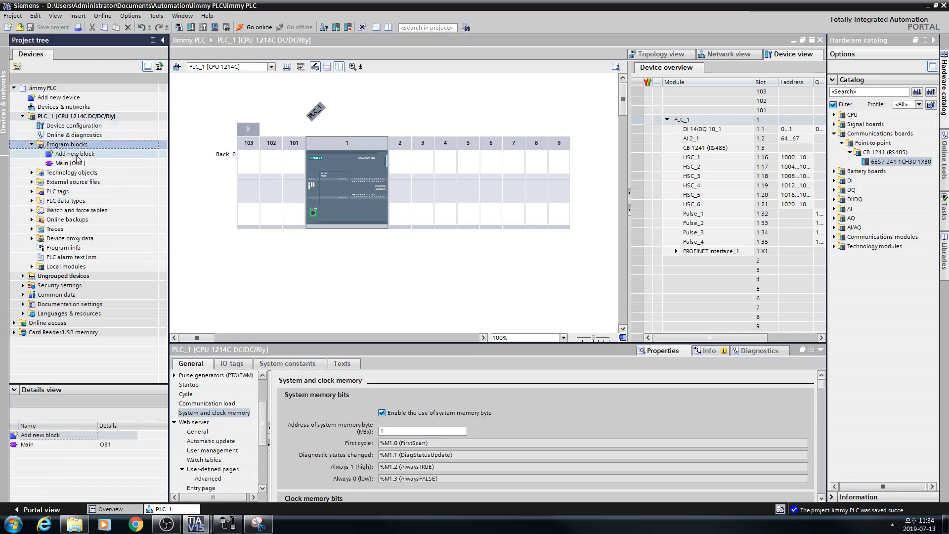
{"action": "left_click", "coordinate": [66, 163]}
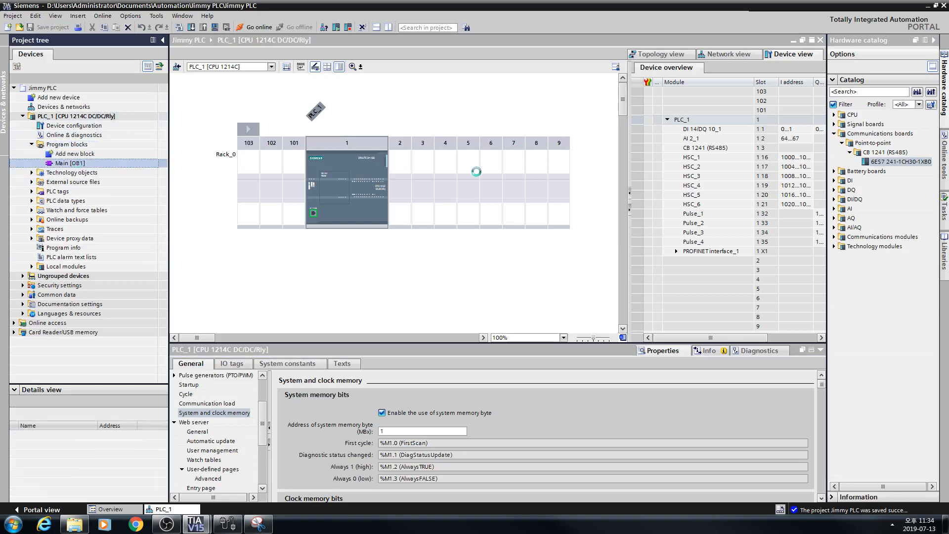
{"action": "mouse_move", "coordinate": [542, 155]}
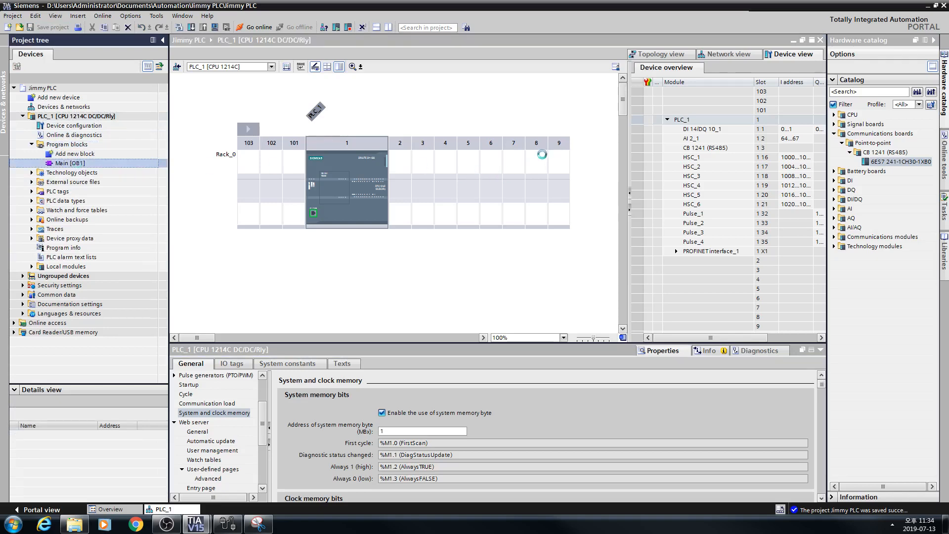
{"action": "double_click", "coordinate": [69, 163]}
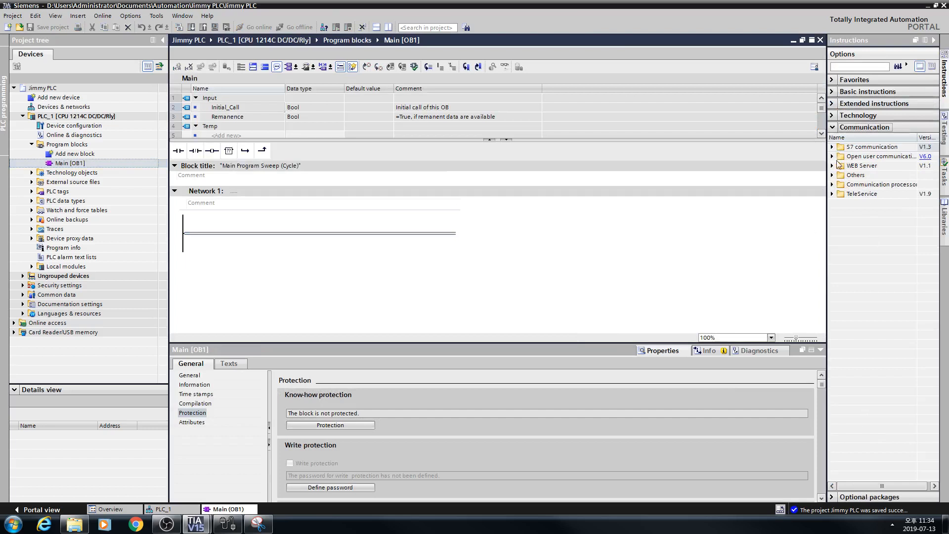
{"action": "left_click", "coordinate": [833, 184]}
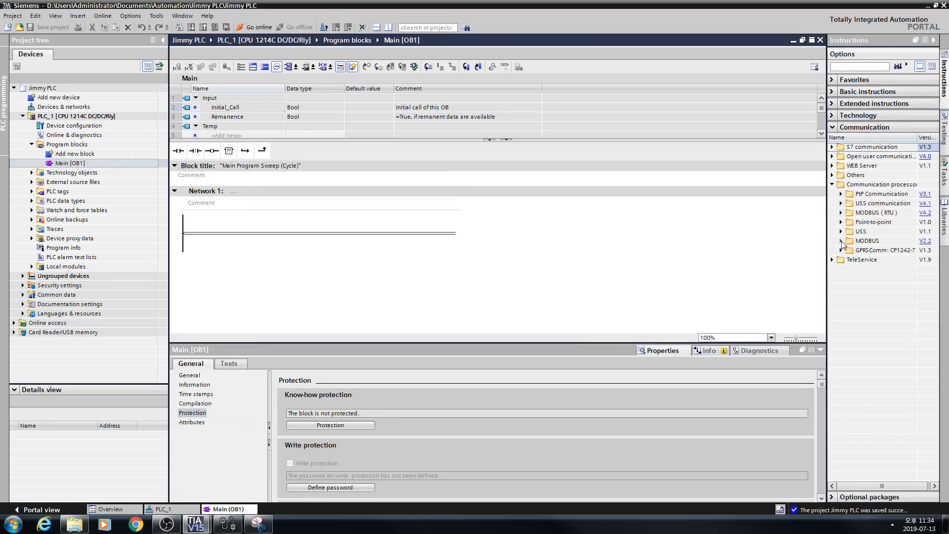
{"action": "left_click", "coordinate": [833, 240]}
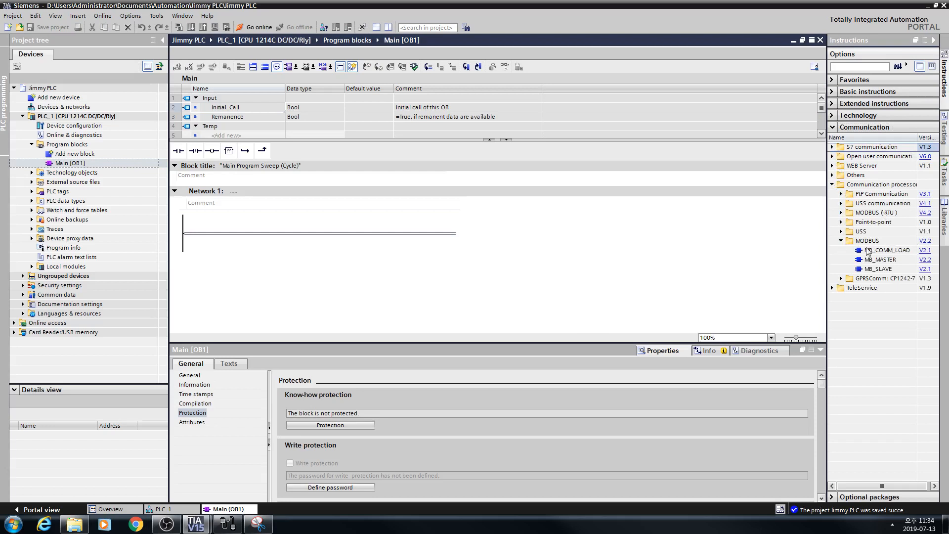
{"action": "mouse_move", "coordinate": [887, 251]}
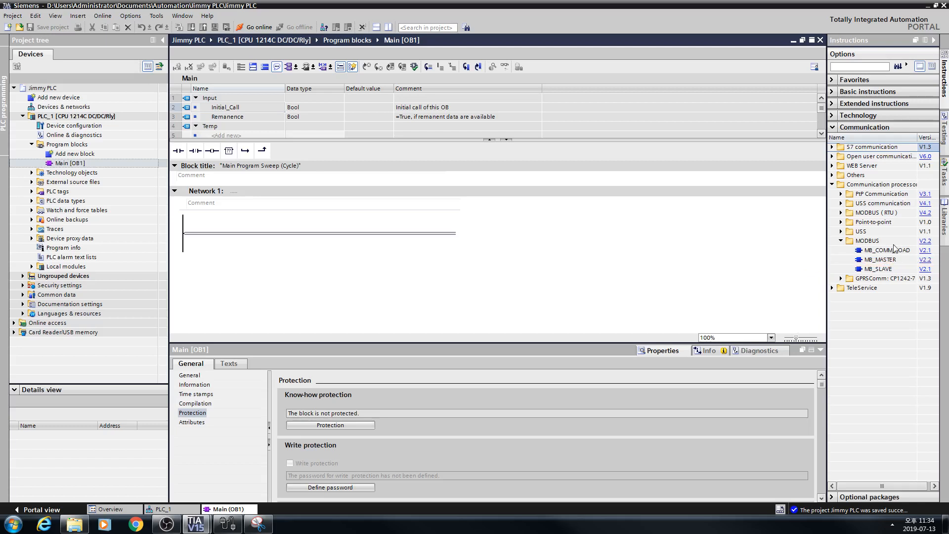
{"action": "left_click", "coordinate": [888, 249]}
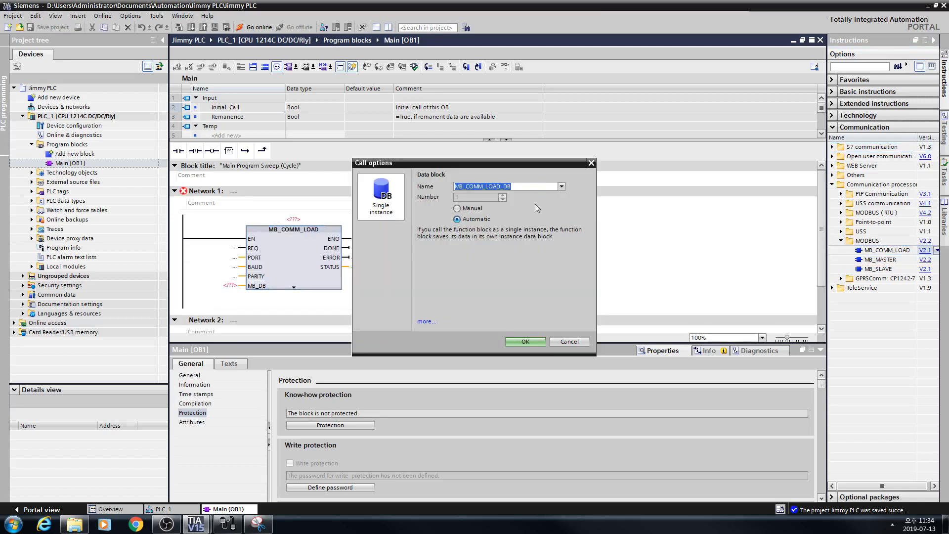
{"action": "left_click", "coordinate": [524, 342]}
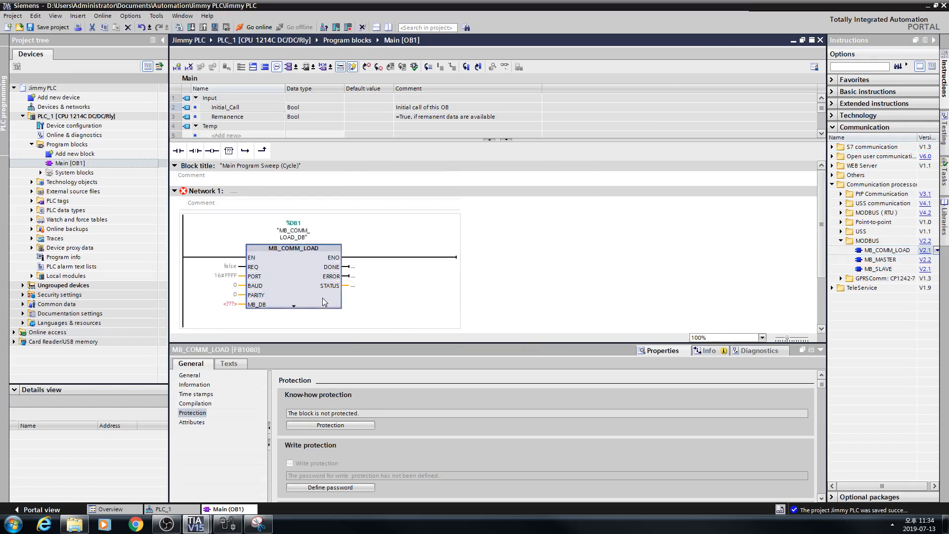
Step: Add a normally open contact before EN and tag it FirstScan instead of AlwaysTRUE
{"action": "left_click", "coordinate": [228, 266]}
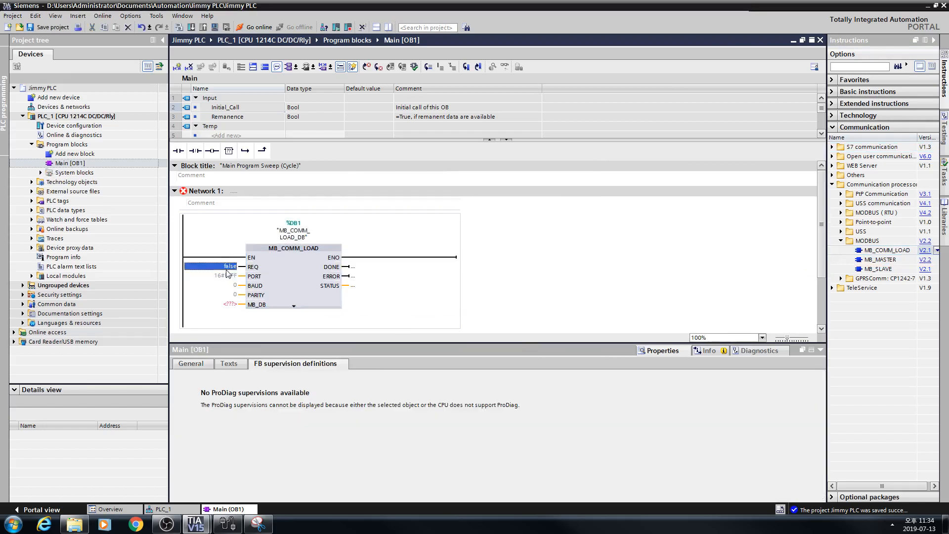
{"action": "left_click", "coordinate": [192, 363]}
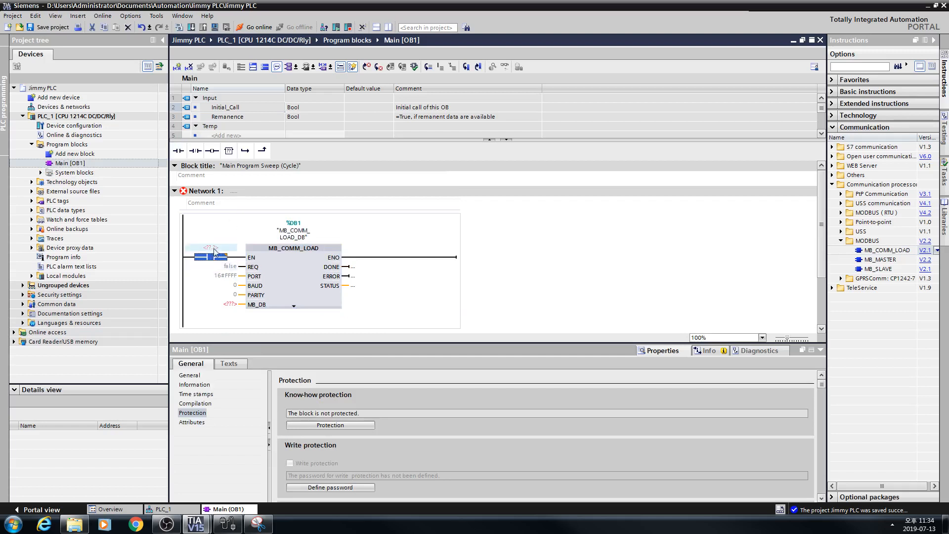
{"action": "left_click", "coordinate": [210, 249]}
{"action": "type", "text": "\"AlwaysTRUE\""}
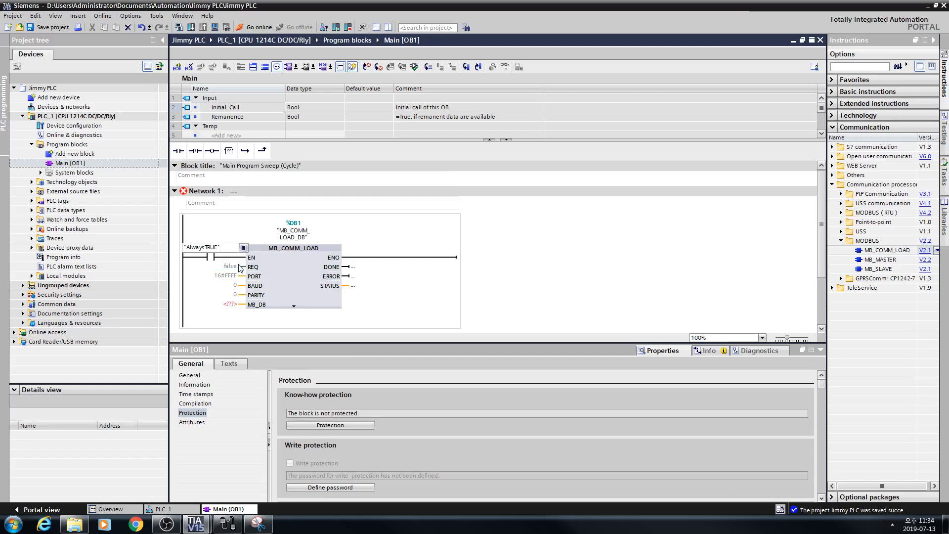
{"action": "left_click", "coordinate": [209, 247]}
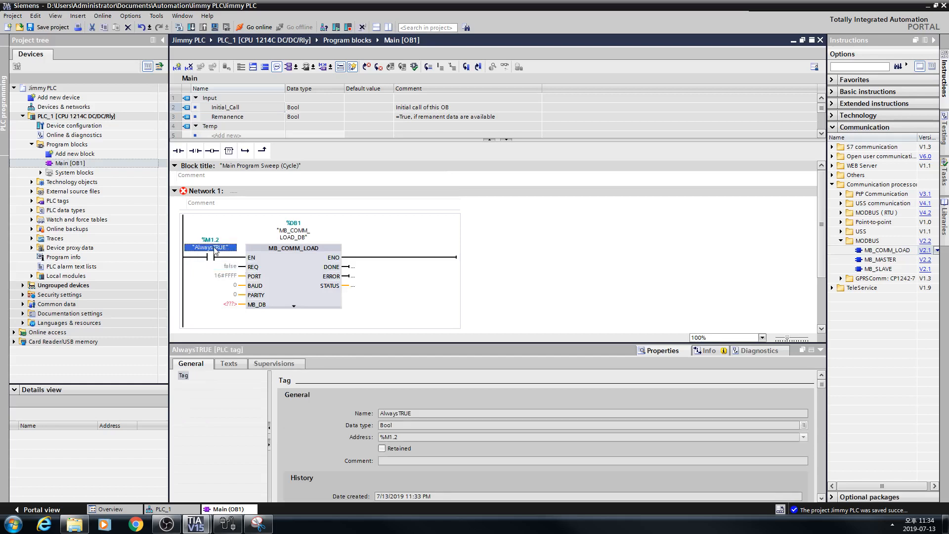
{"action": "double_click", "coordinate": [210, 248]}
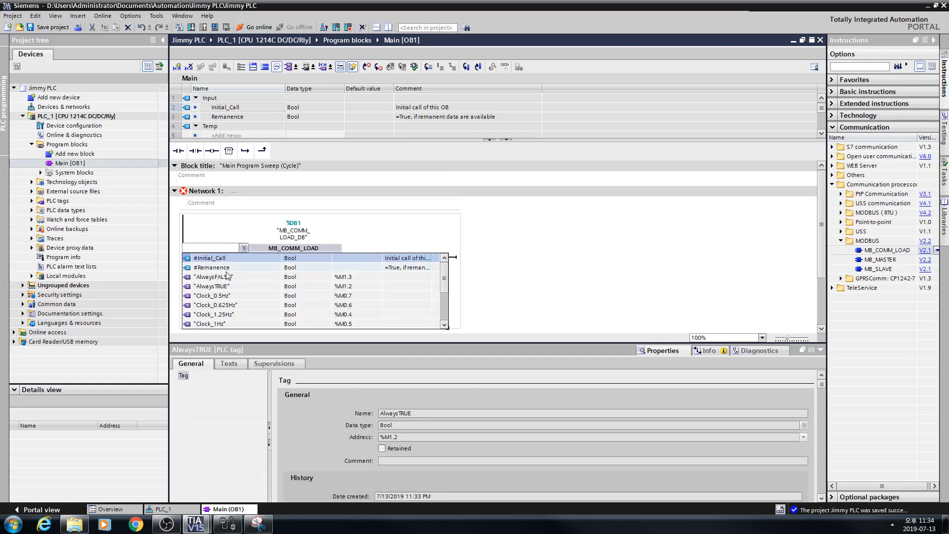
{"action": "scroll", "scroll_direction": "down", "scroll_amount": 3}
{"action": "type", "text": "false"}
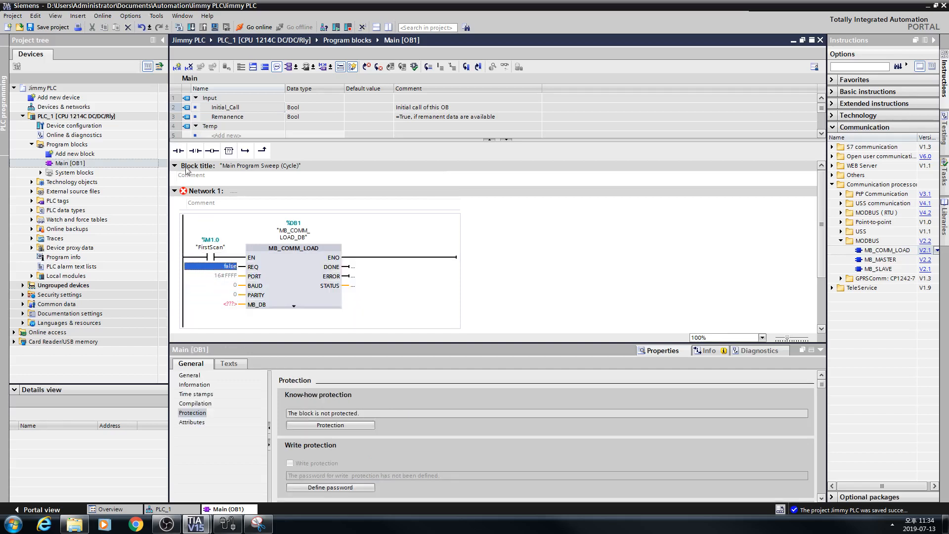
{"action": "left_click", "coordinate": [228, 266]}
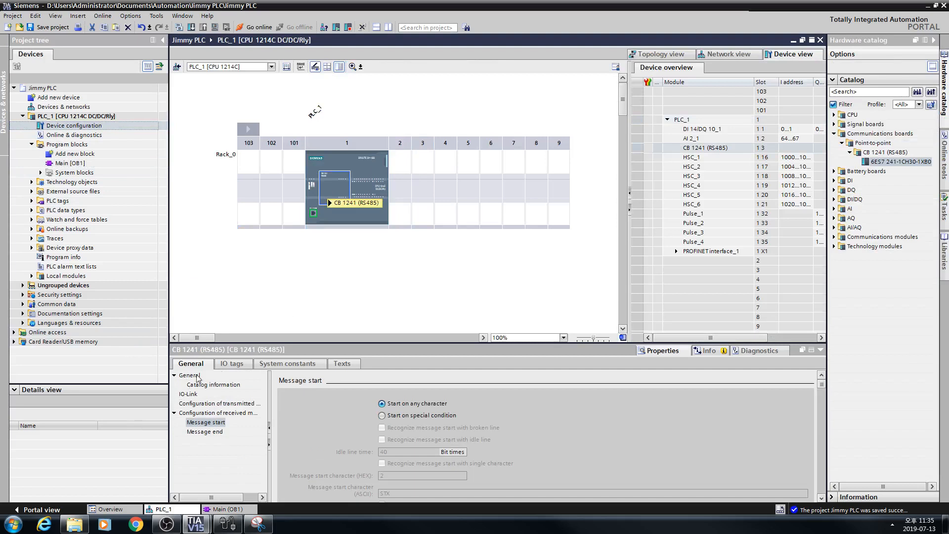
Step: Show the CB 1241 (RS485) board's catalog information in its Properties
{"action": "left_click", "coordinate": [230, 403]}
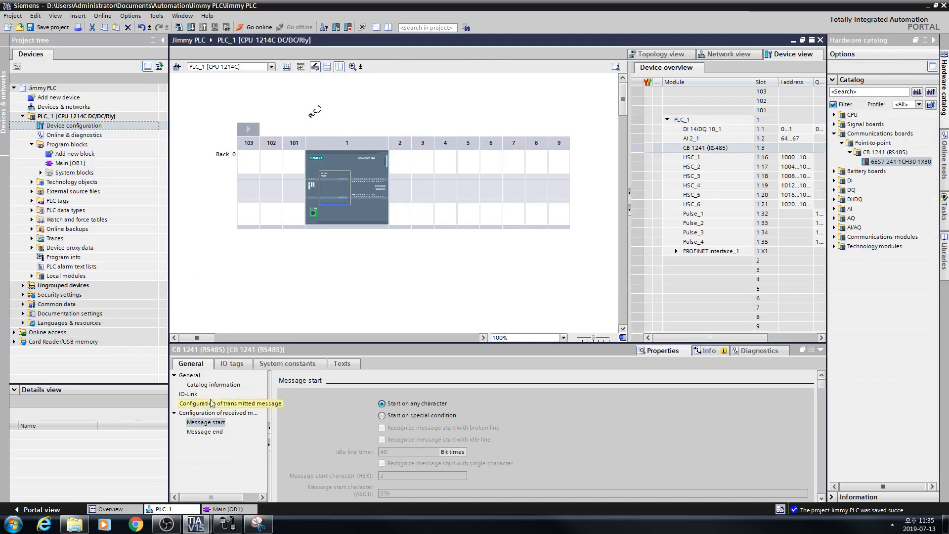
{"action": "left_click", "coordinate": [214, 384]}
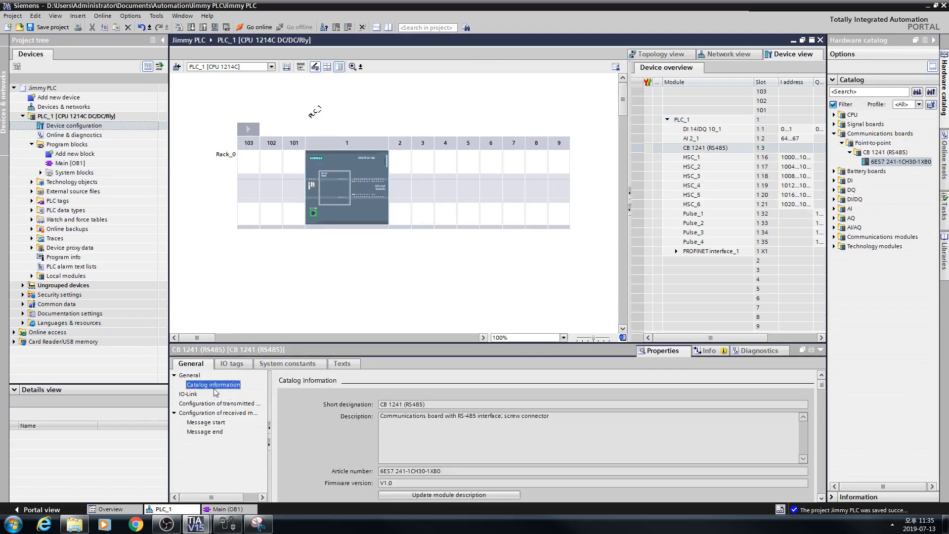
{"action": "left_click", "coordinate": [189, 375]}
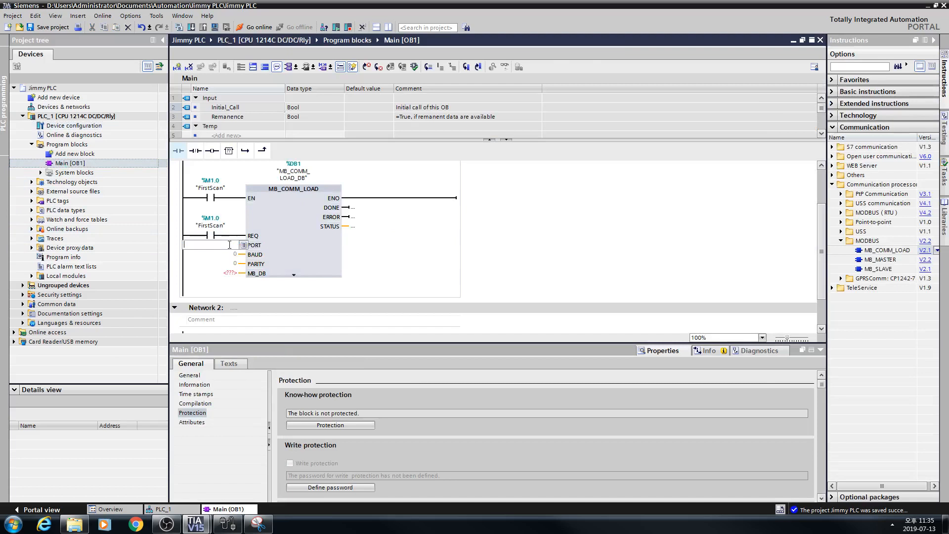
Step: Set MB_COMM_LOAD's PORT to Local~CB_1241_(RS485) and BAUD to 19200
{"action": "left_click", "coordinate": [244, 244]}
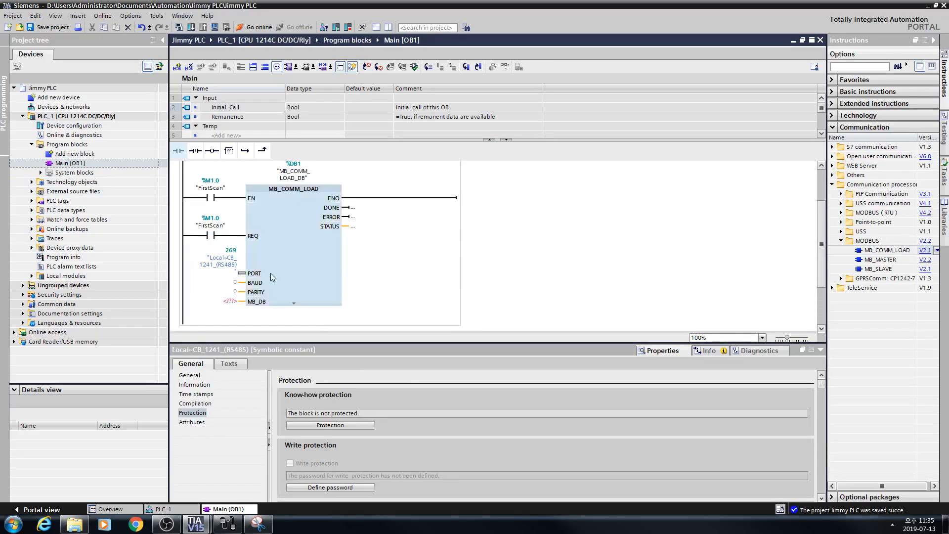
{"action": "left_click", "coordinate": [209, 281]}
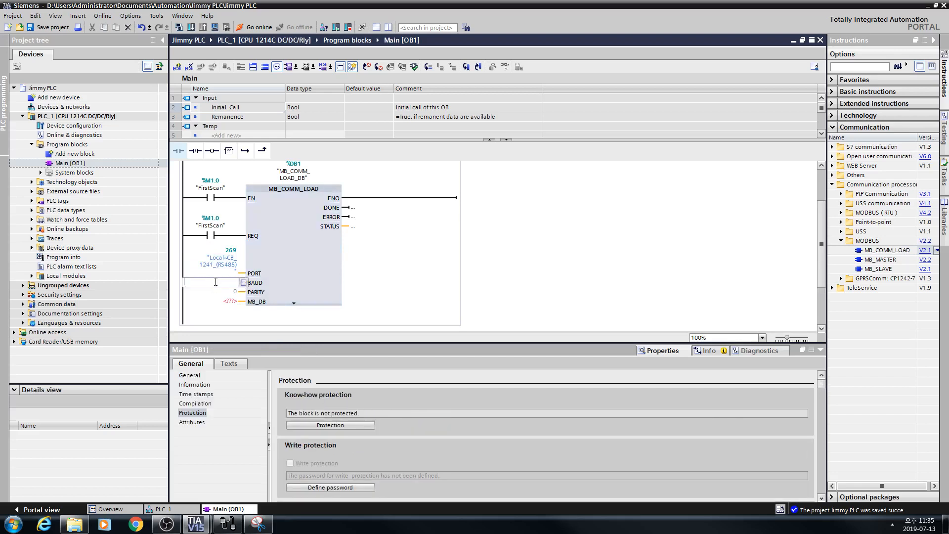
{"action": "type", "text": "19200"}
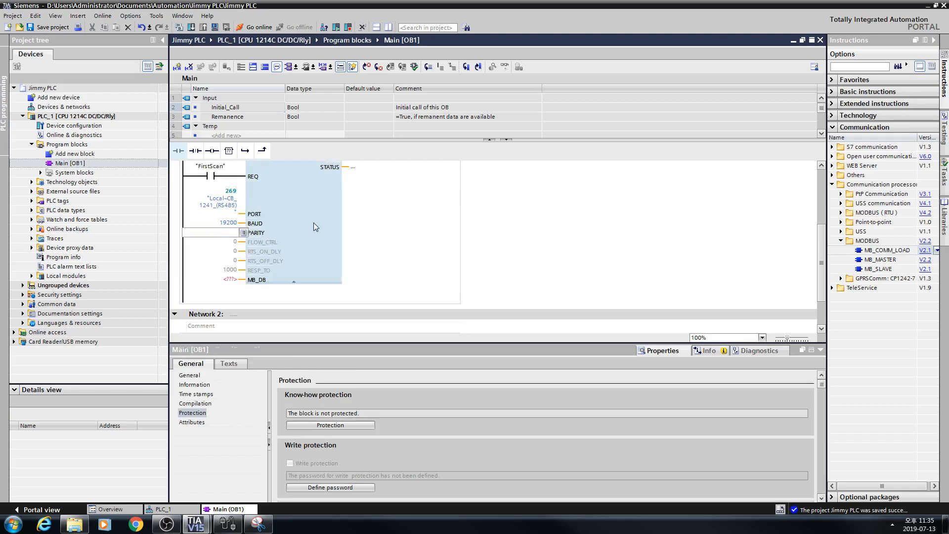
{"action": "left_click", "coordinate": [293, 218]}
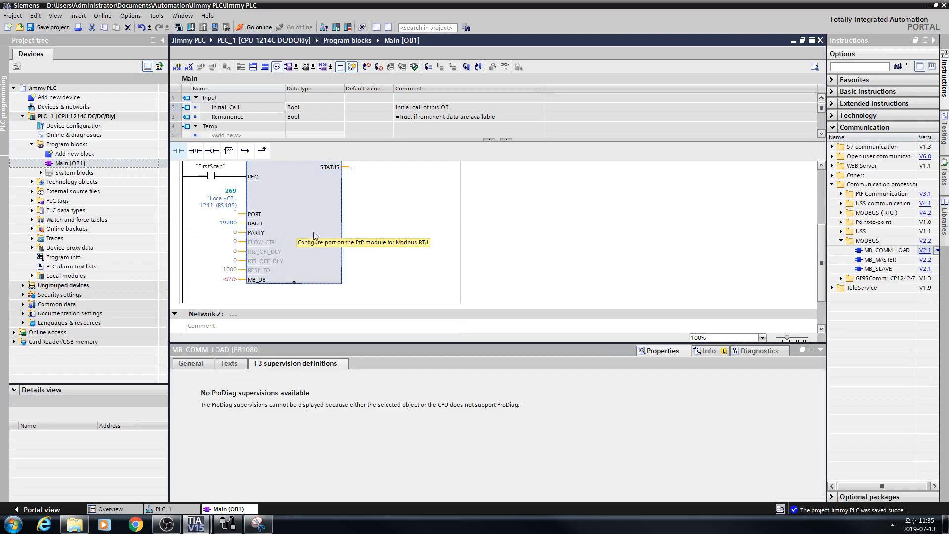
{"action": "mouse_move", "coordinate": [330, 246]}
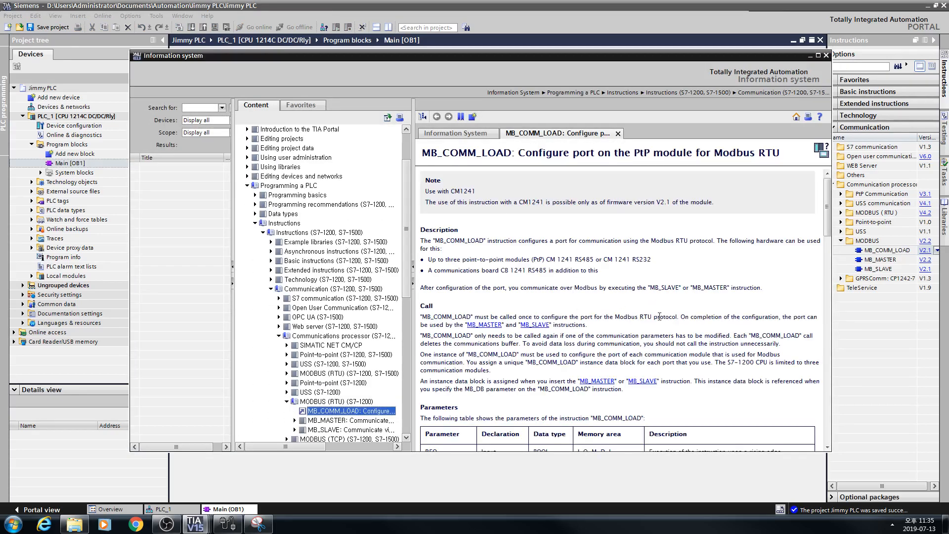
{"action": "scroll", "scroll_direction": "down", "scroll_amount": 3}
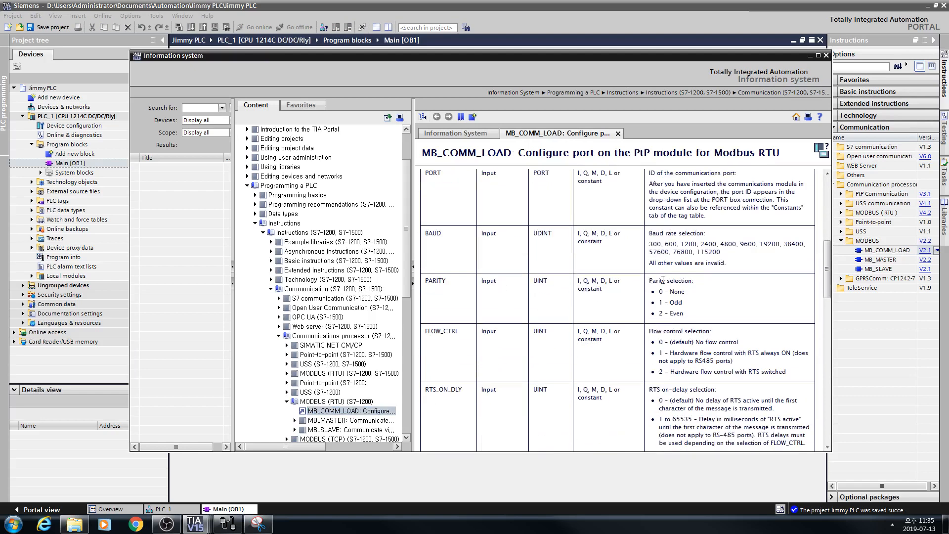
{"action": "mouse_move", "coordinate": [567, 4]}
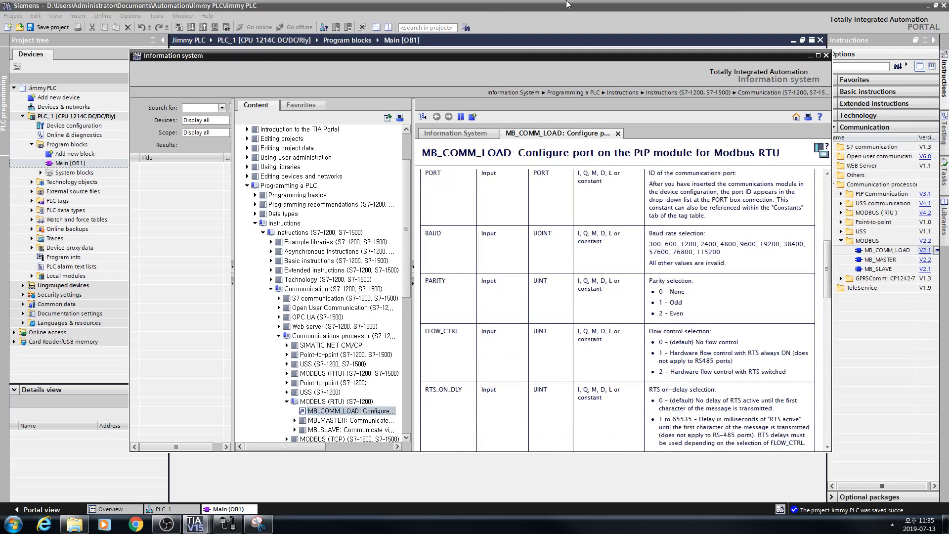
{"action": "left_click", "coordinate": [825, 55]}
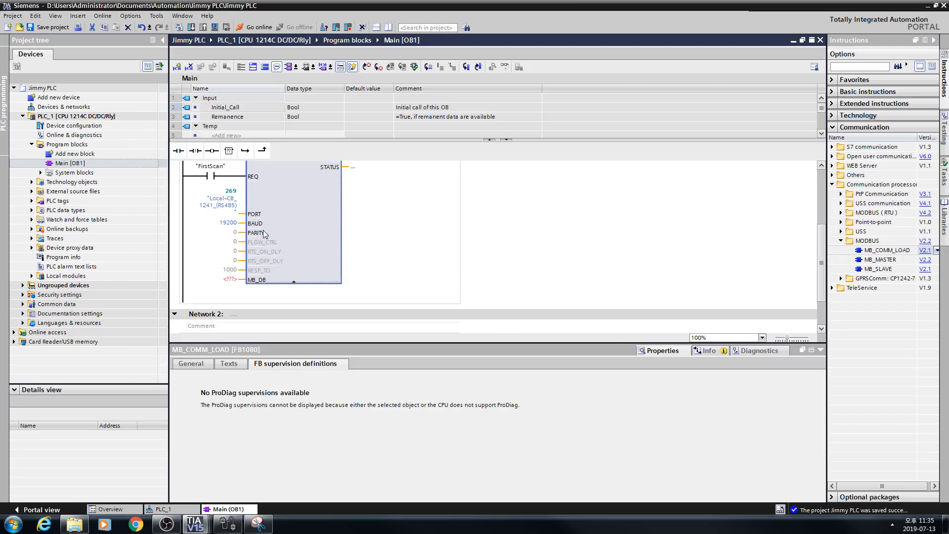
{"action": "mouse_move", "coordinate": [235, 279]}
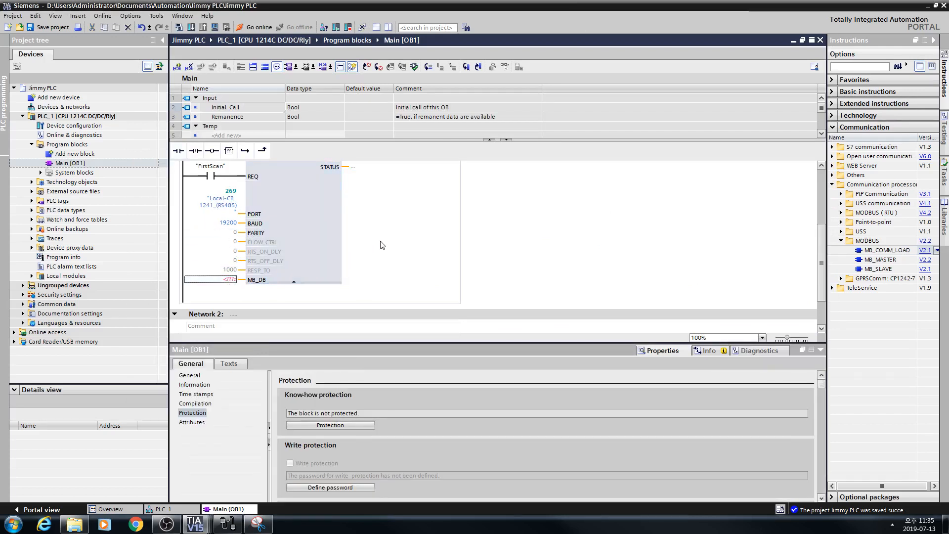
{"action": "scroll", "scroll_direction": "down", "scroll_amount": 3}
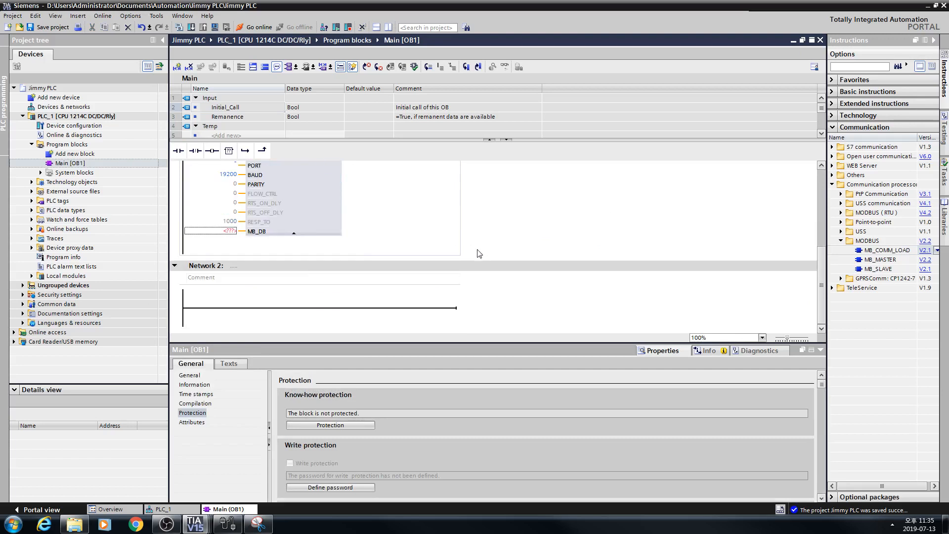
Step: Add MB_SLAVE in Network 2 with MB_SLAVE_DB feeding MB_COMM_LOAD's MB_DB, station address 1
{"action": "left_click", "coordinate": [874, 269]}
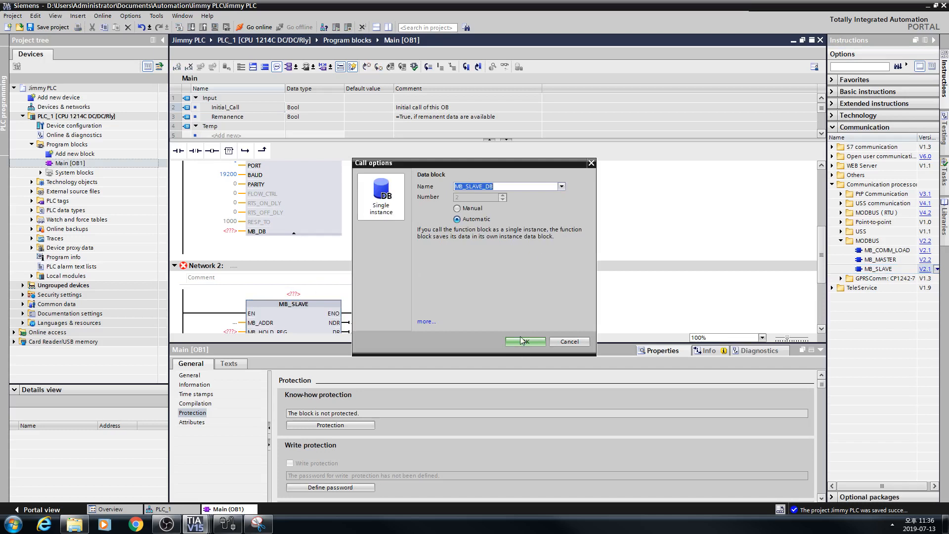
{"action": "left_click", "coordinate": [522, 342]}
{"action": "type", "text": "\"MB_SLAVE_DB\""}
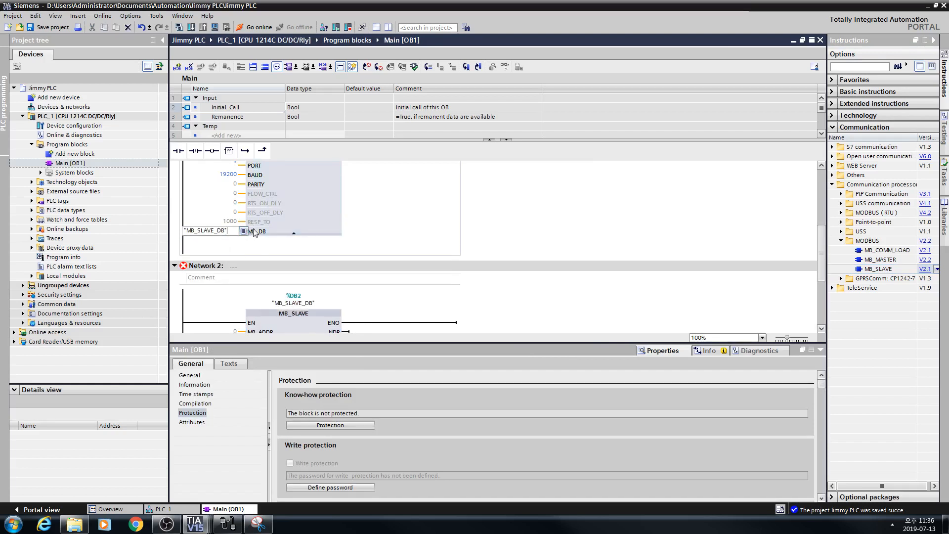
{"action": "left_click", "coordinate": [293, 231]}
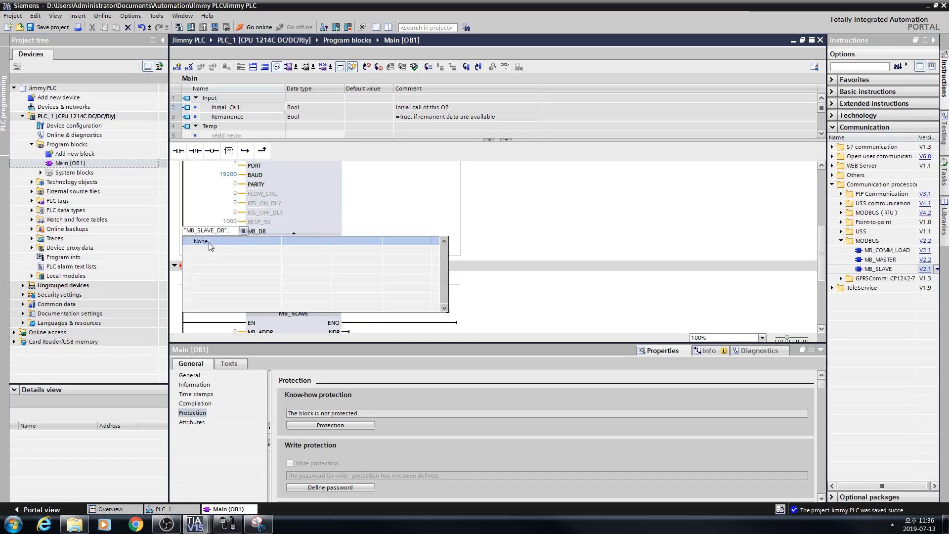
{"action": "left_click", "coordinate": [202, 241]}
{"action": "type", "text": "1"}
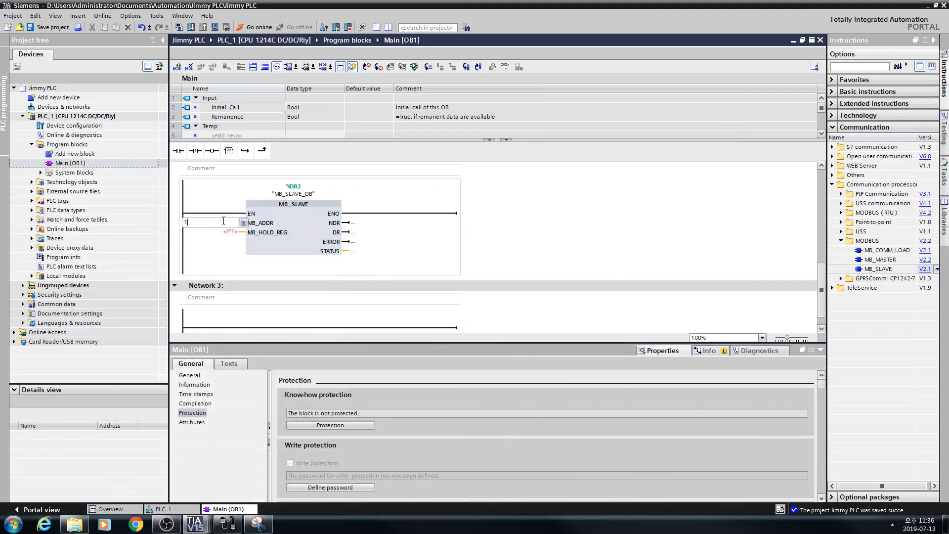
{"action": "left_click", "coordinate": [191, 423]}
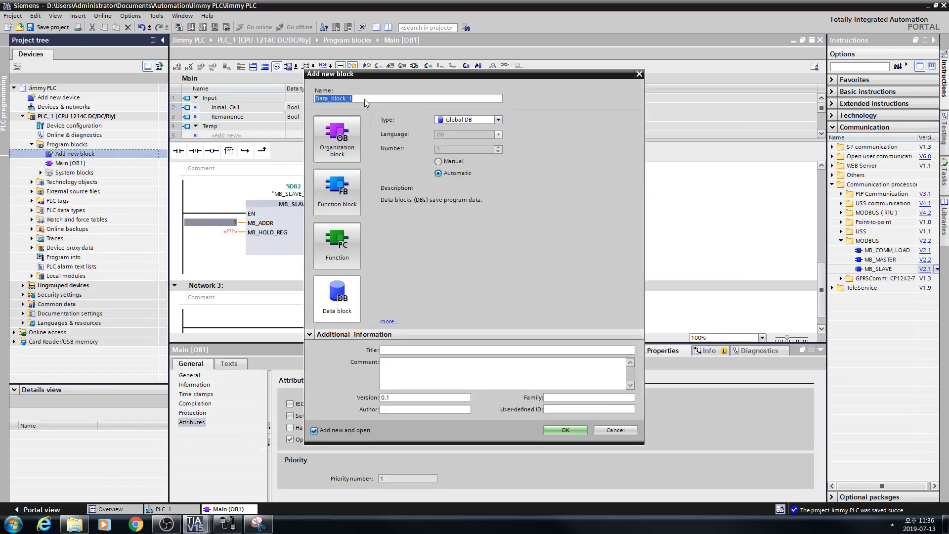
Step: Create a global data block named Modbus Slave
{"action": "type", "text": "Modbus"}
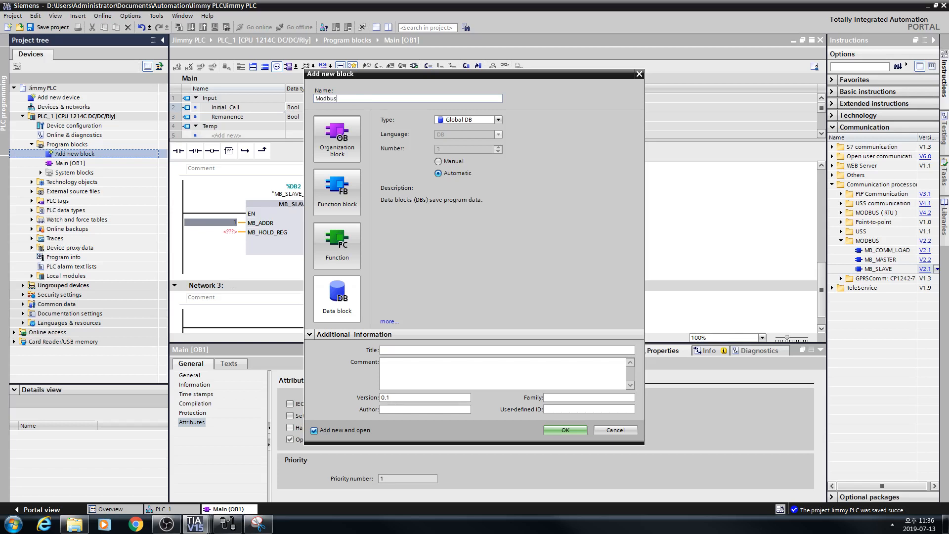
{"action": "type", "text": "Slave"}
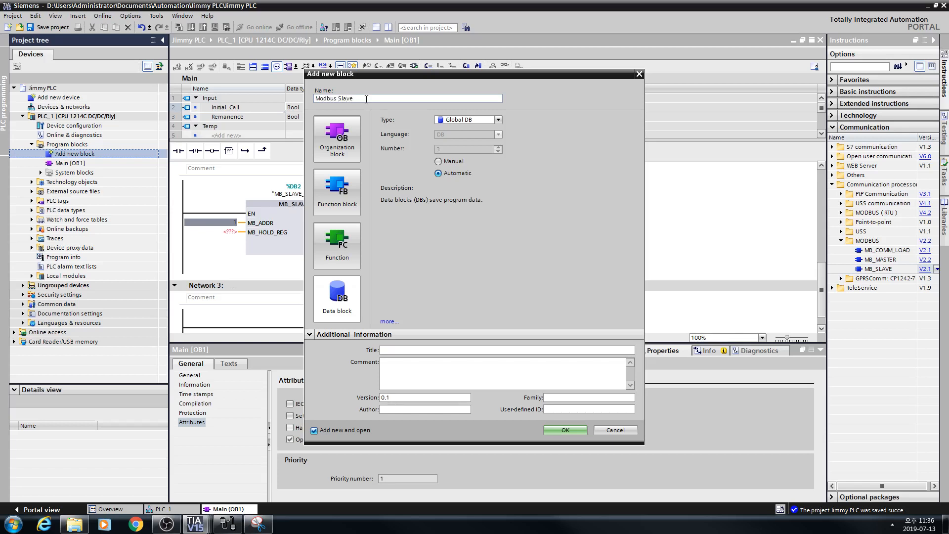
{"action": "left_click", "coordinate": [564, 430]}
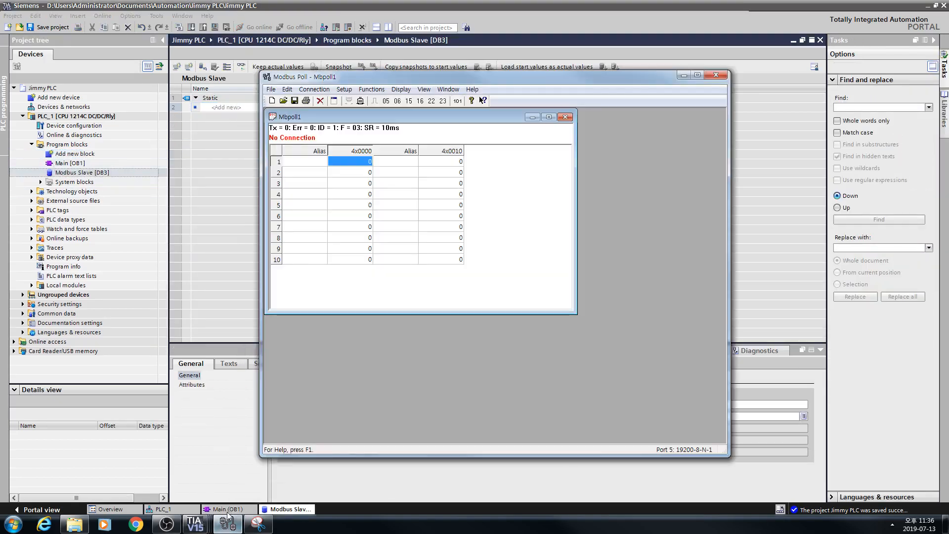
Step: Get the Modbus Poll window out of the way so Main [OB1] shows again
{"action": "left_click", "coordinate": [227, 508]}
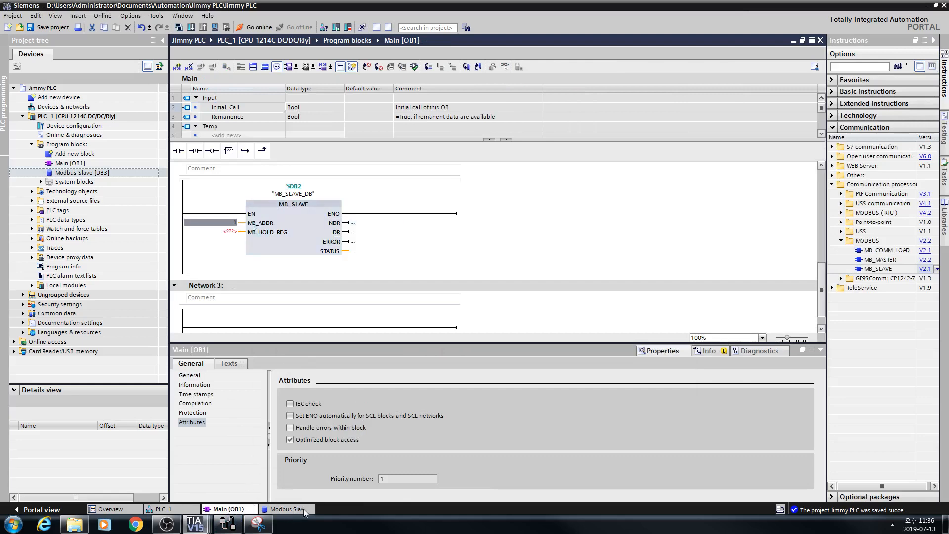
{"action": "mouse_move", "coordinate": [299, 300]}
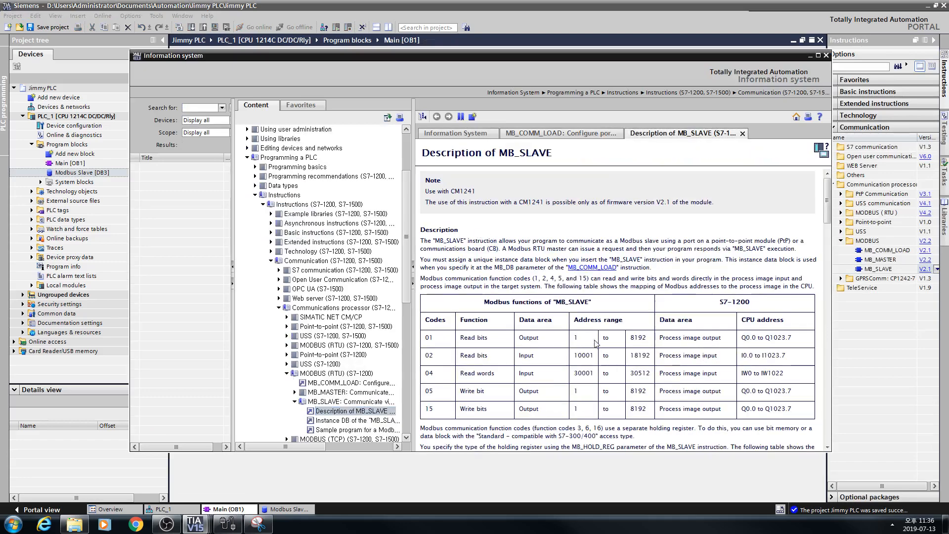
{"action": "scroll", "scroll_direction": "down", "scroll_amount": 3}
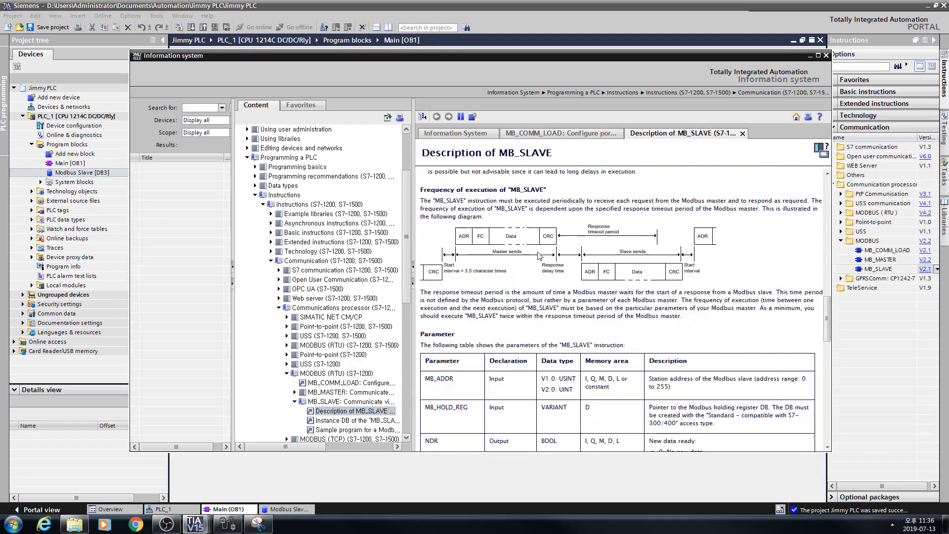
{"action": "scroll", "scroll_direction": "down", "scroll_amount": 3}
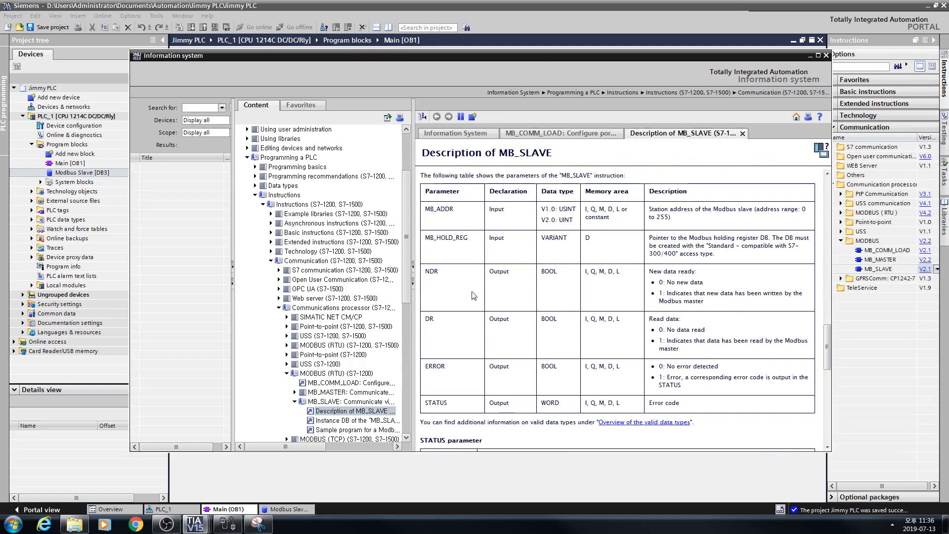
{"action": "mouse_move", "coordinate": [565, 303]}
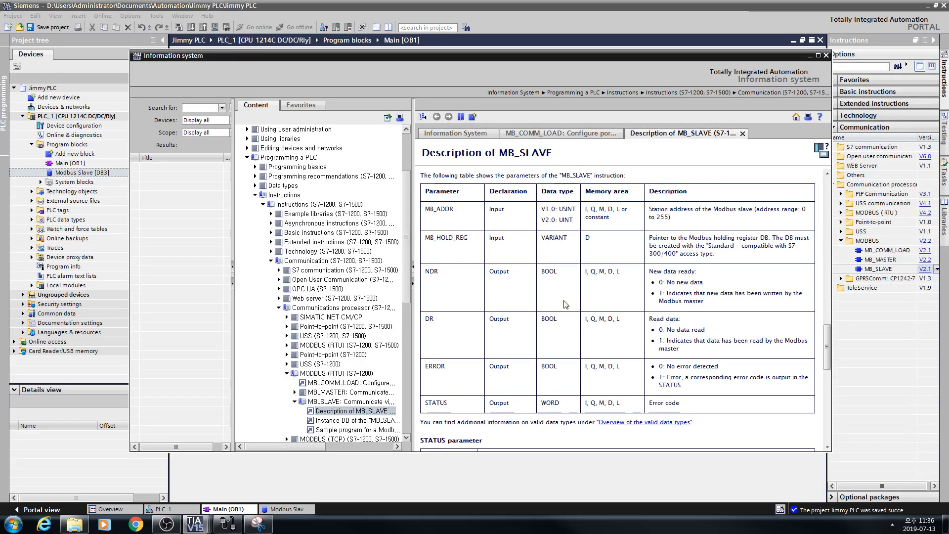
{"action": "mouse_move", "coordinate": [507, 413]}
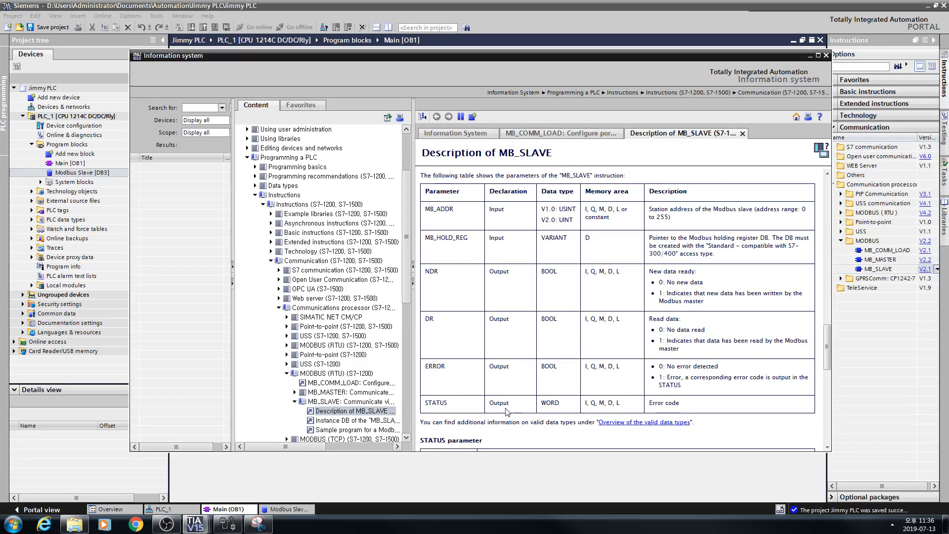
{"action": "left_click", "coordinate": [824, 55]}
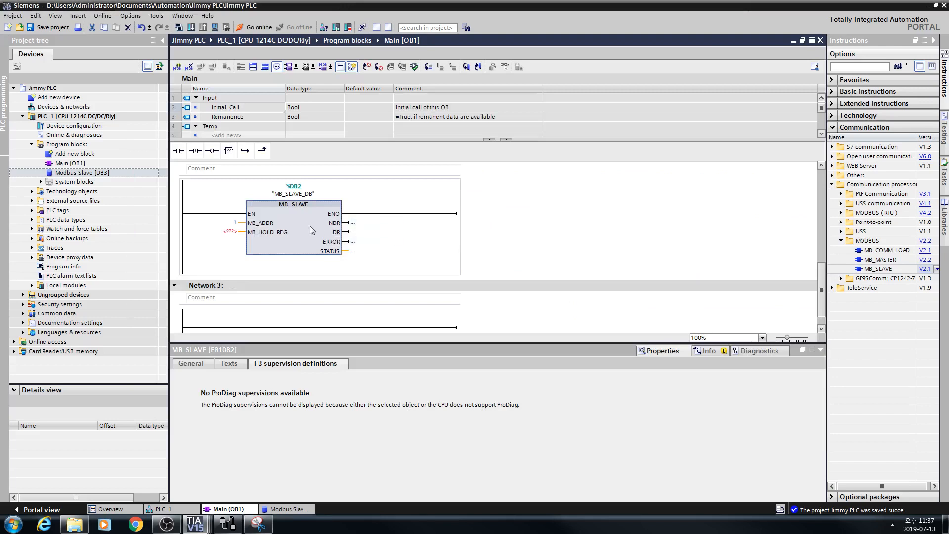
Step: Declare NDR, DR, Error Bools and a Status Word in the Modbus Slave data block
{"action": "double_click", "coordinate": [82, 172]}
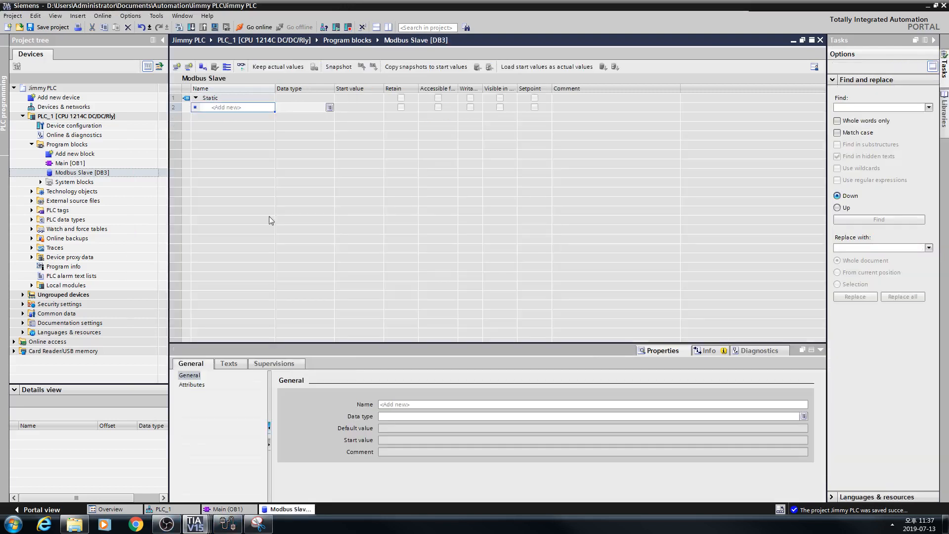
{"action": "type", "text": "N"}
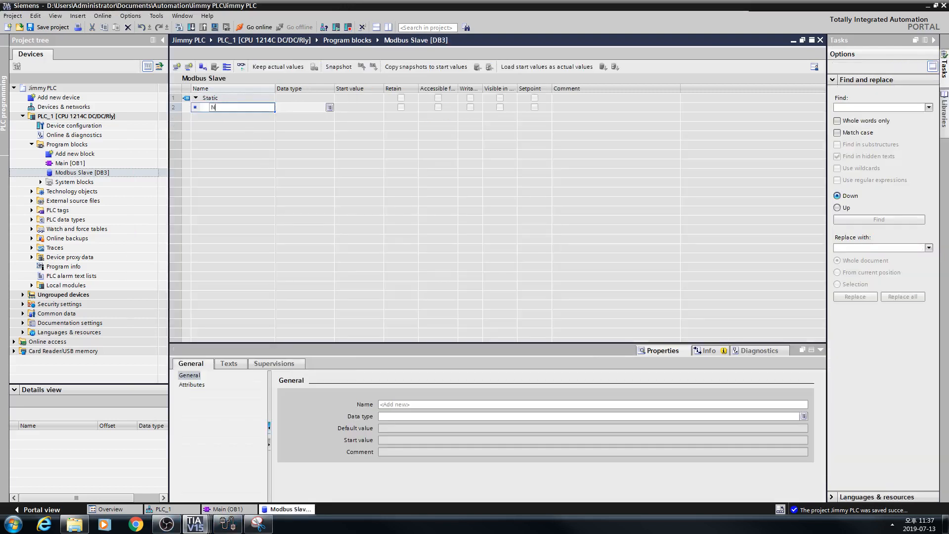
{"action": "key", "text": "Return"}
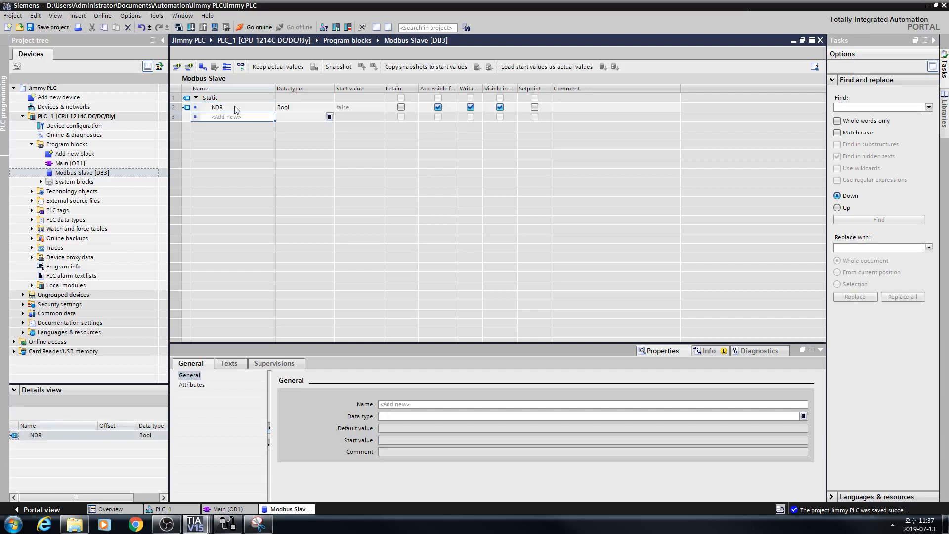
{"action": "left_click", "coordinate": [226, 508]}
{"action": "type", "text": "DR"}
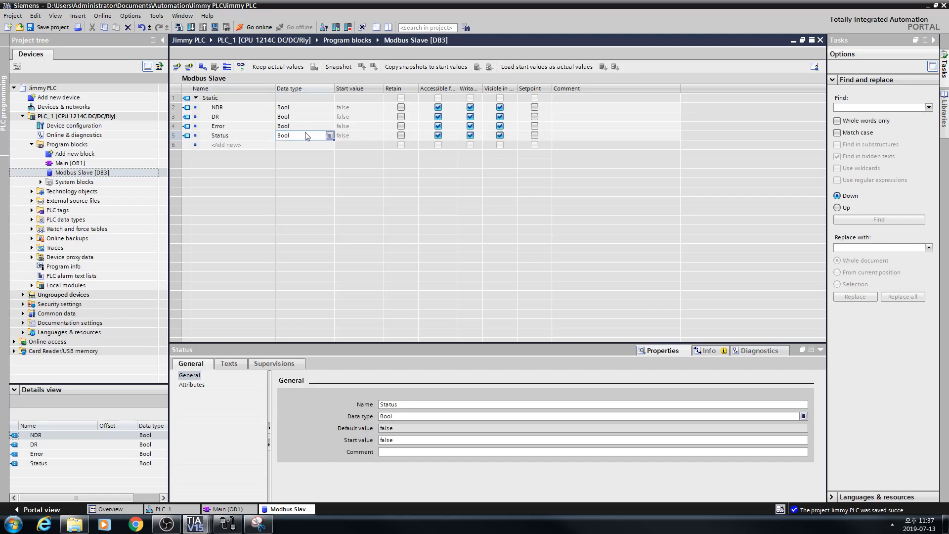
{"action": "type", "text": "Word"}
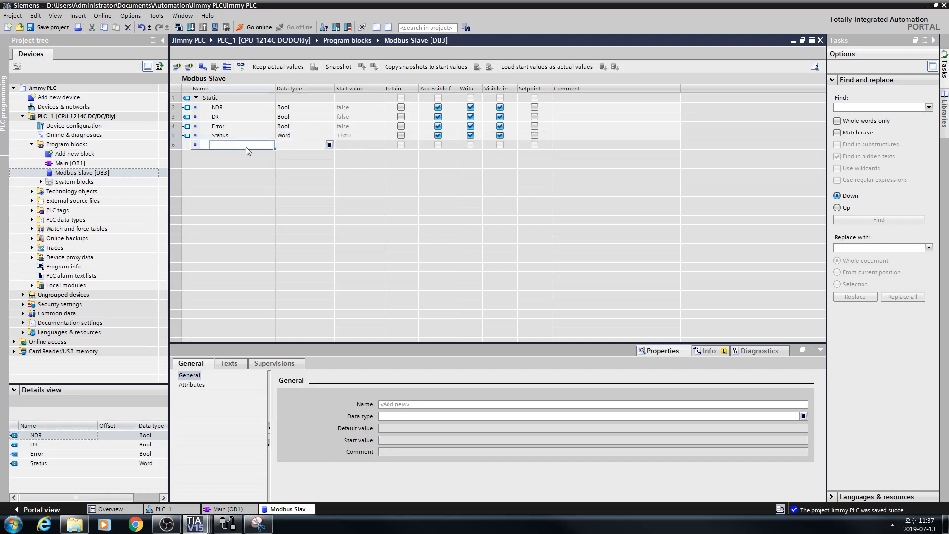
Step: Add Buffer with data type Array[0..19] of UInt
{"action": "type", "text": "Buffer"}
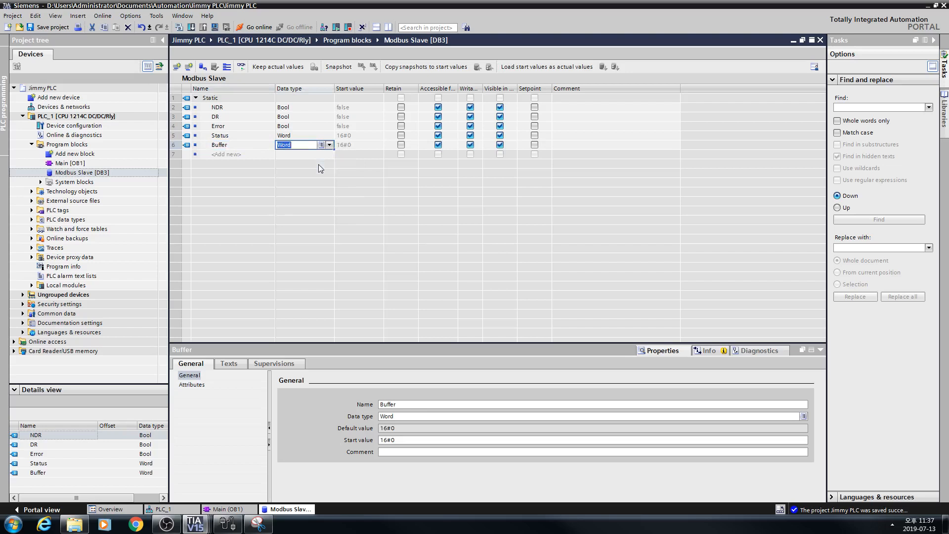
{"action": "left_click", "coordinate": [330, 145]}
{"action": "type", "text": "Array[0..1] of U"}
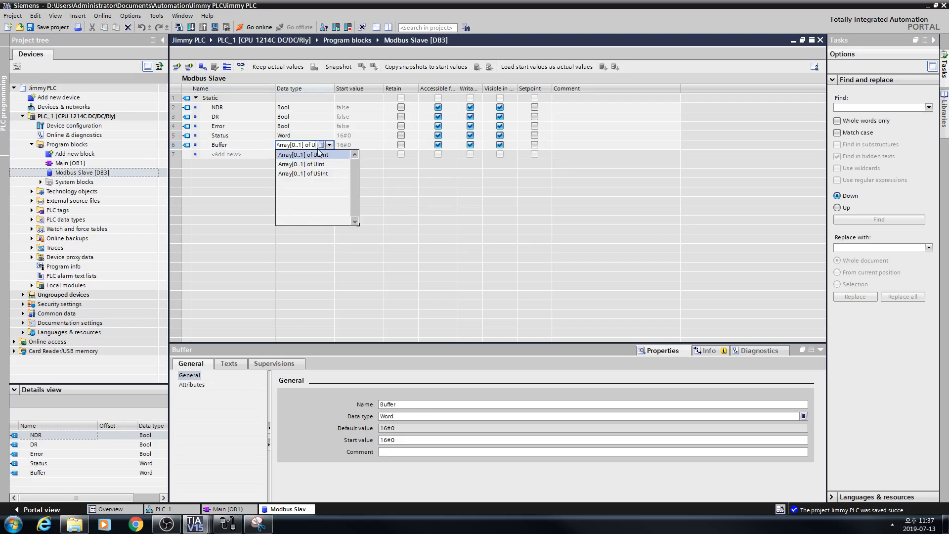
{"action": "left_click", "coordinate": [302, 164]}
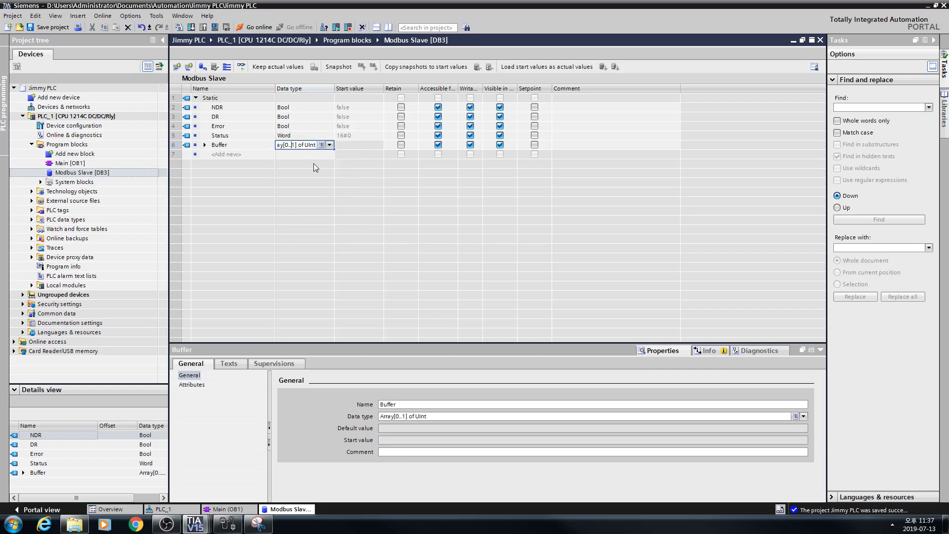
{"action": "left_click", "coordinate": [329, 145]}
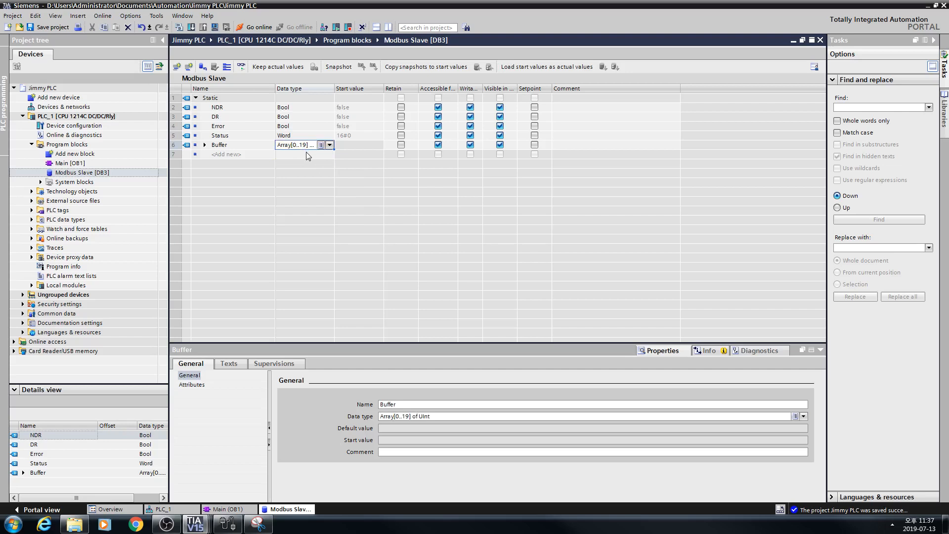
{"action": "mouse_move", "coordinate": [228, 517]}
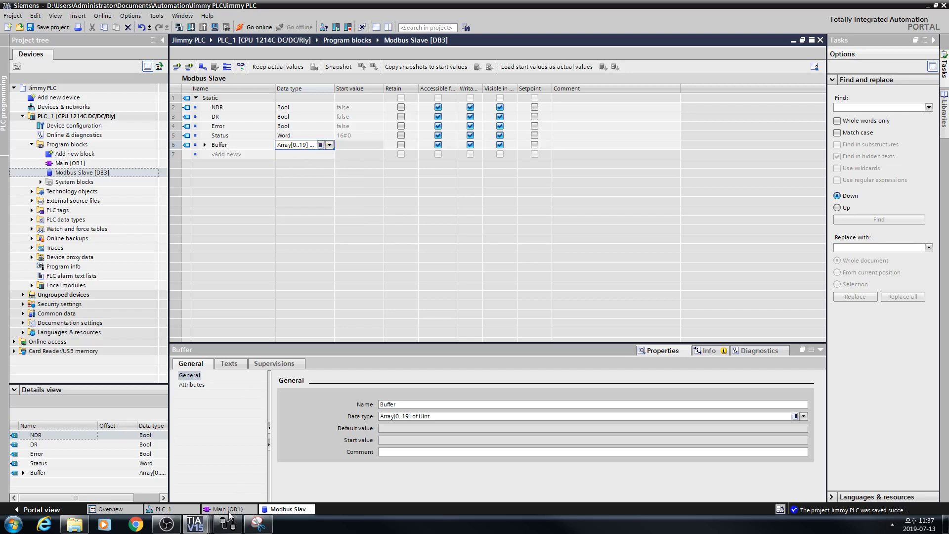
{"action": "mouse_move", "coordinate": [228, 509]}
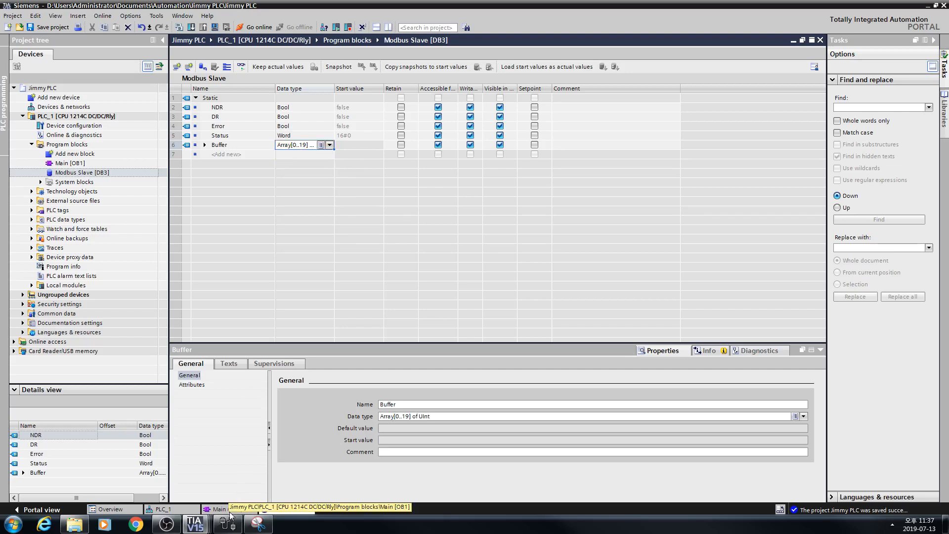
Step: Switch off optimized block access for the Modbus Slave [DB3] data block and accept the warning
{"action": "left_click", "coordinate": [216, 509]}
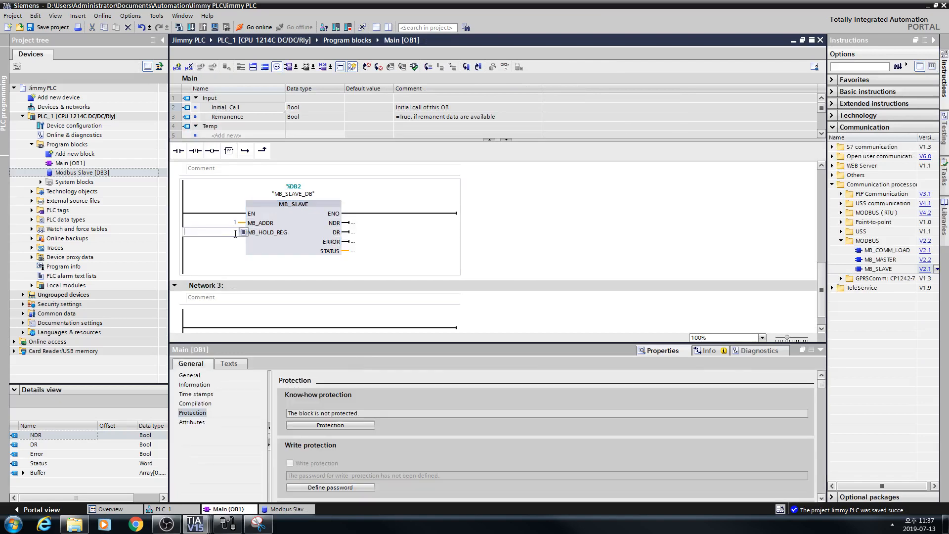
{"action": "left_click", "coordinate": [74, 153]}
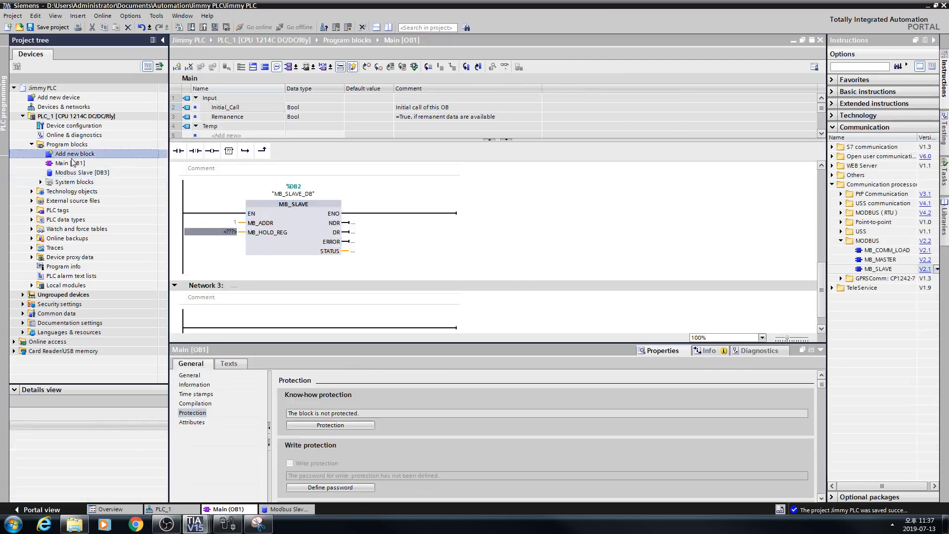
{"action": "right_click", "coordinate": [82, 172]}
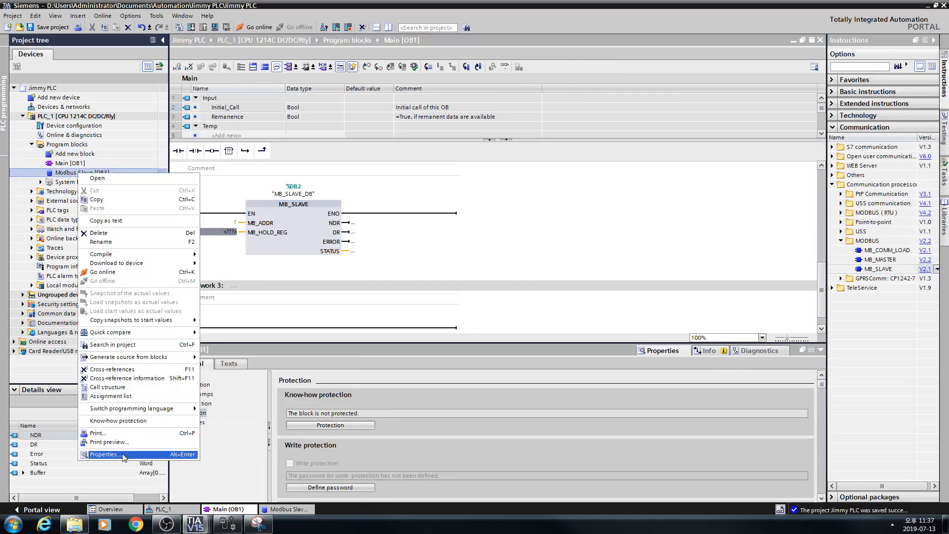
{"action": "left_click", "coordinate": [104, 454]}
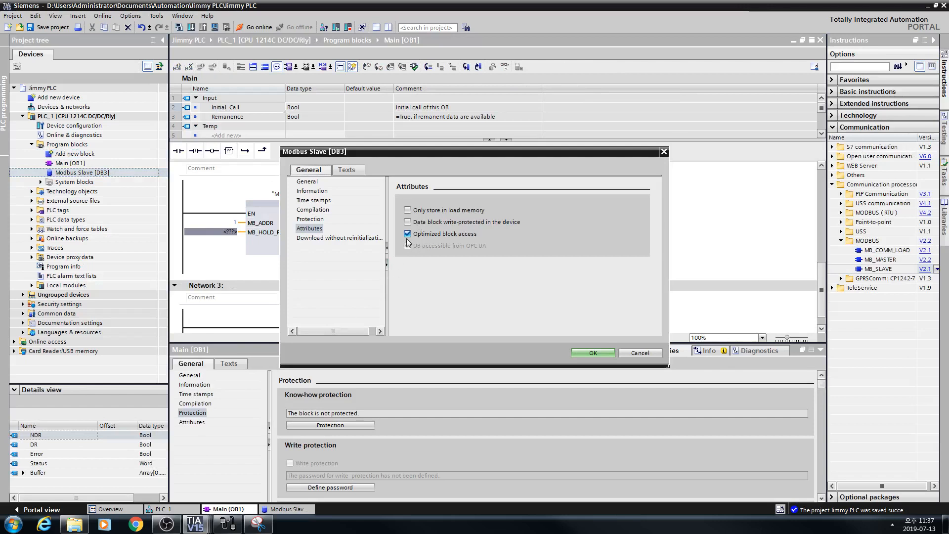
{"action": "left_click", "coordinate": [408, 233]}
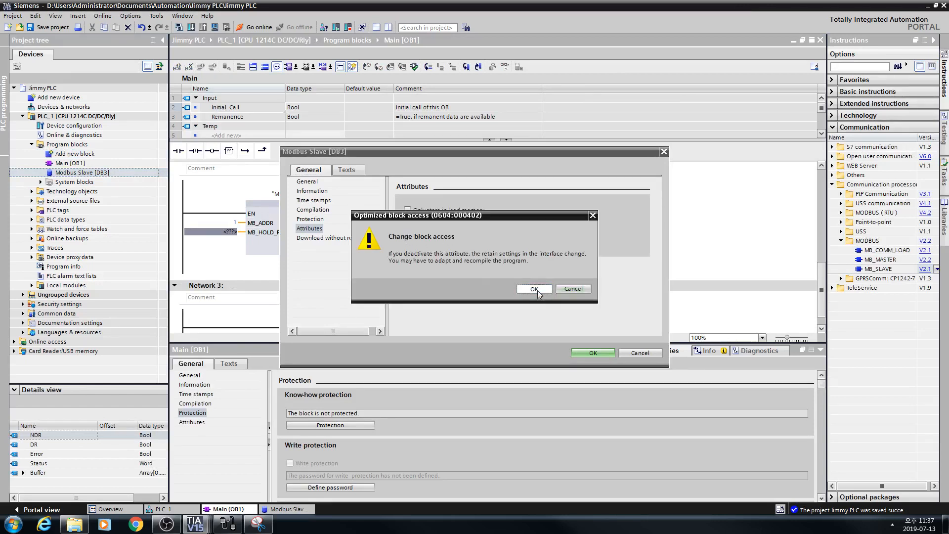
{"action": "left_click", "coordinate": [533, 288]}
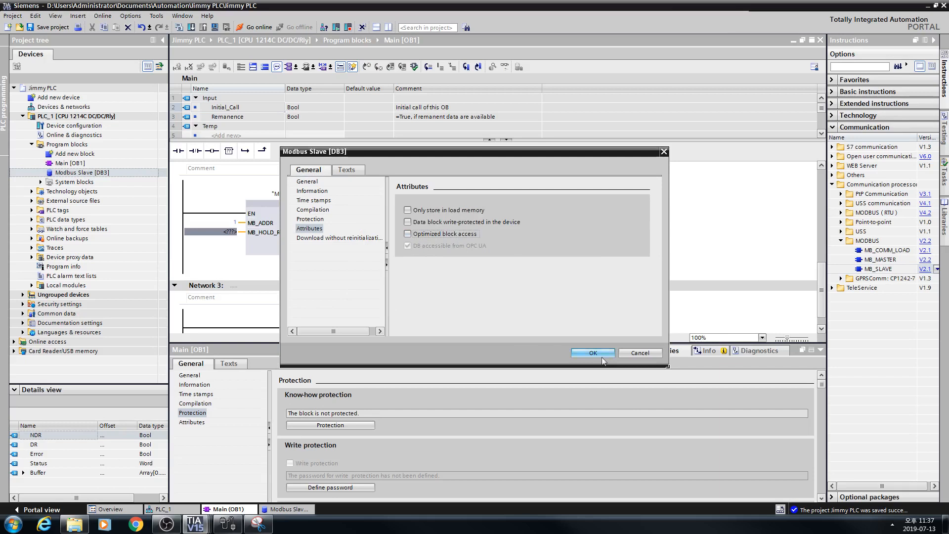
{"action": "left_click", "coordinate": [591, 353]}
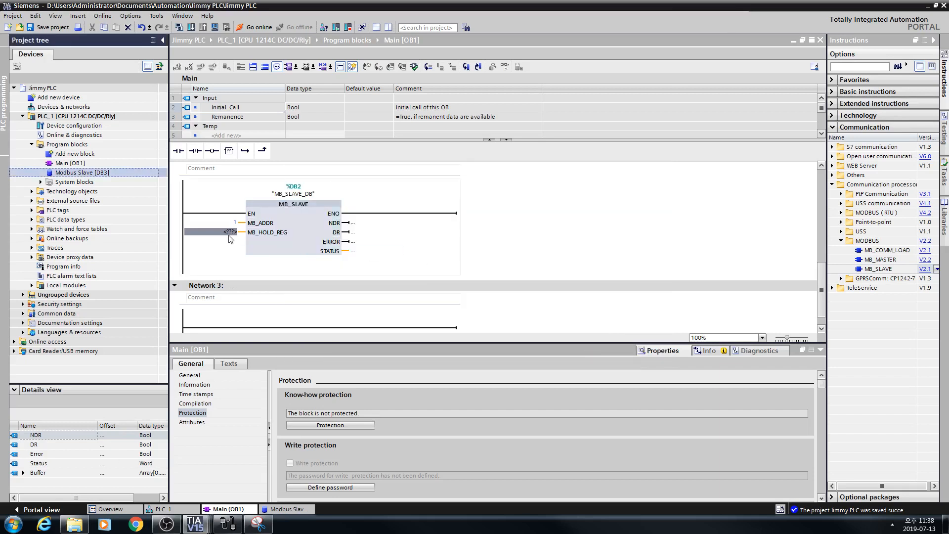
Step: Assign "Modbus Slave".Buffer to MB_HOLD_REG from the operand list
{"action": "left_click", "coordinate": [215, 231]}
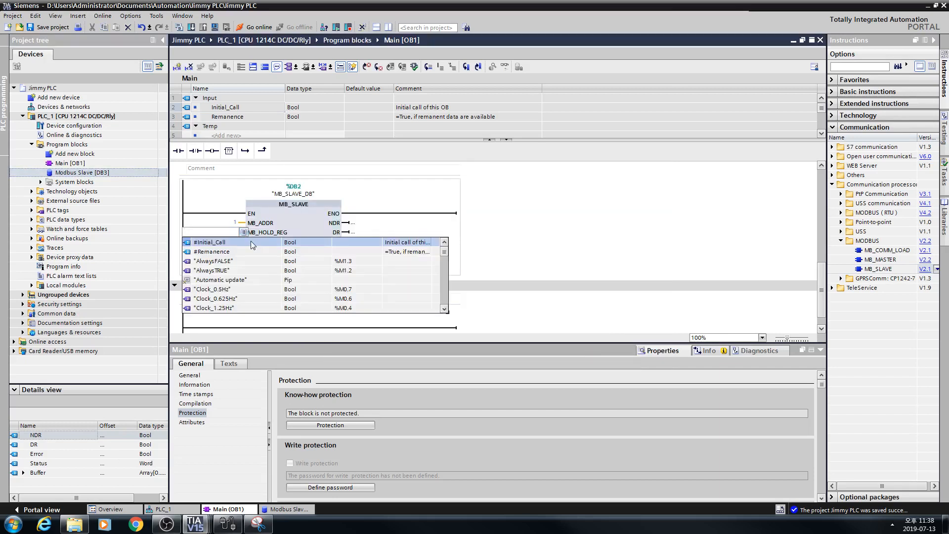
{"action": "scroll", "scroll_direction": "down", "scroll_amount": 3}
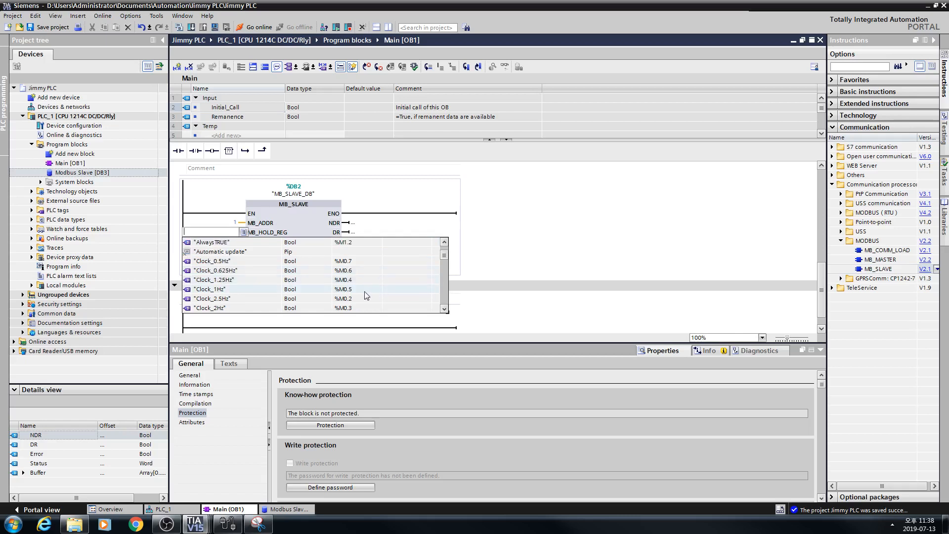
{"action": "scroll", "scroll_direction": "down", "scroll_amount": 3}
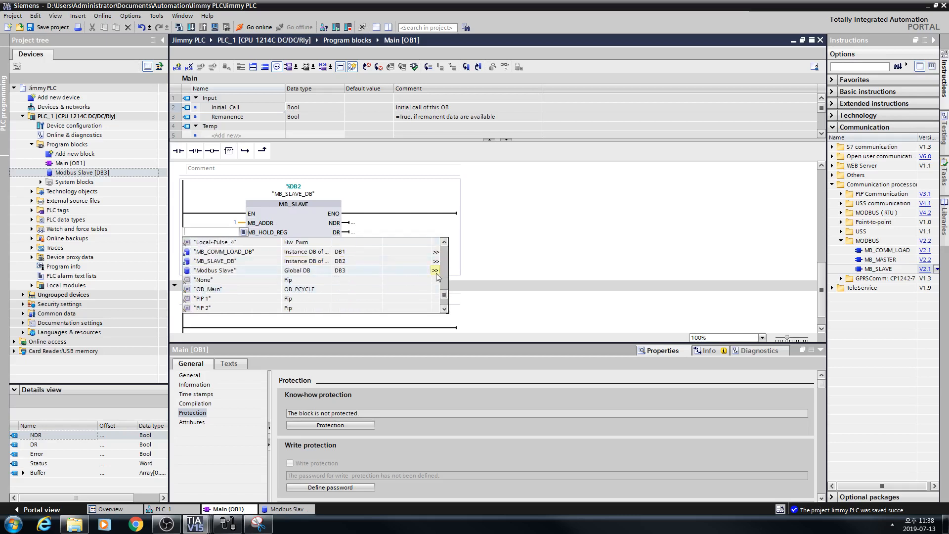
{"action": "left_click", "coordinate": [436, 270]}
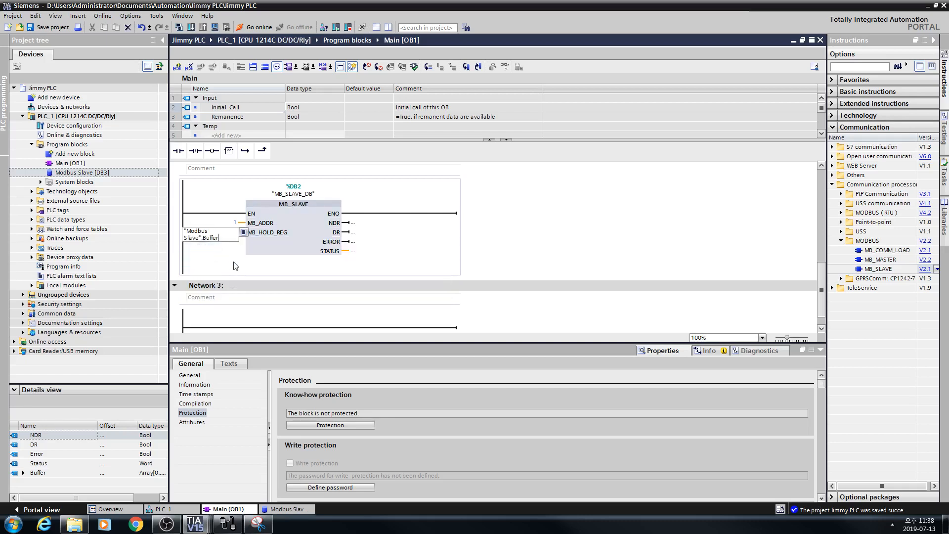
Step: Wire NDR, DR and ERROR to the Modbus Slave NDR, DR and Error members
{"action": "left_click", "coordinate": [376, 223]}
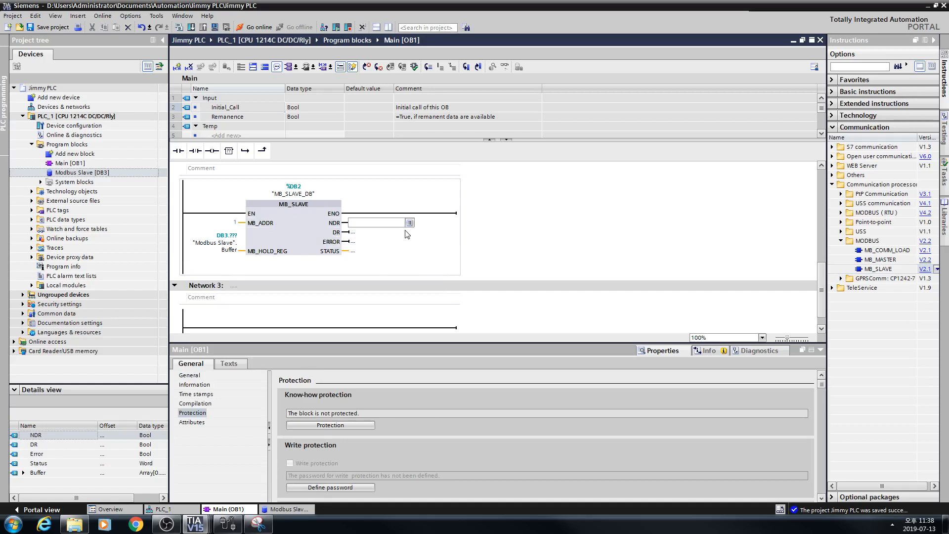
{"action": "left_click", "coordinate": [409, 223]}
{"action": "type", "text": "\"Modbus Slave\"."}
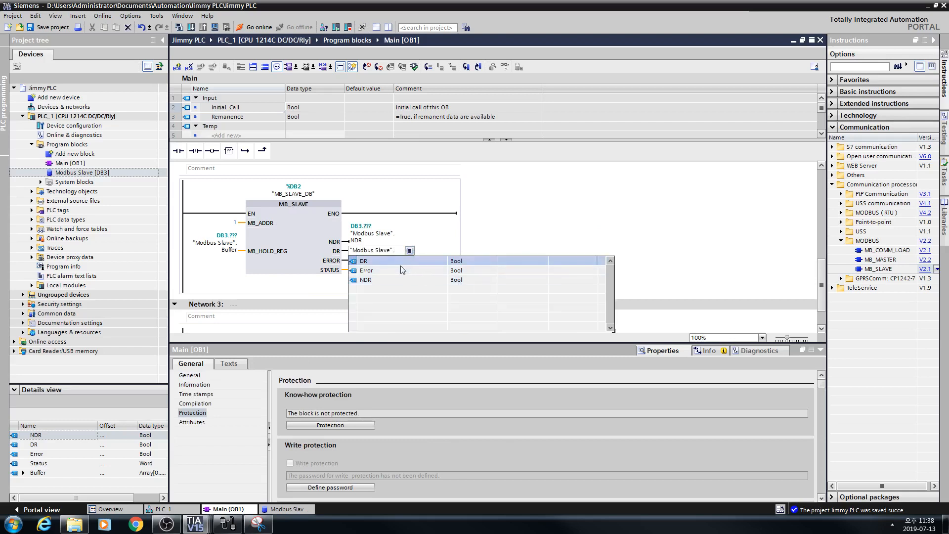
{"action": "left_click", "coordinate": [362, 261]}
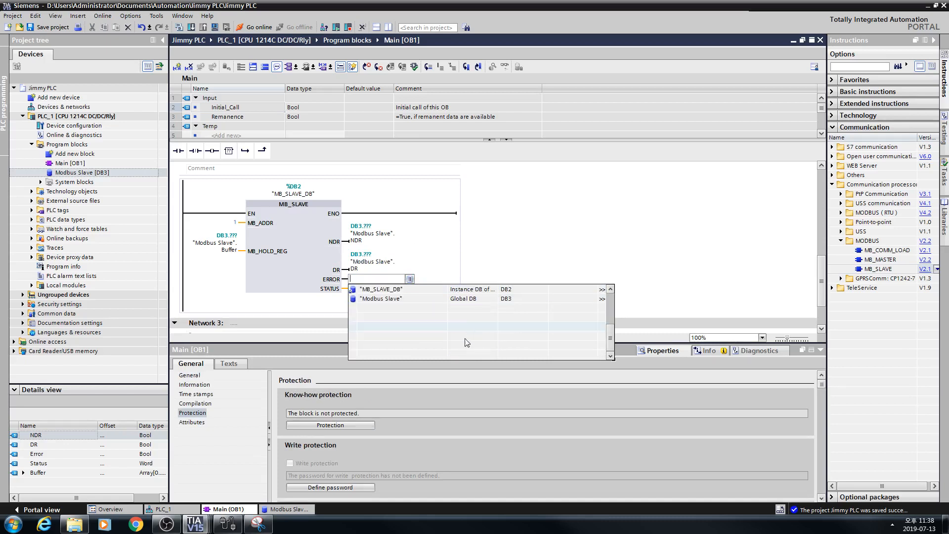
{"action": "left_click", "coordinate": [381, 299]}
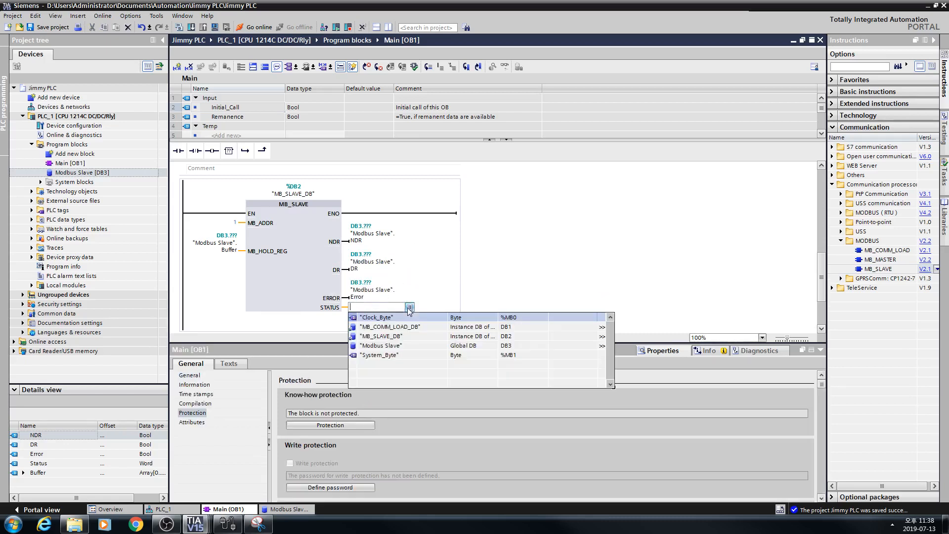
{"action": "mouse_move", "coordinate": [600, 346]}
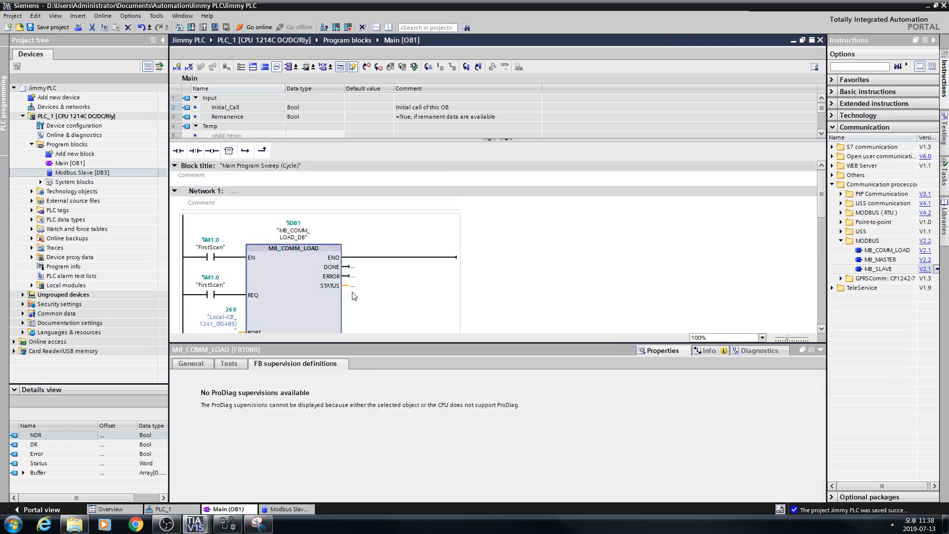
{"action": "mouse_move", "coordinate": [303, 281]}
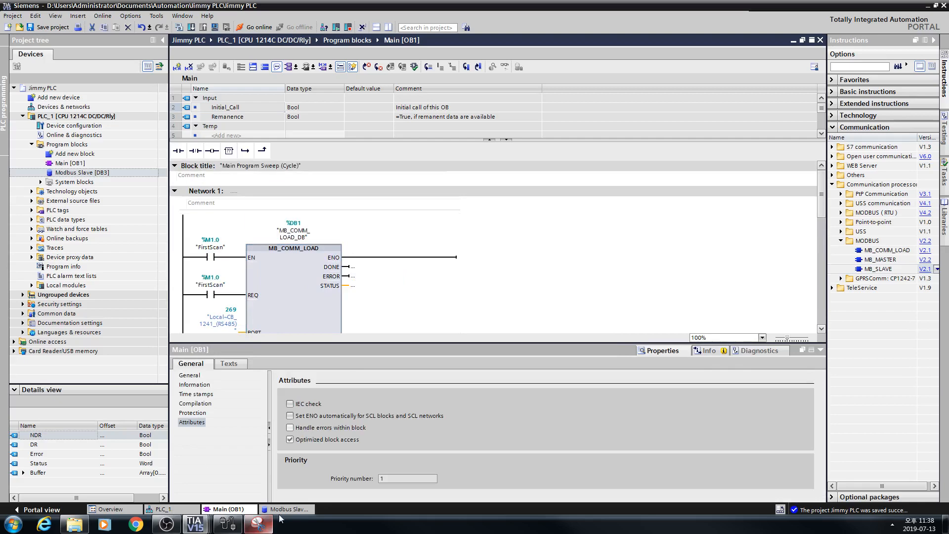
Step: Recheck the Modbus Slave DB members and both Main [OB1] networks before downloading
{"action": "left_click", "coordinate": [286, 508]}
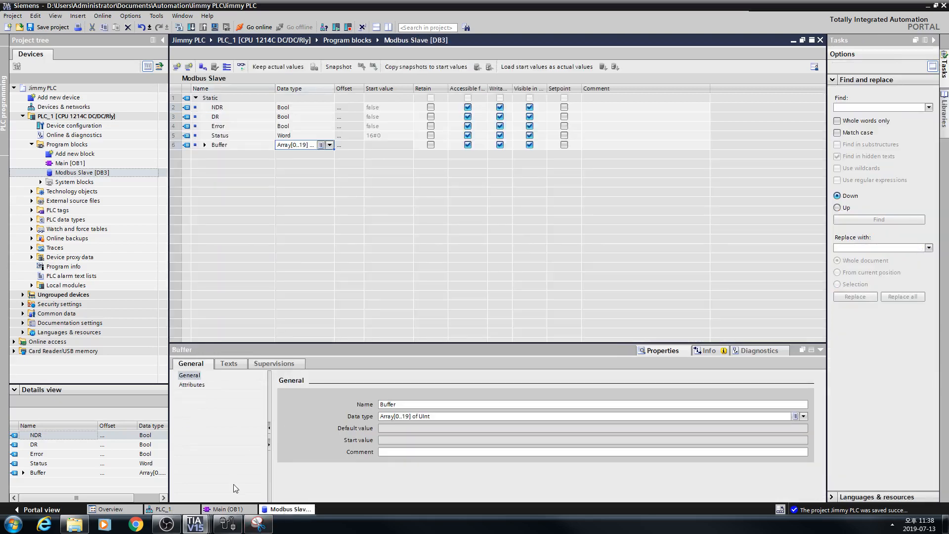
{"action": "left_click", "coordinate": [227, 509]}
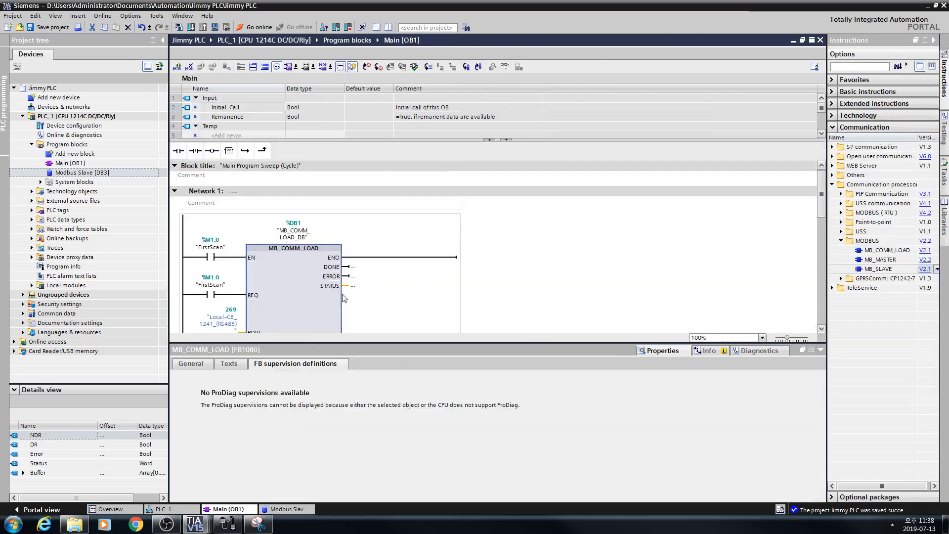
{"action": "scroll", "scroll_direction": "down", "scroll_amount": 3}
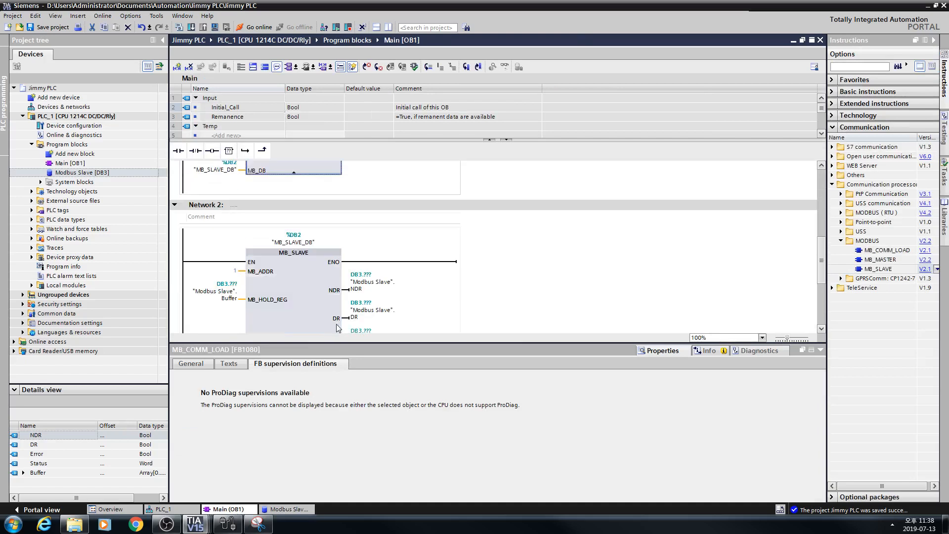
{"action": "scroll", "scroll_direction": "up", "scroll_amount": 3}
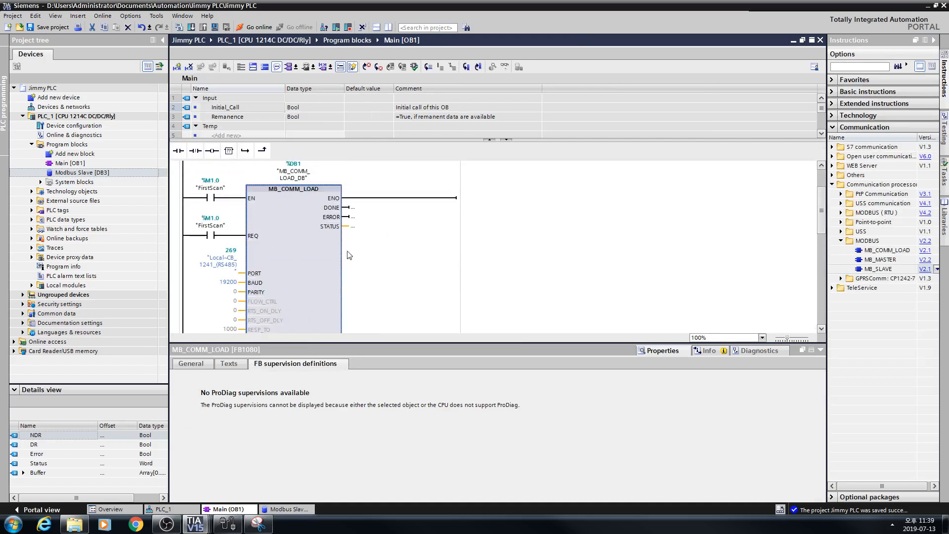
{"action": "scroll", "scroll_direction": "down", "scroll_amount": 3}
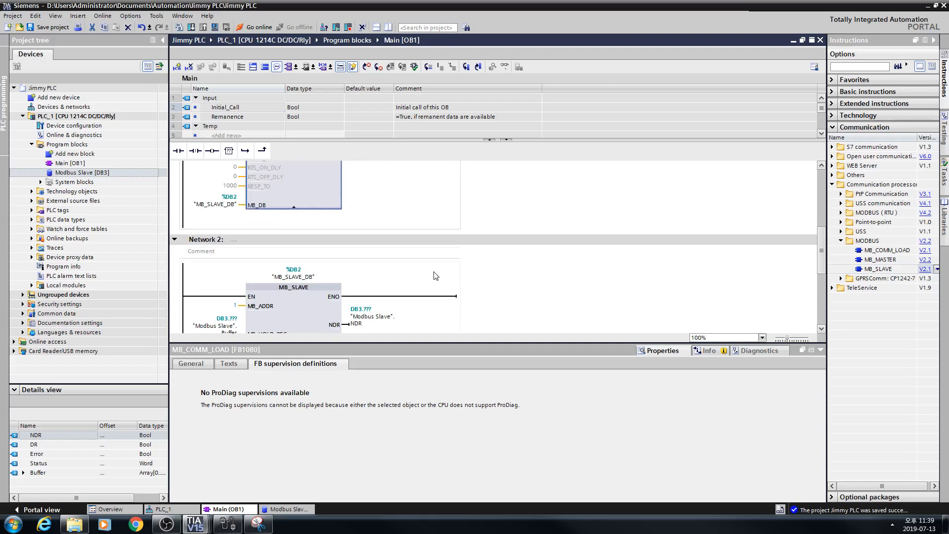
{"action": "scroll", "scroll_direction": "up", "scroll_amount": 3}
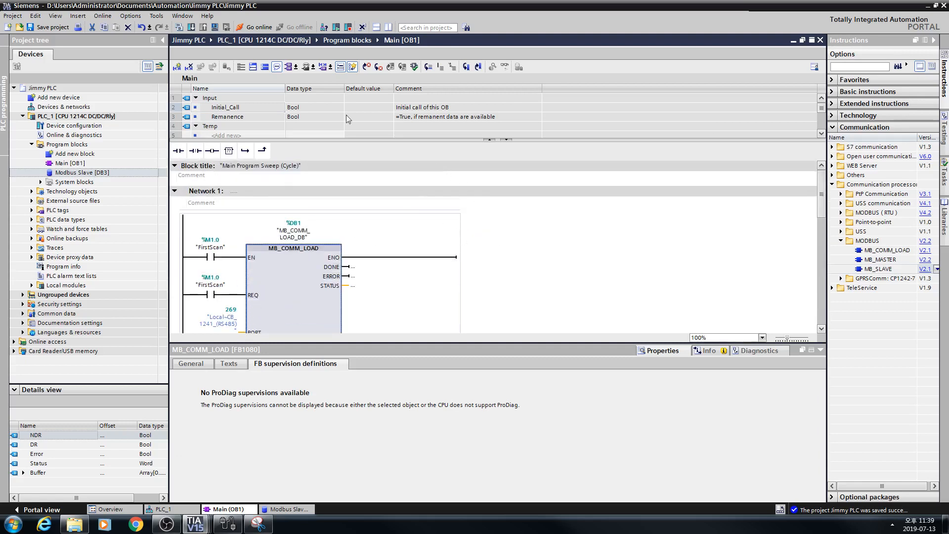
{"action": "scroll", "scroll_direction": "down", "scroll_amount": 3}
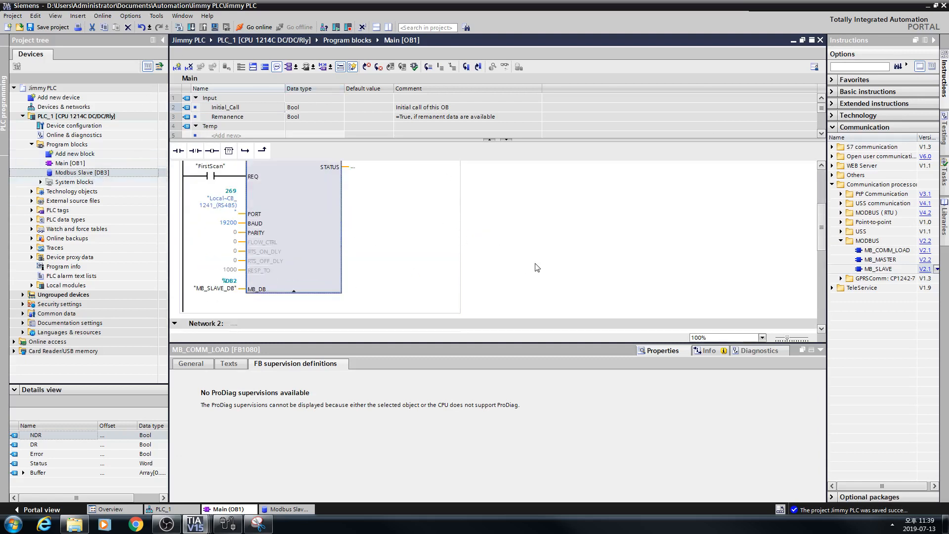
{"action": "mouse_move", "coordinate": [337, 156]}
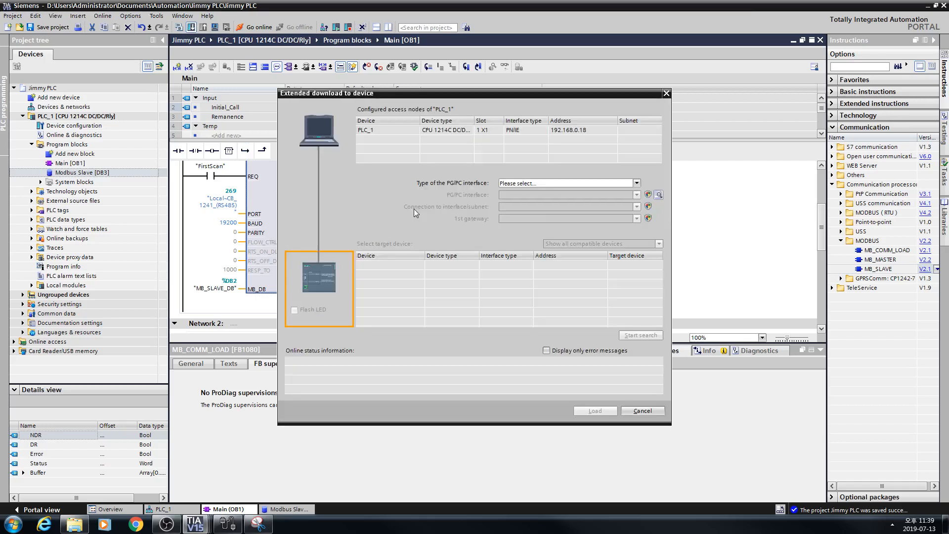
Step: Search via PN/IE on the Realtek adapter, find PLC_1 at 192.168.0.18 and start the load
{"action": "left_click", "coordinate": [635, 183]}
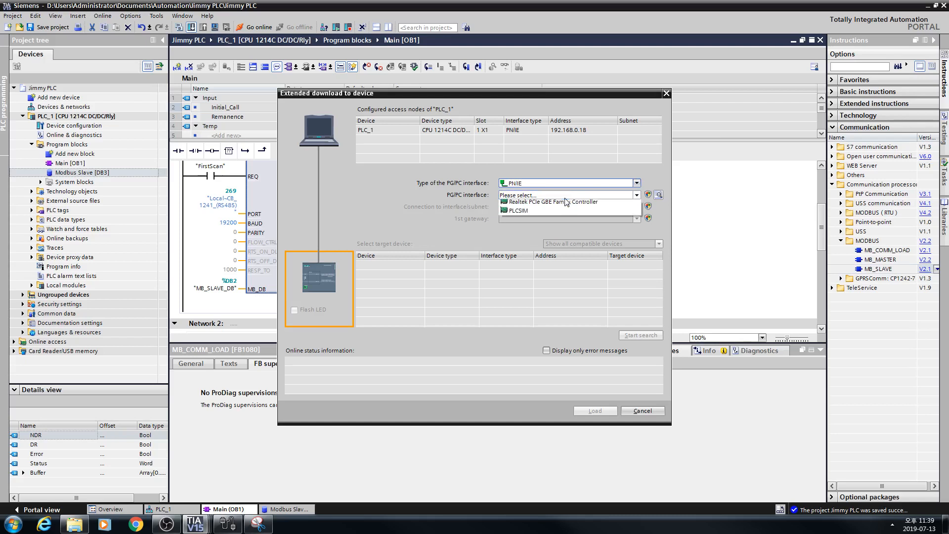
{"action": "left_click", "coordinate": [550, 202]}
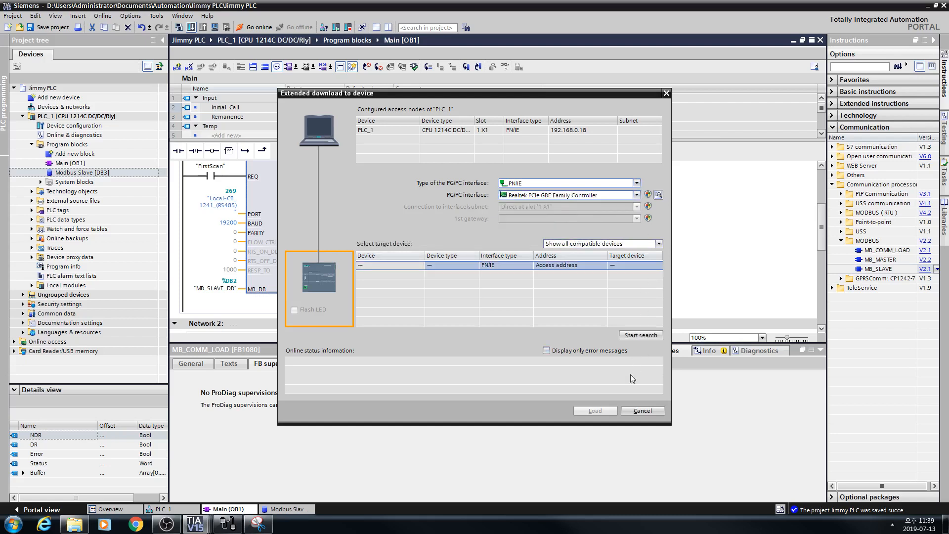
{"action": "left_click", "coordinate": [640, 335]}
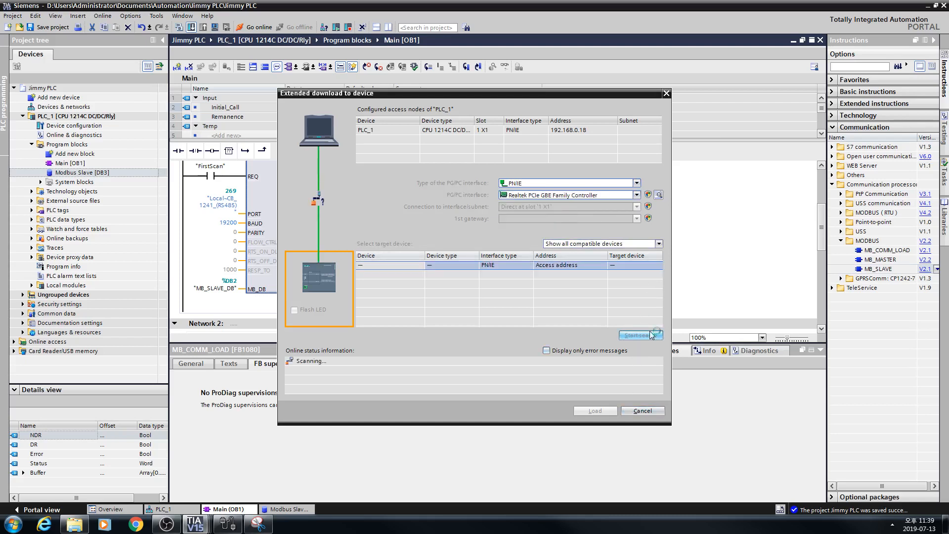
{"action": "left_click", "coordinate": [639, 335]}
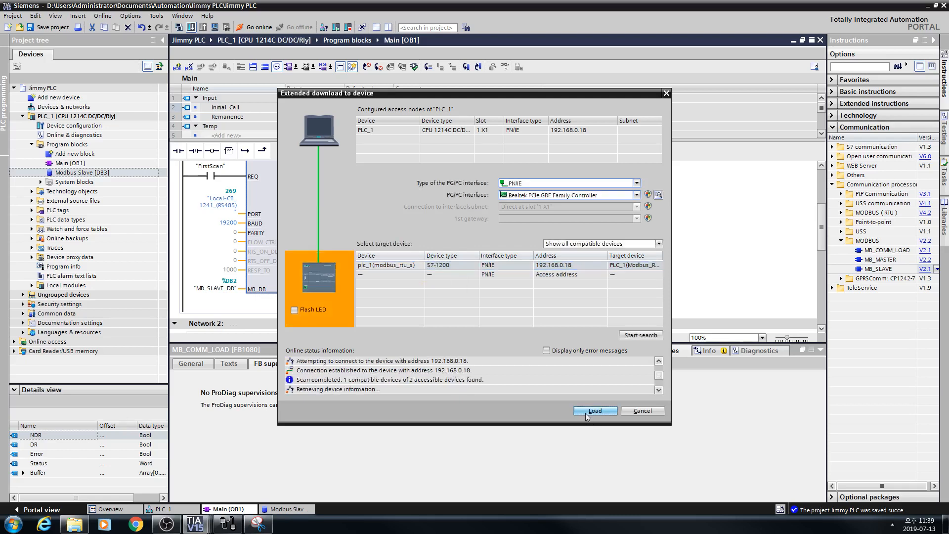
{"action": "left_click", "coordinate": [594, 410]}
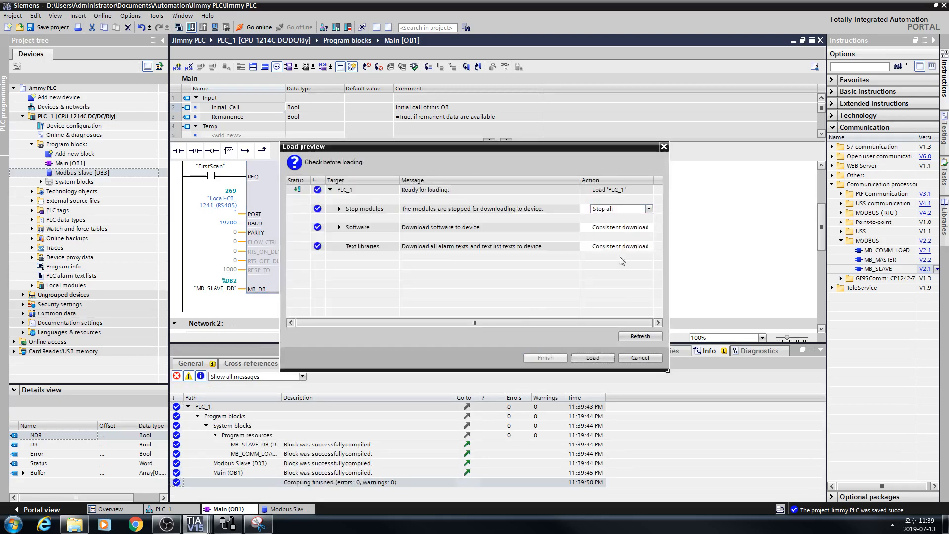
Step: Load the program to PLC_1, restart the modules and go online
{"action": "left_click", "coordinate": [592, 357]}
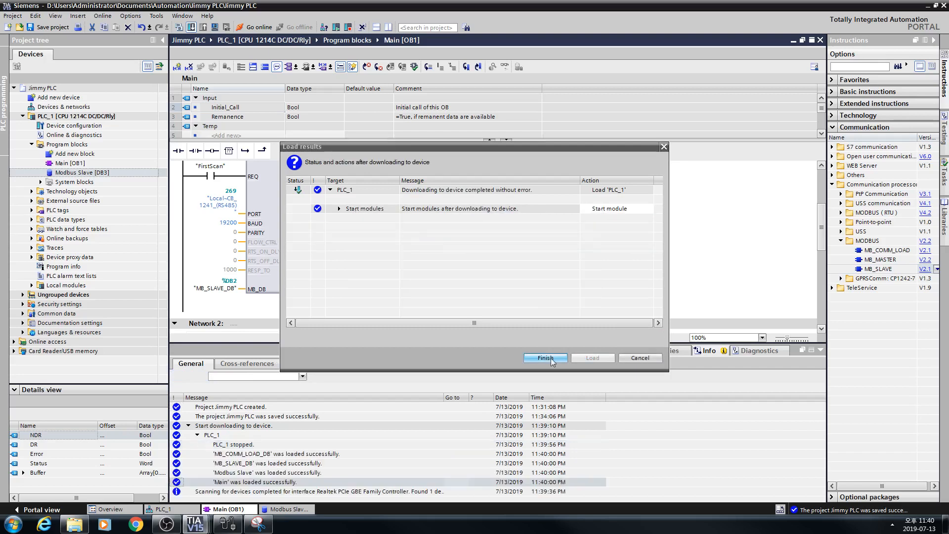
{"action": "left_click", "coordinate": [544, 357]}
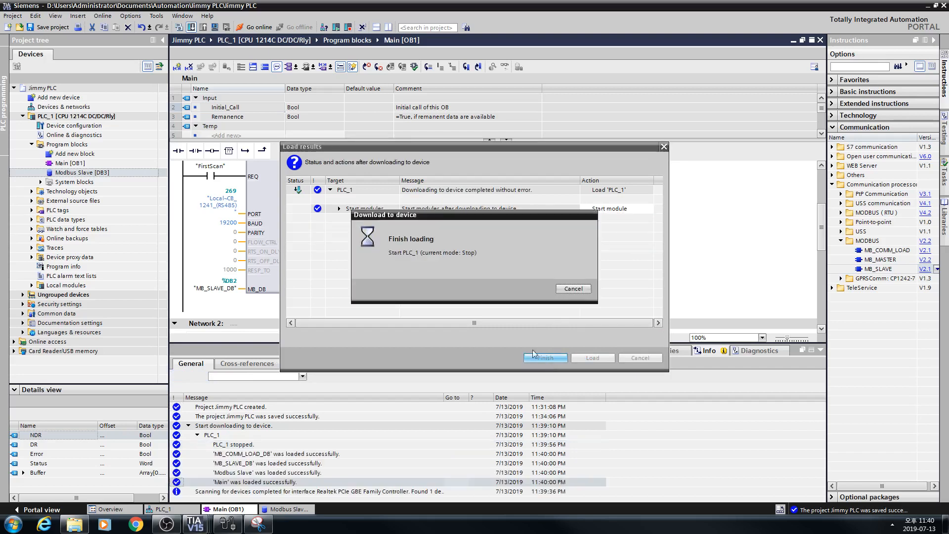
{"action": "left_click", "coordinate": [543, 357]}
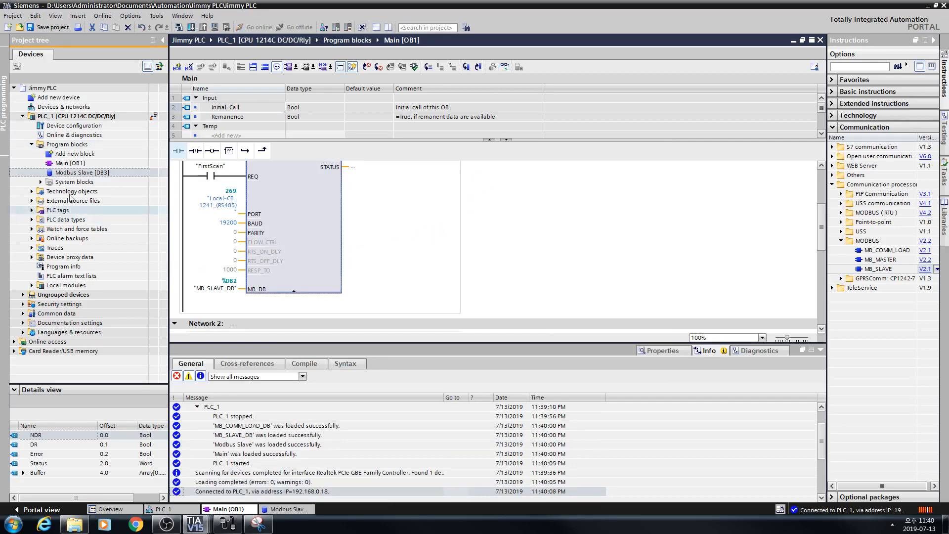
Step: Monitor the Modbus Slave [DB3] data block's live values online
{"action": "double_click", "coordinate": [82, 172]}
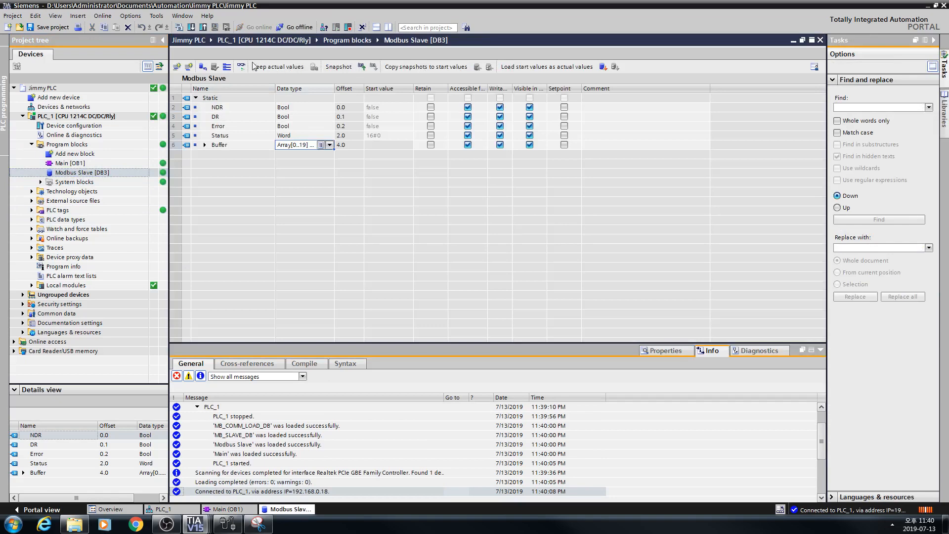
{"action": "left_click", "coordinate": [241, 66]}
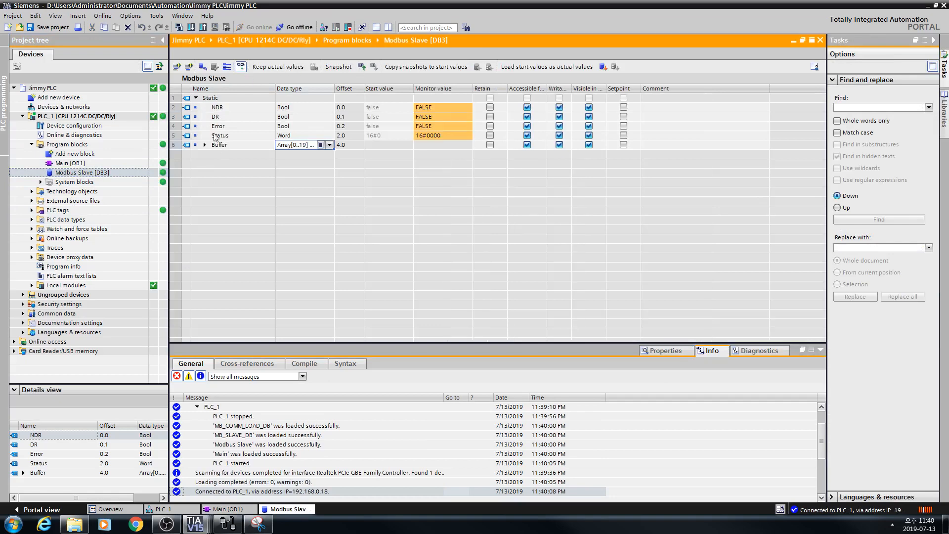
{"action": "left_click", "coordinate": [204, 145]}
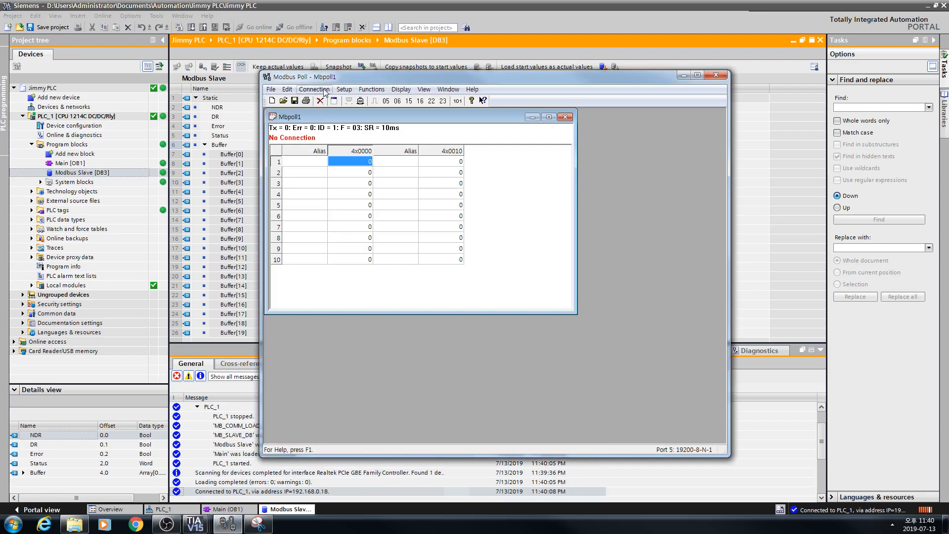
Step: Connect Modbus Poll over COM5 at 19200 baud, 8-N-1, RTU
{"action": "left_click", "coordinate": [315, 89]}
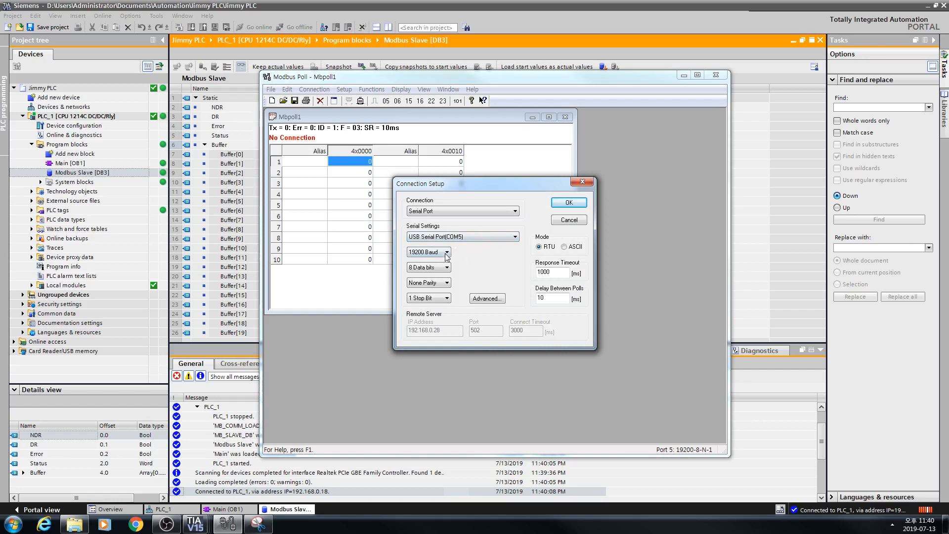
{"action": "mouse_move", "coordinate": [472, 248]}
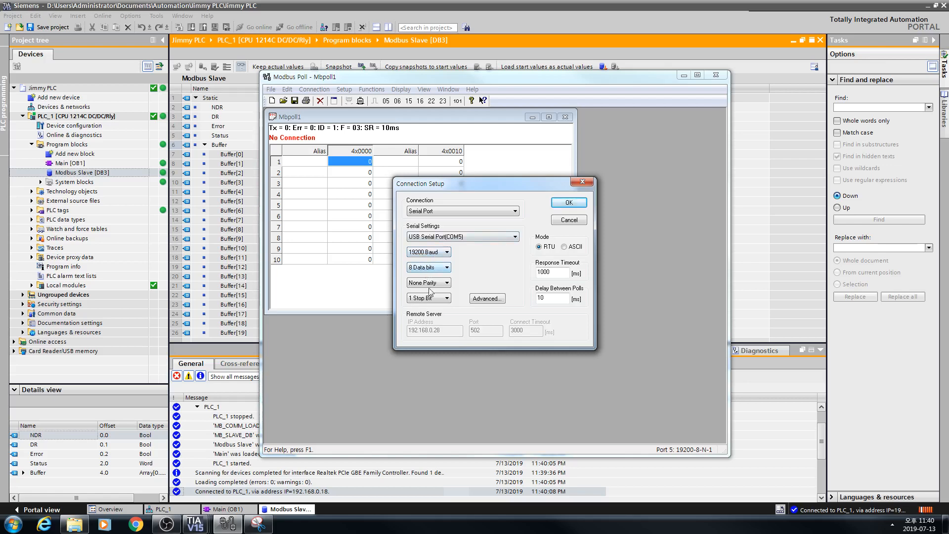
{"action": "left_click", "coordinate": [568, 201]}
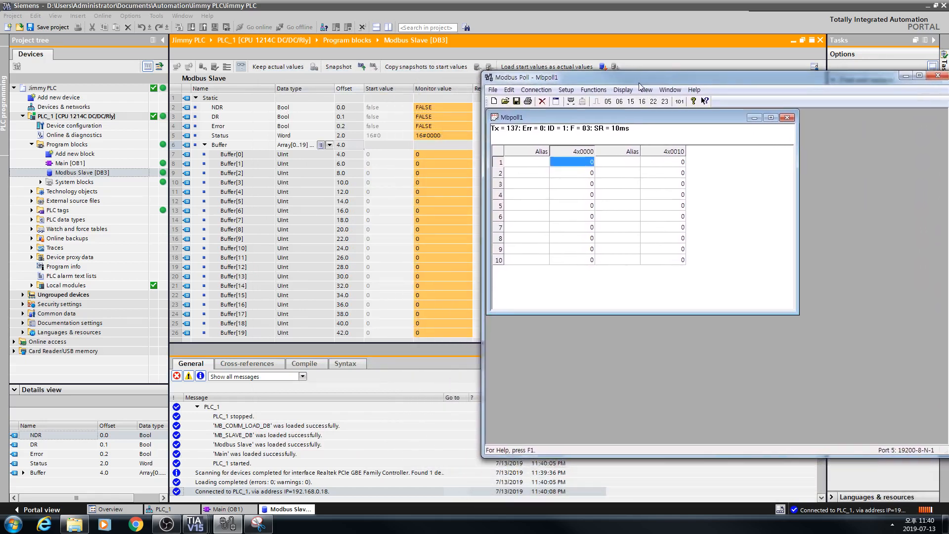
Step: Write 1234 to holding register 1 of slave 1 from Modbus Poll
{"action": "double_click", "coordinate": [573, 144]}
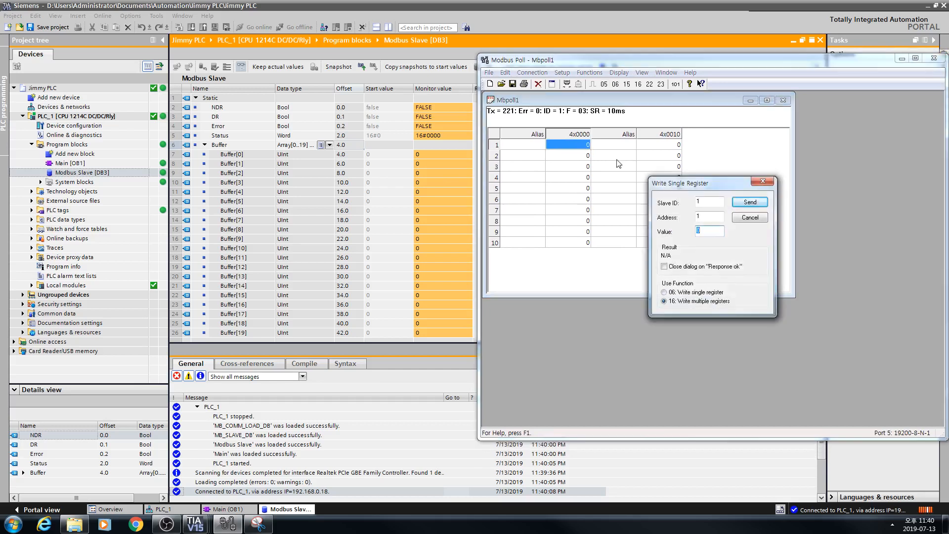
{"action": "left_click", "coordinate": [749, 202]}
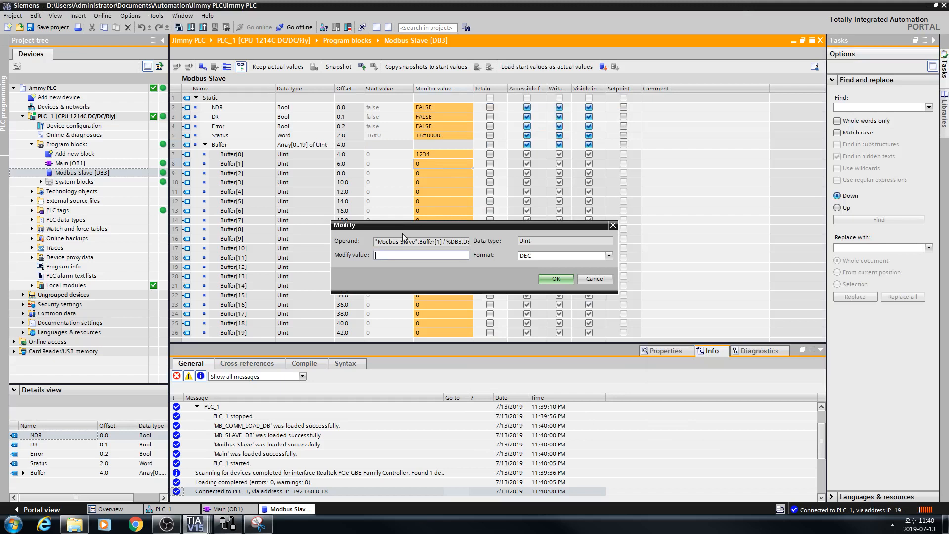
Step: Modify Buffer[1] online to 543
{"action": "type", "text": "54"}
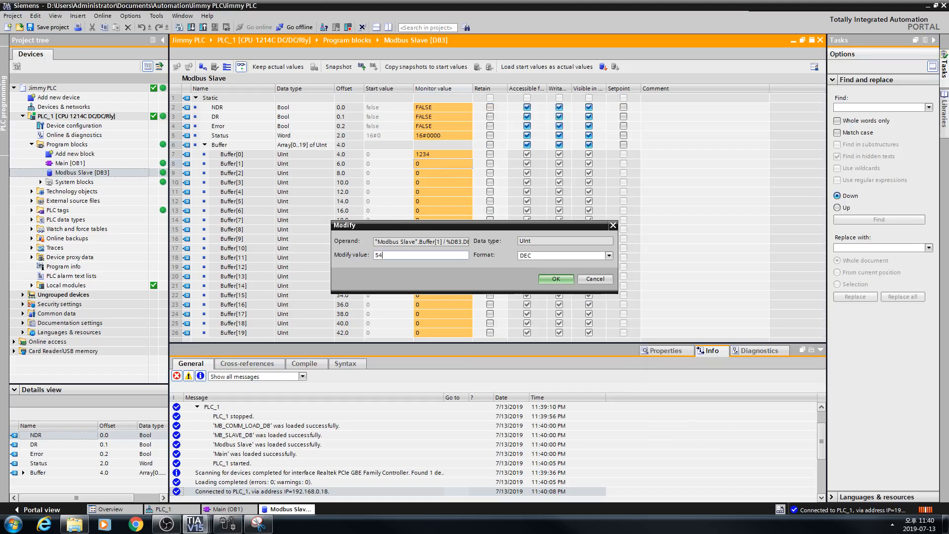
{"action": "type", "text": "3"}
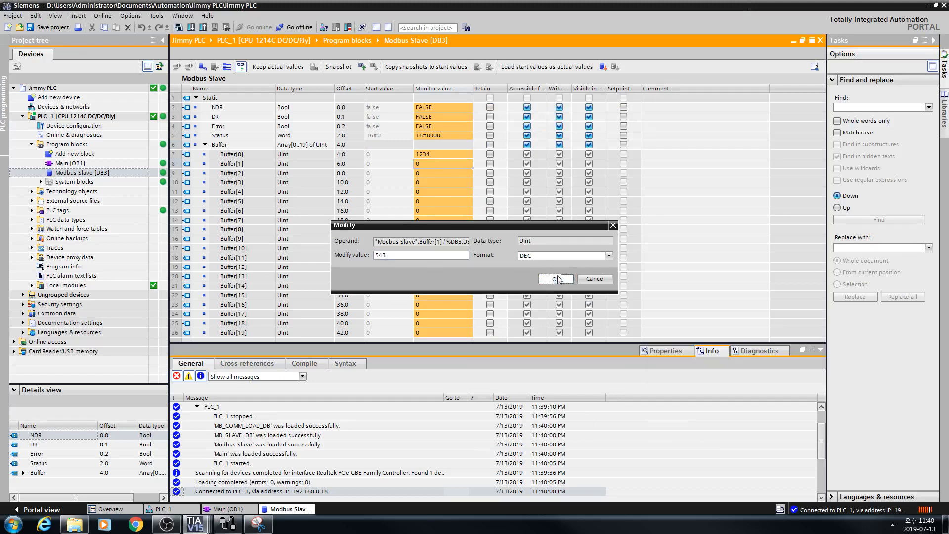
{"action": "left_click", "coordinate": [552, 279]}
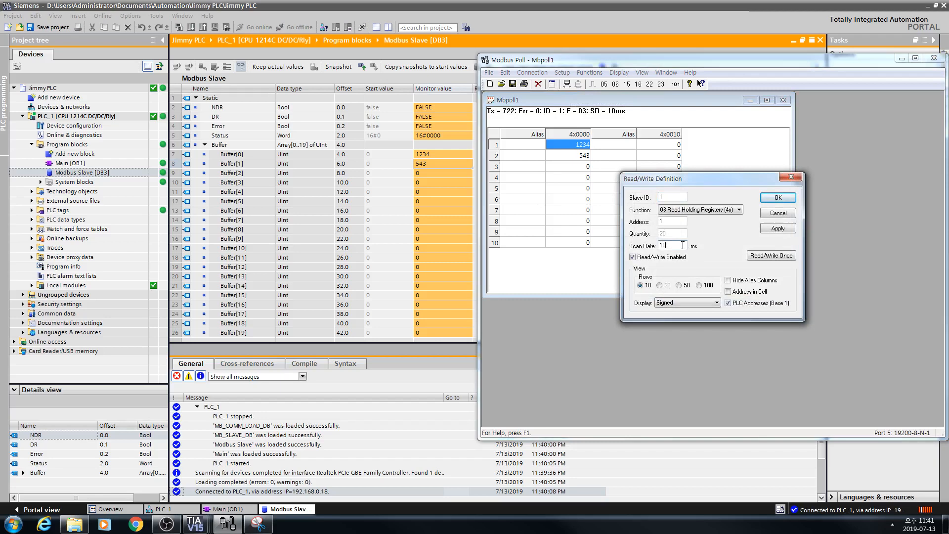
Step: Slow the Modbus Poll scan rate from 10 ms in the Read/Write Definition
{"action": "left_click", "coordinate": [778, 197]}
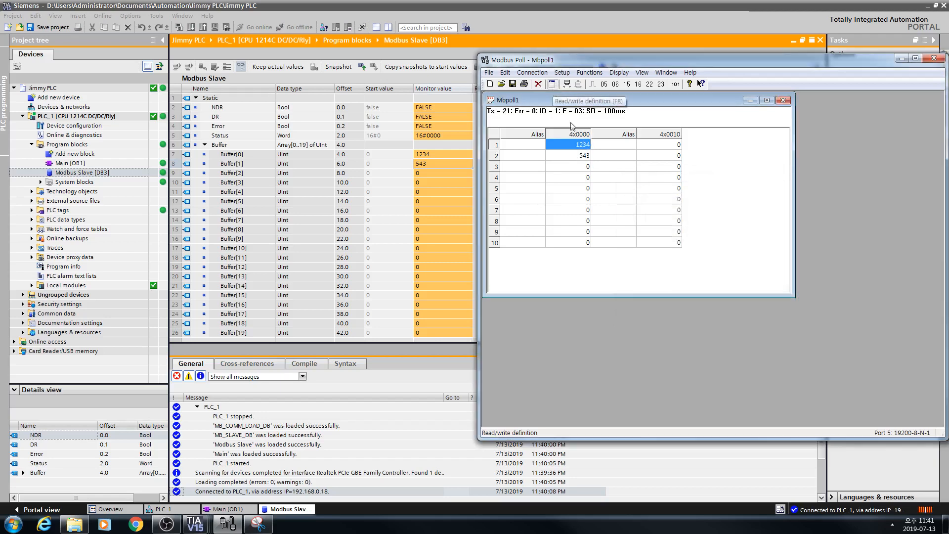
{"action": "left_click", "coordinate": [552, 83]}
{"action": "type", "text": "2"}
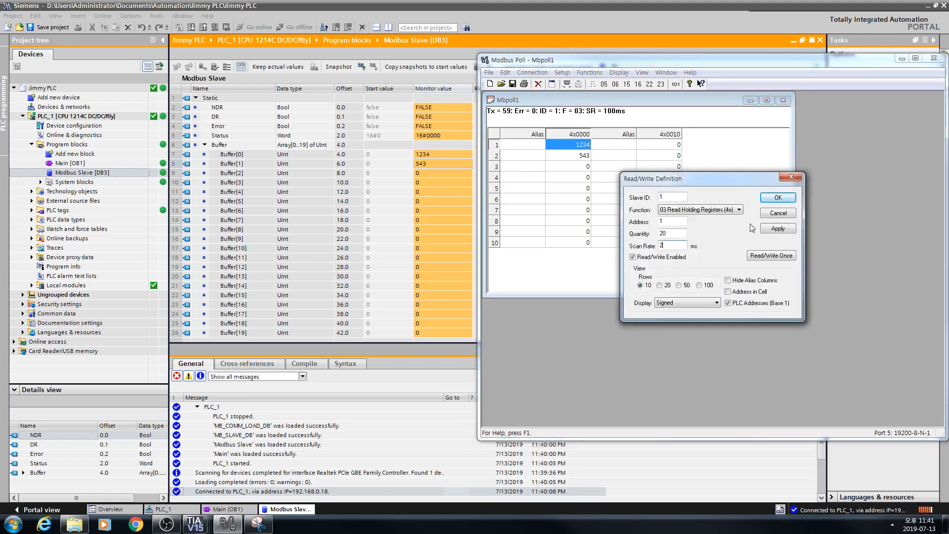
{"action": "left_click", "coordinate": [778, 197]}
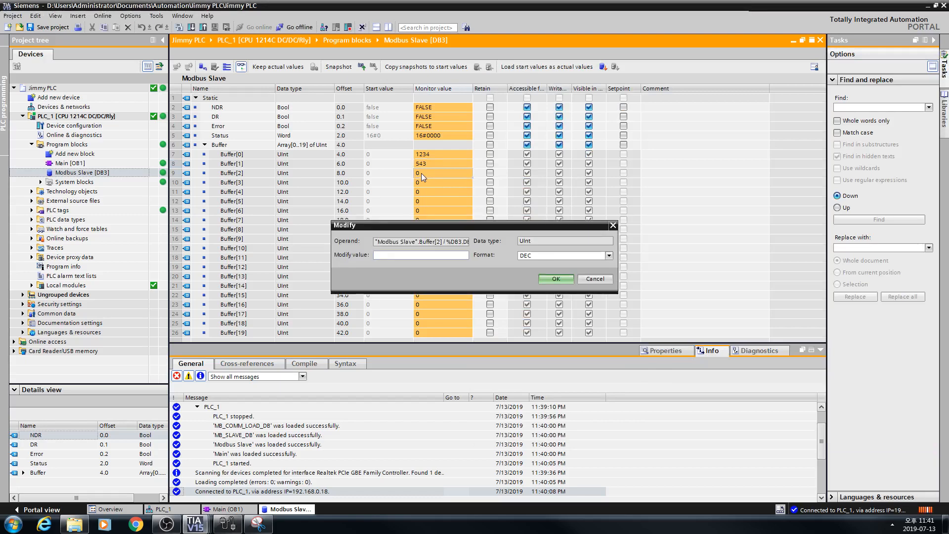
Step: Modify Buffer[2] in the DB3 monitor online to the value 1945
{"action": "type", "text": "19"}
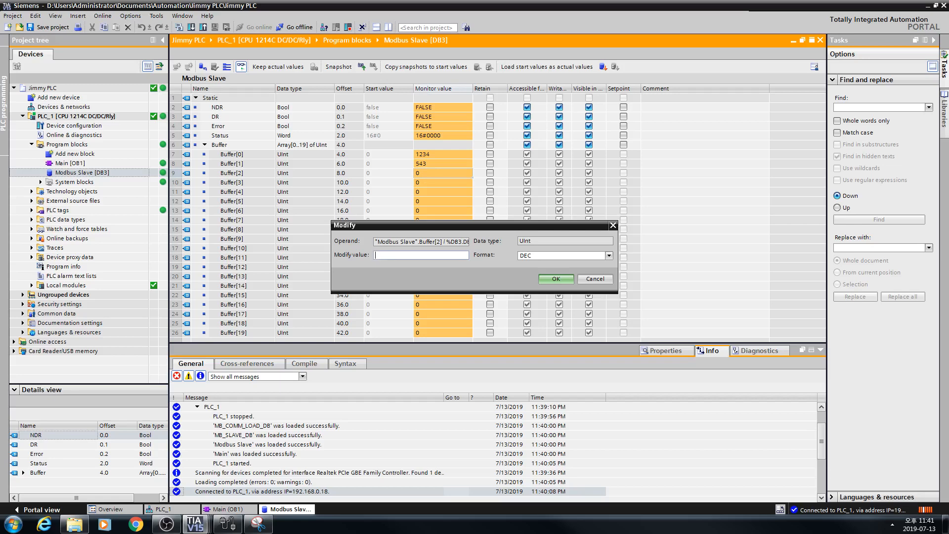
{"action": "left_click", "coordinate": [554, 279]}
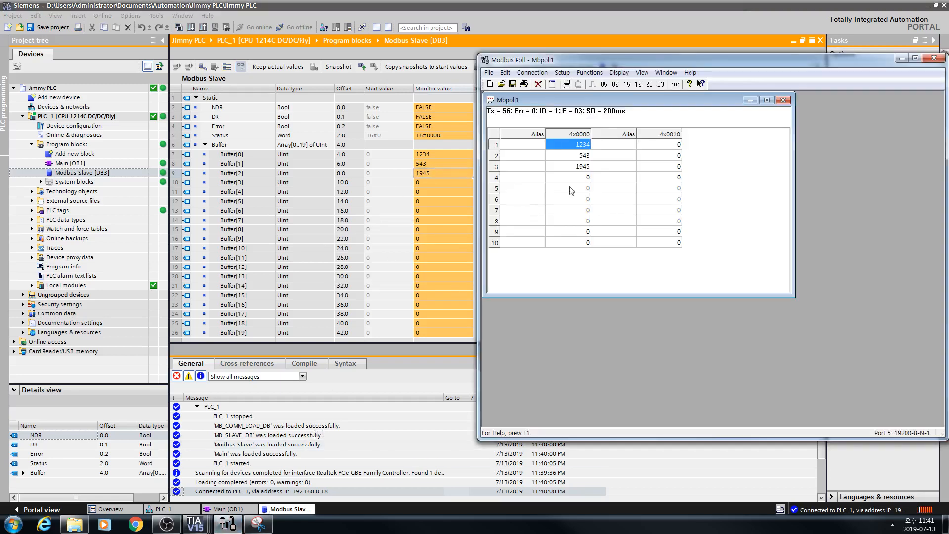
Step: Write 2019 from Modbus Poll to register 4, landing in the PLC's Buffer[3]
{"action": "double_click", "coordinate": [568, 177]}
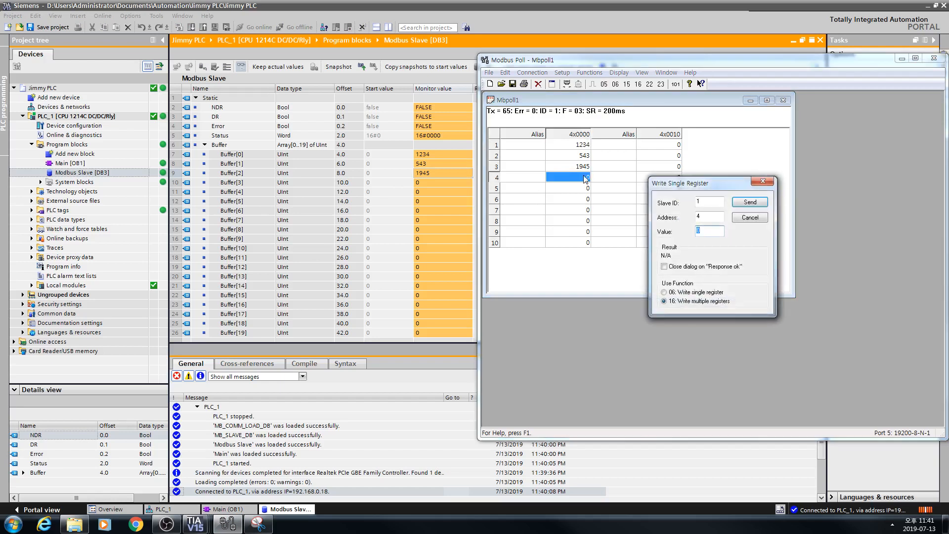
{"action": "type", "text": "2"}
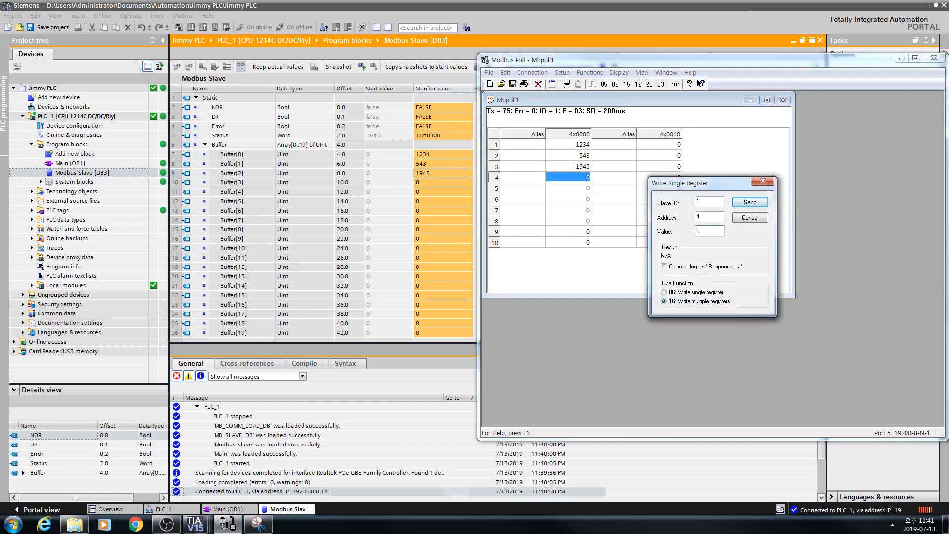
{"action": "left_click", "coordinate": [750, 201]}
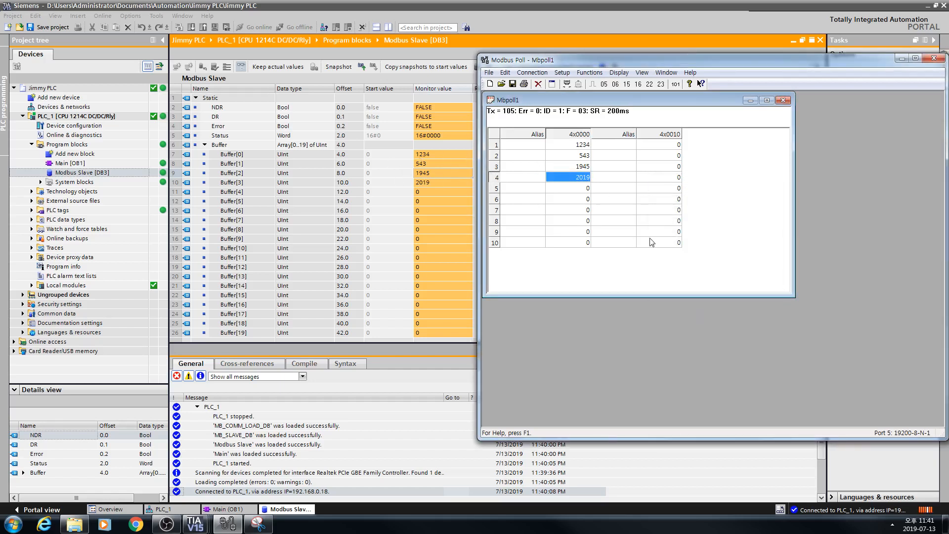
Step: Write 369 from Modbus Poll to register 20, landing in Buffer[19], and dismiss the dialog
{"action": "left_click", "coordinate": [656, 243]}
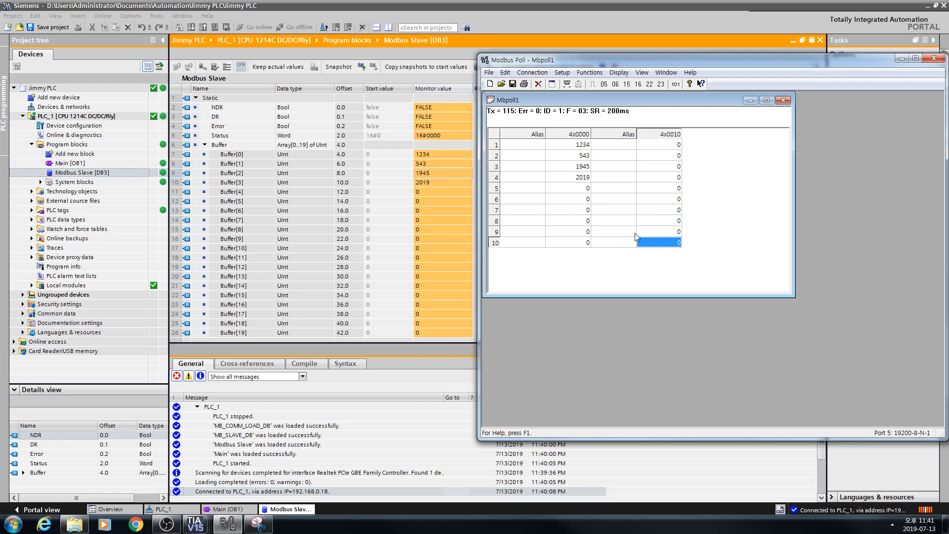
{"action": "mouse_move", "coordinate": [580, 252]}
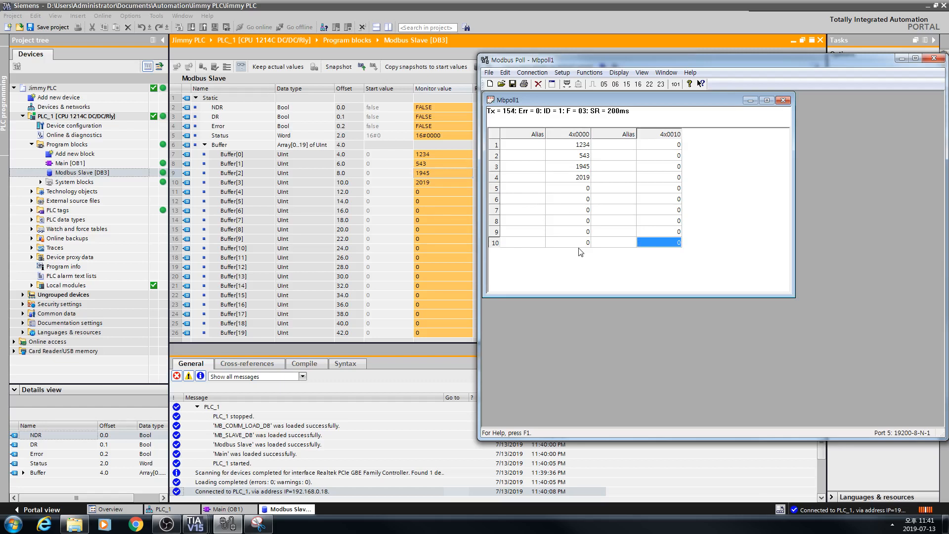
{"action": "double_click", "coordinate": [666, 242]}
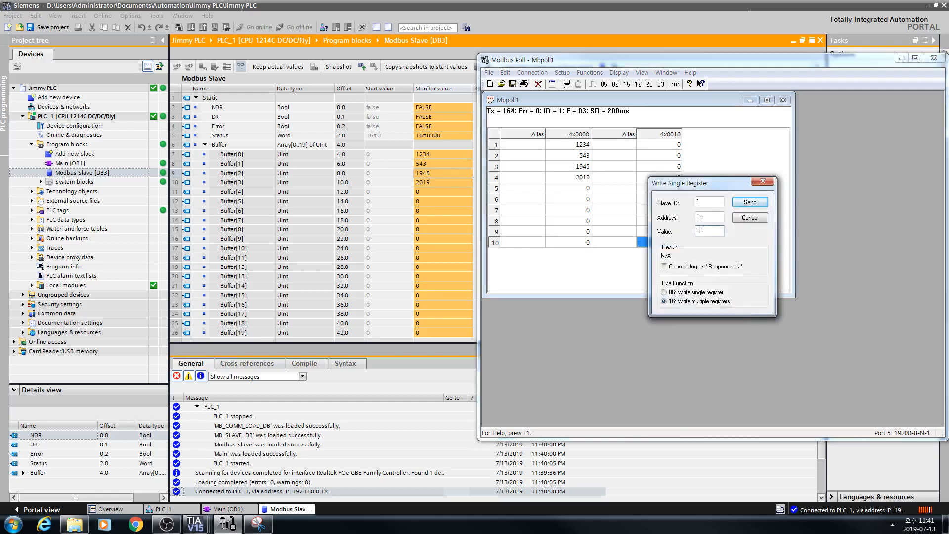
{"action": "left_click", "coordinate": [749, 202]}
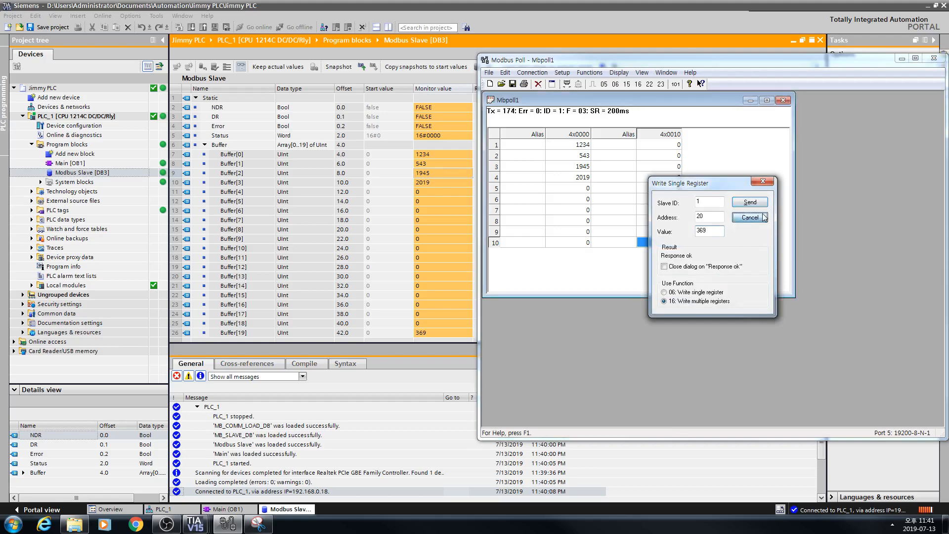
{"action": "left_click", "coordinate": [749, 201]}
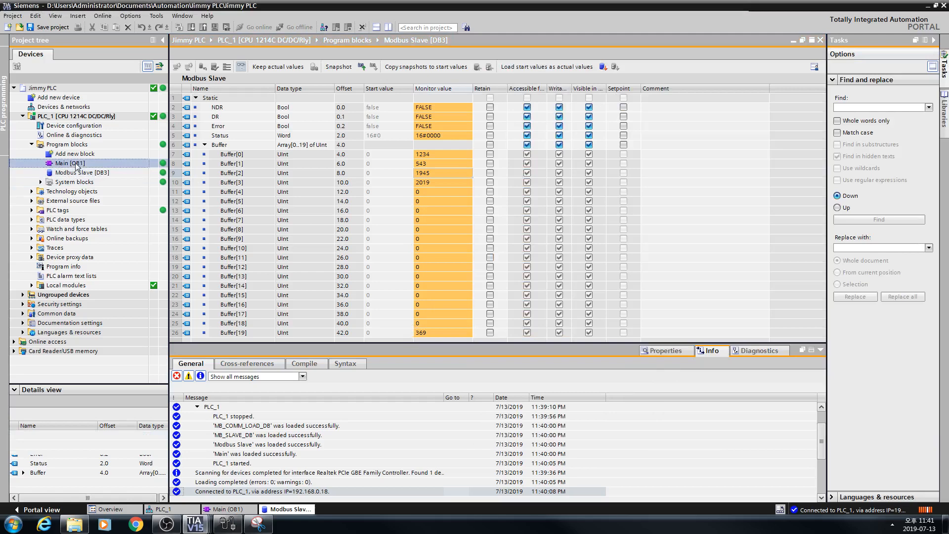
Step: Review Main [OB1] online down to MB_SLAVE showing FALSE flags and STATUS 16#0000
{"action": "double_click", "coordinate": [69, 163]}
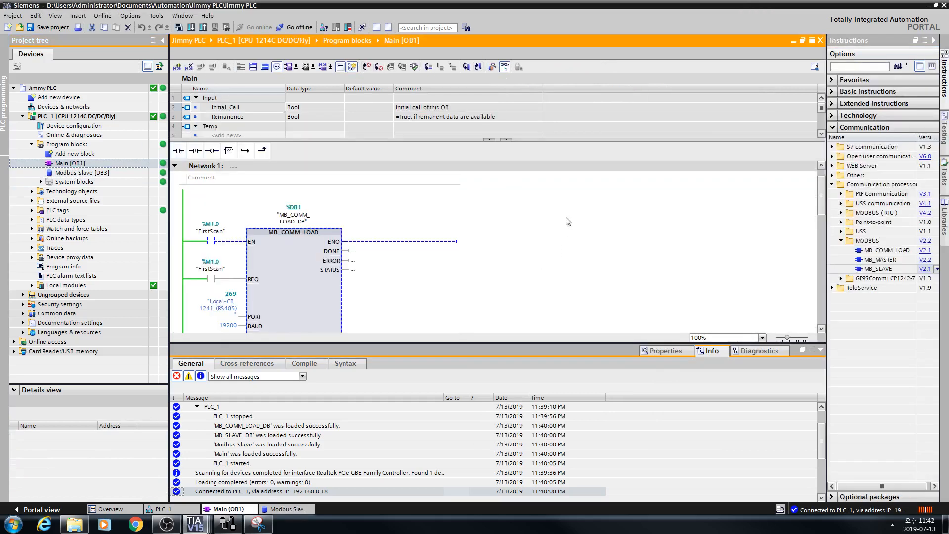
{"action": "scroll", "scroll_direction": "down", "scroll_amount": 3}
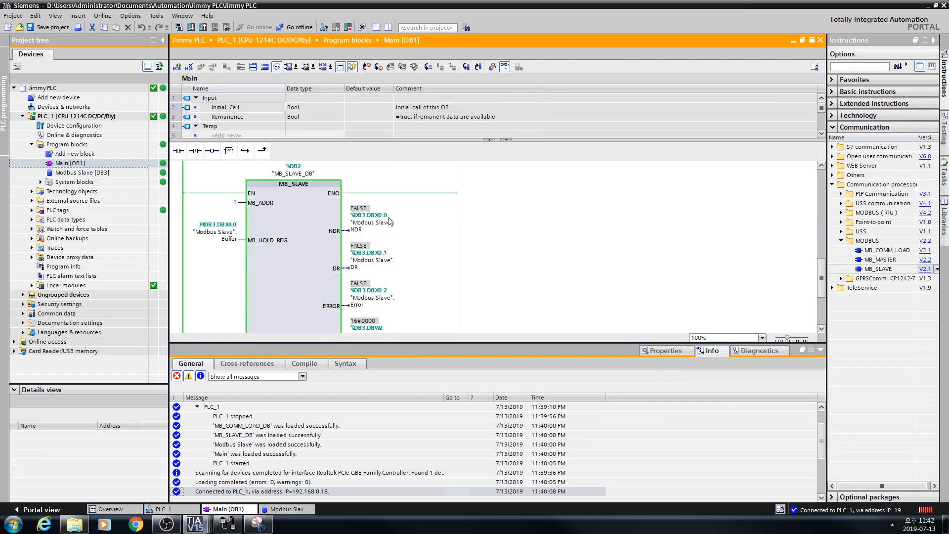
{"action": "scroll", "scroll_direction": "down", "scroll_amount": 3}
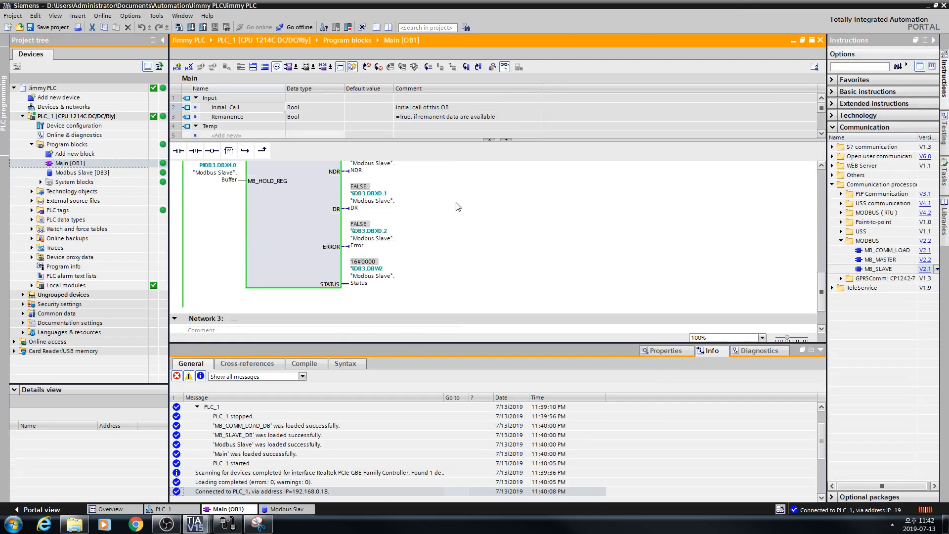
{"action": "double_click", "coordinate": [81, 172]}
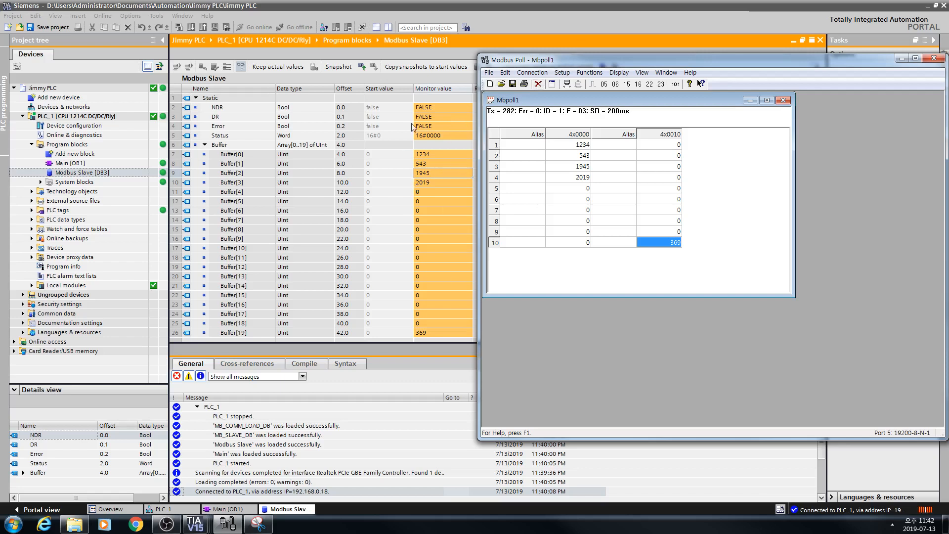
{"action": "mouse_move", "coordinate": [400, 161]}
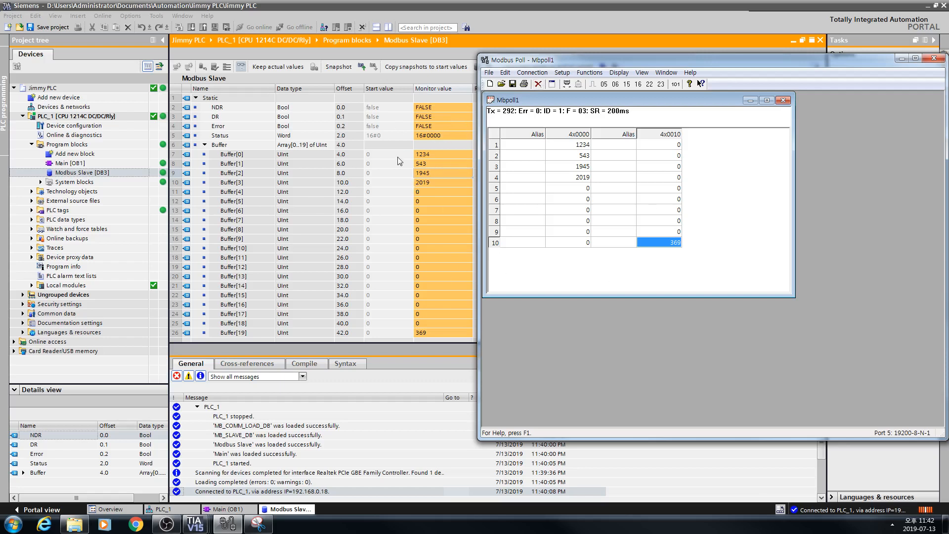
{"action": "mouse_move", "coordinate": [458, 120]}
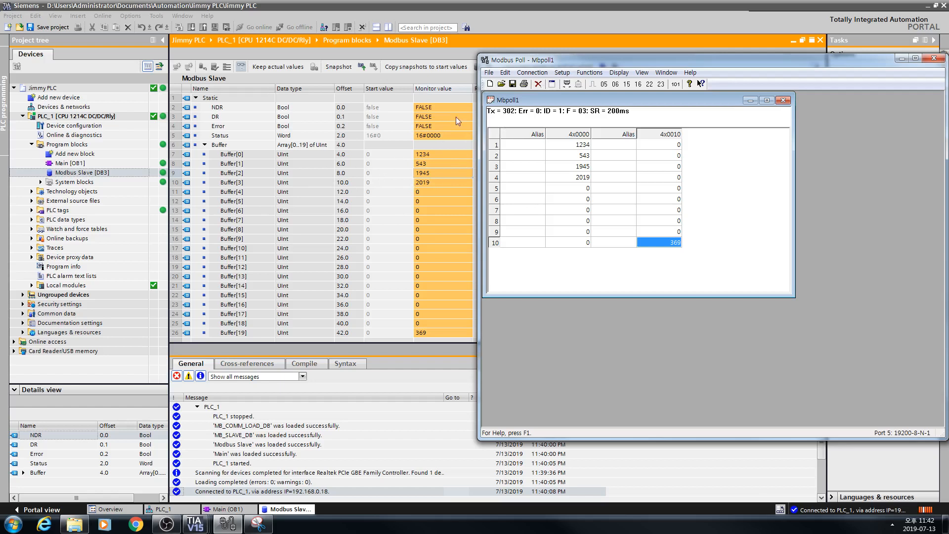
{"action": "mouse_move", "coordinate": [474, 197]}
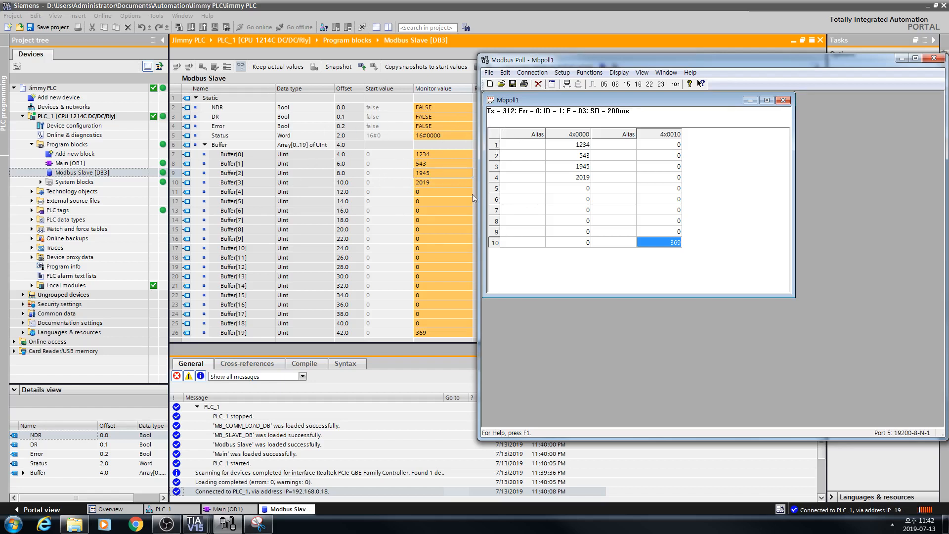